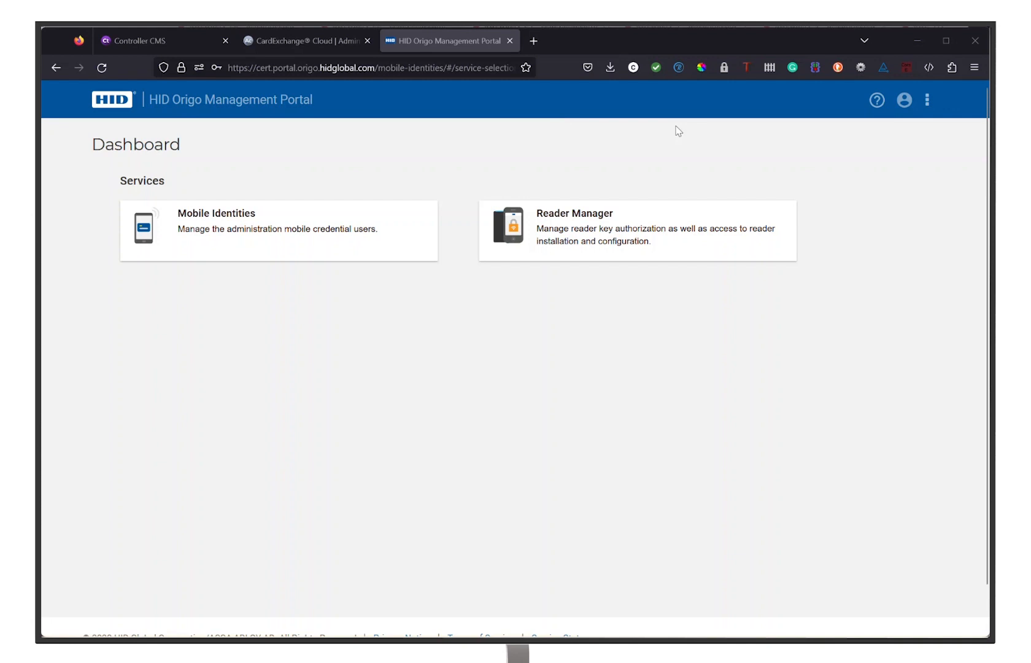
{"action": "mouse_move", "coordinate": [910, 136]}
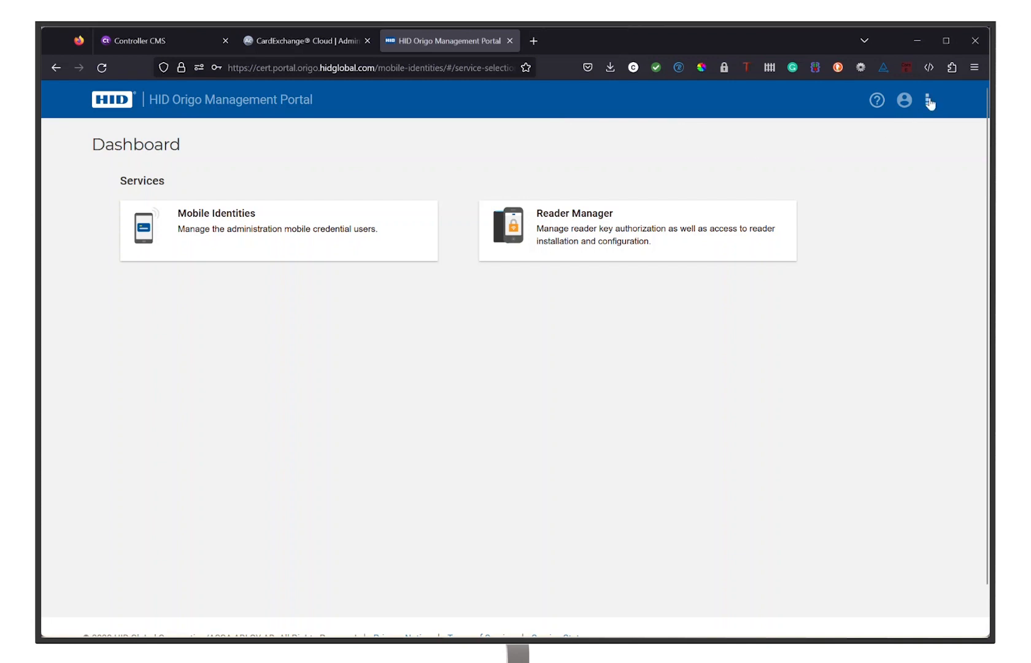
{"action": "mouse_move", "coordinate": [678, 130]}
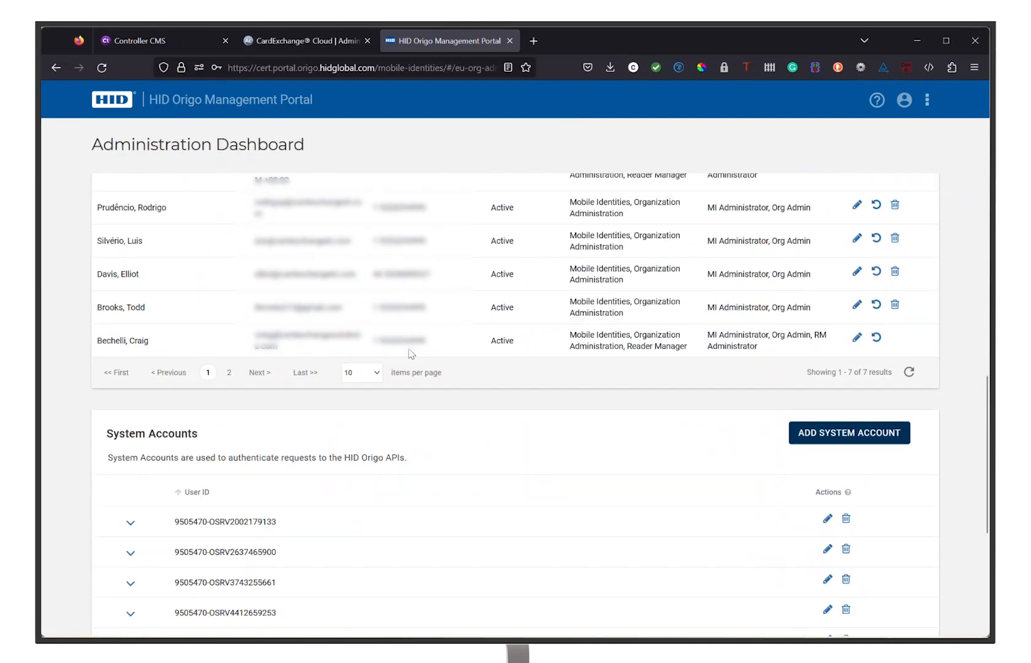
Step: Start a new system account with a Password credential and the Mobile Identities role
{"action": "left_click", "coordinate": [850, 433]}
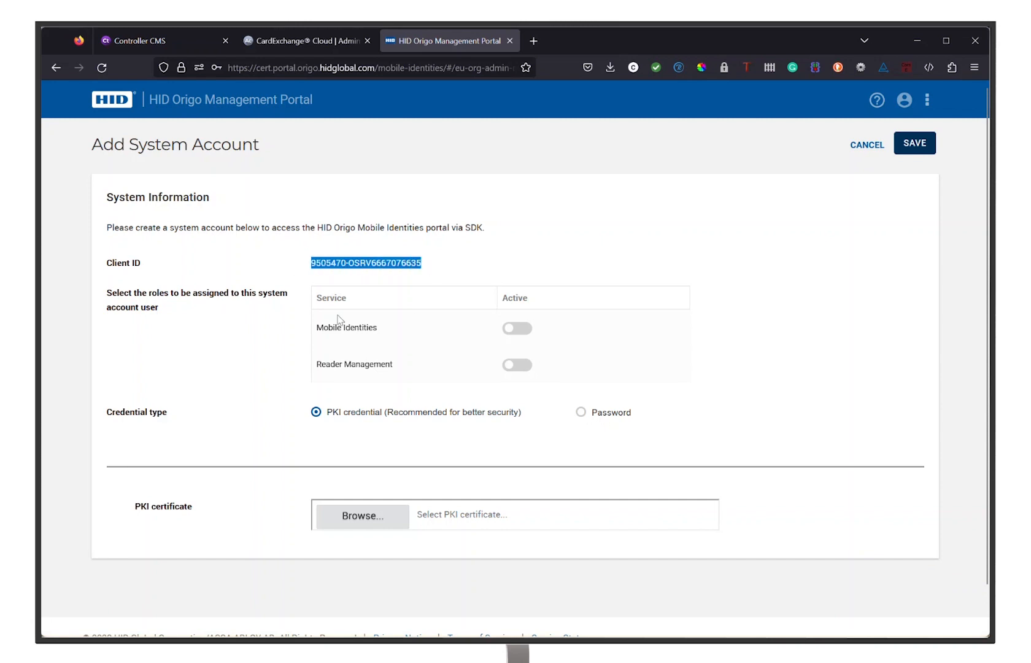
{"action": "left_click", "coordinate": [579, 411]}
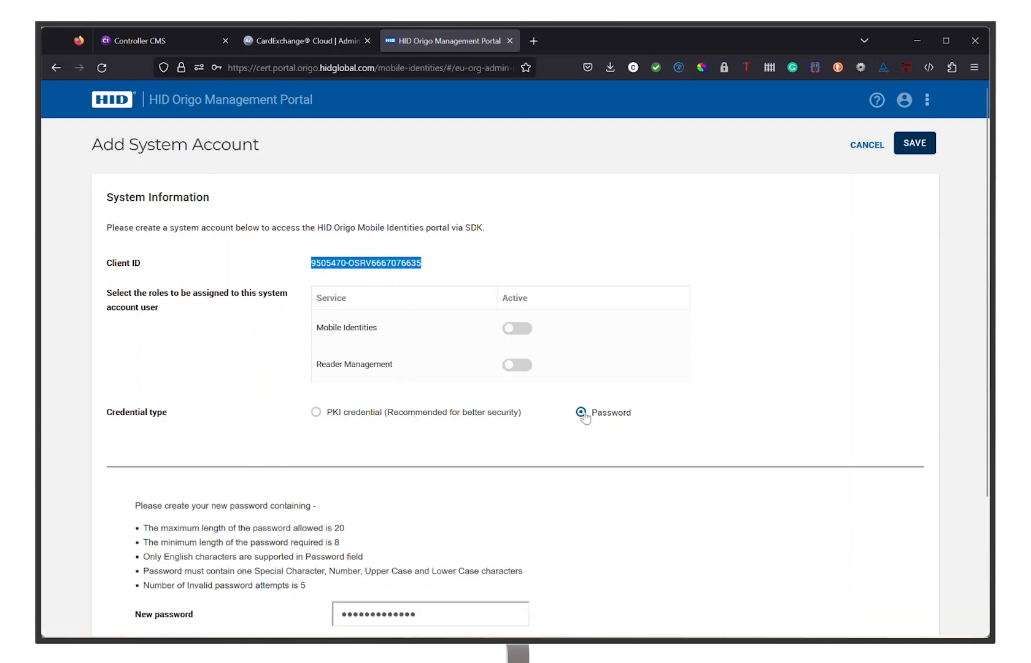
{"action": "left_click", "coordinate": [517, 328]}
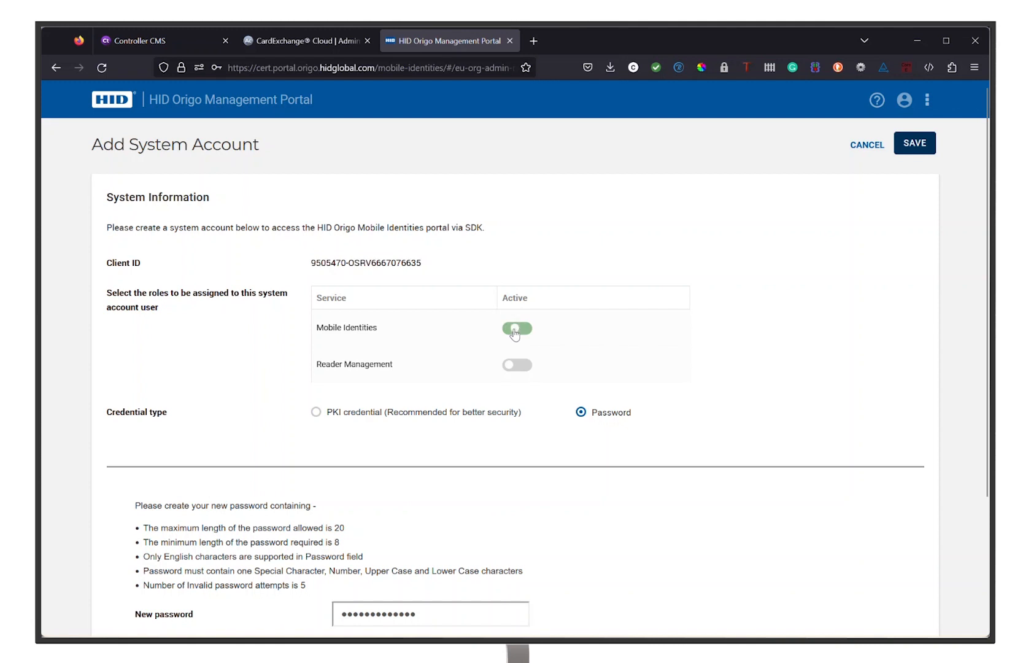
{"action": "left_click", "coordinate": [517, 328]}
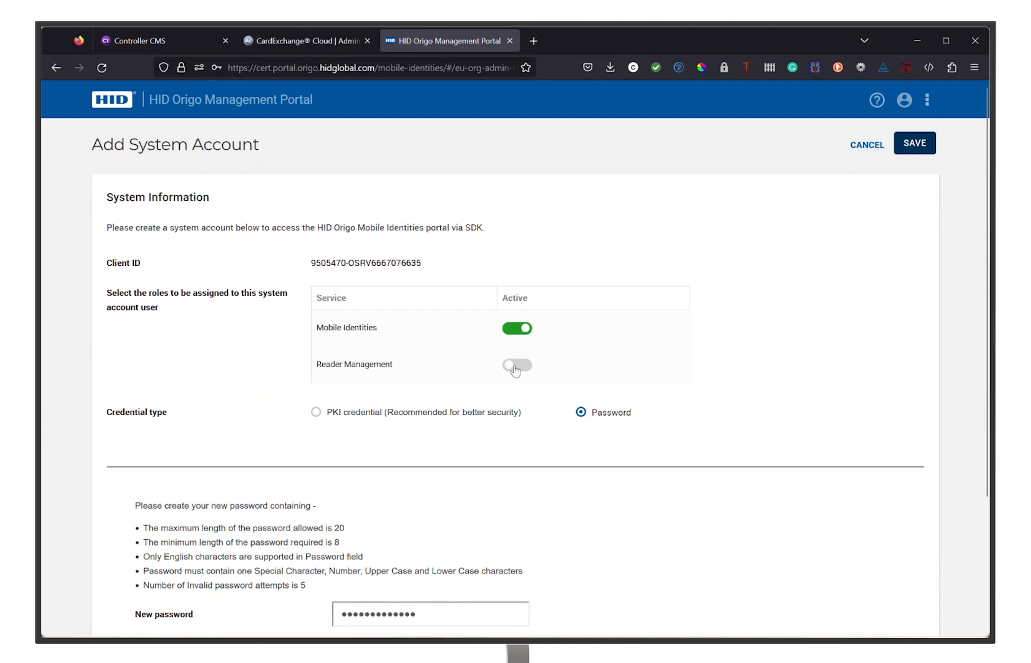
{"action": "scroll", "scroll_direction": "down", "scroll_amount": 3}
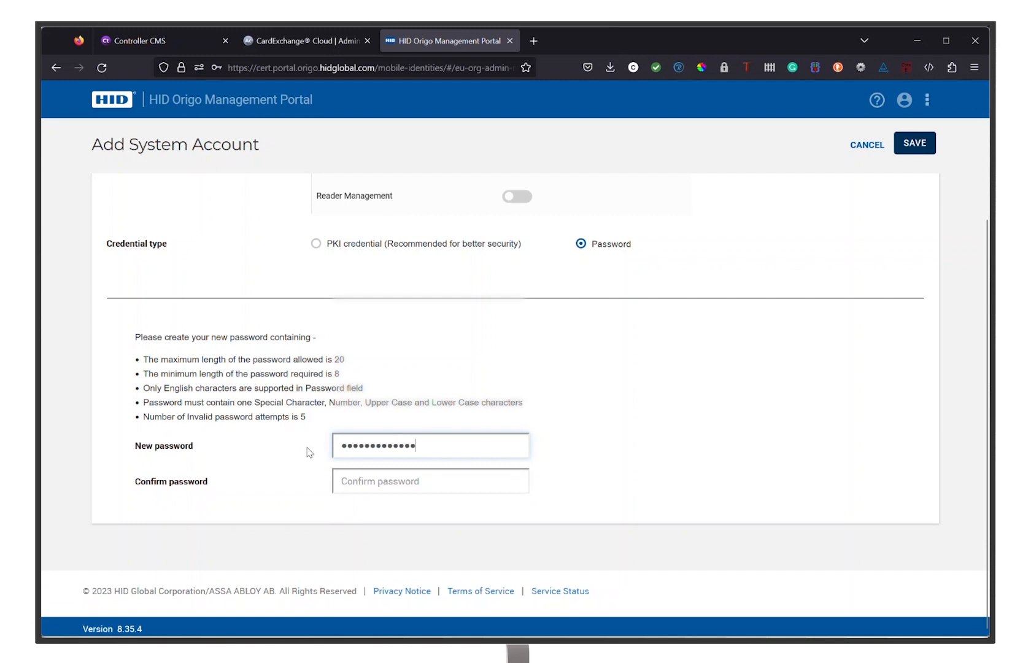
Step: Confirm the account password and save the new system account, dismissing the browser login prompt
{"action": "left_click", "coordinate": [430, 481]}
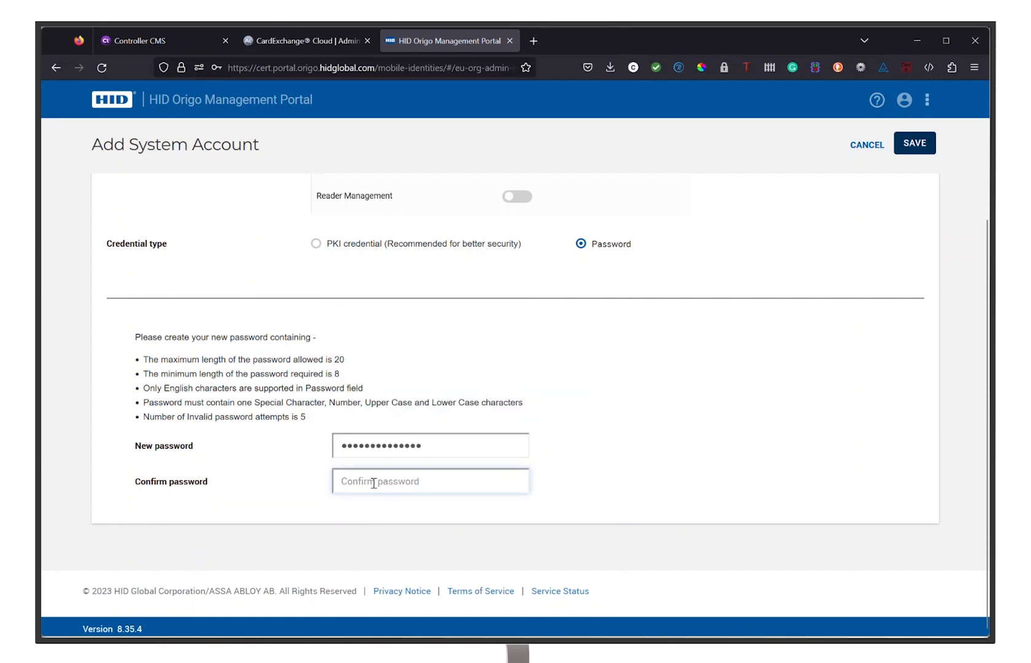
{"action": "type", "text": "•••••"}
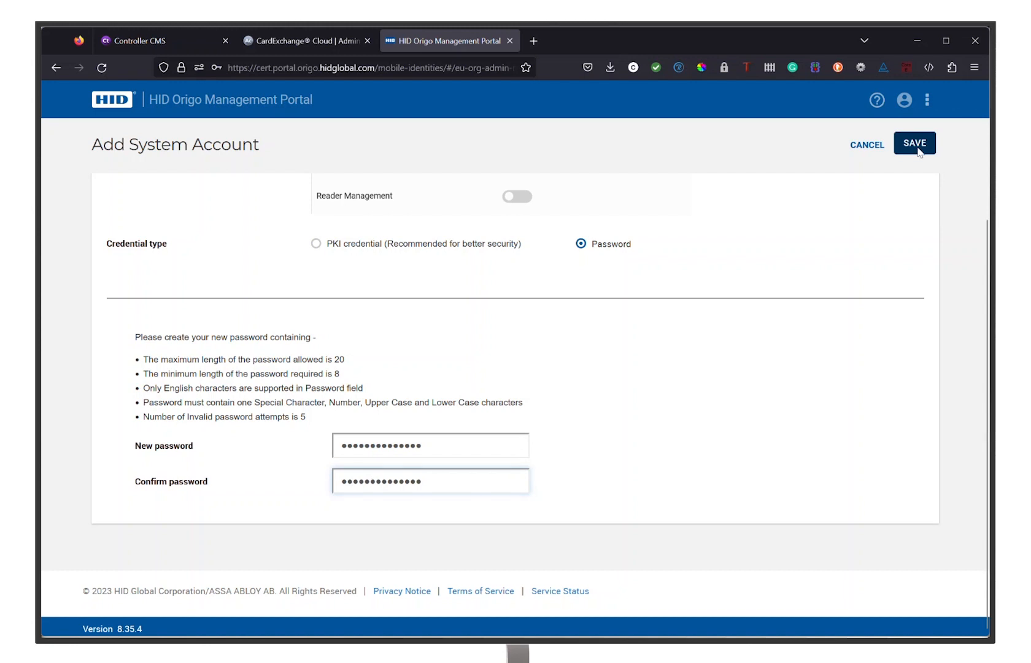
{"action": "left_click", "coordinate": [915, 144]}
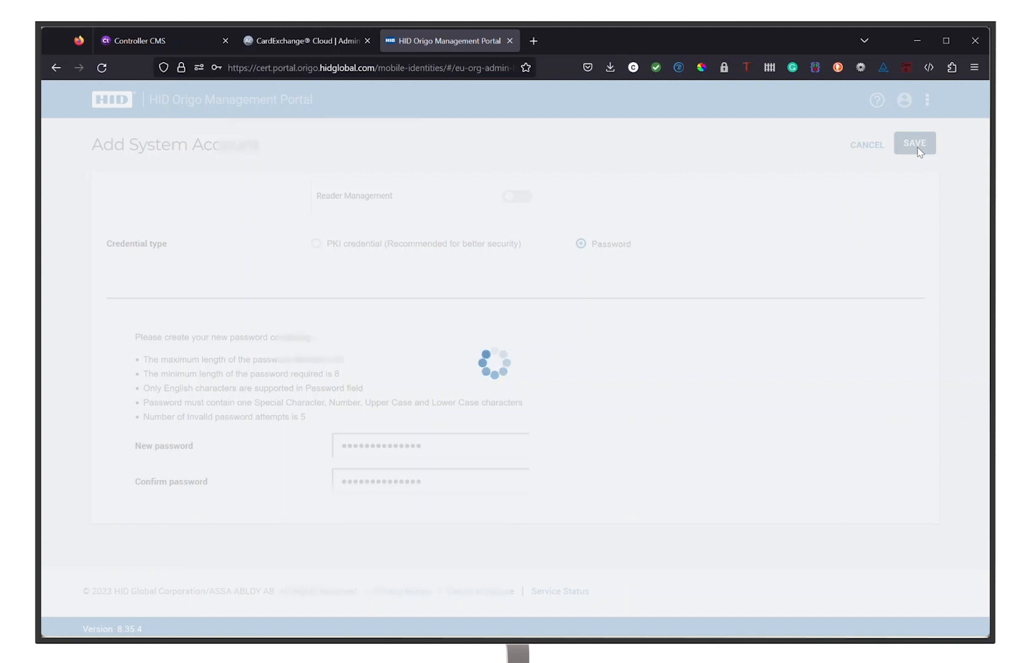
{"action": "left_click", "coordinate": [913, 144]}
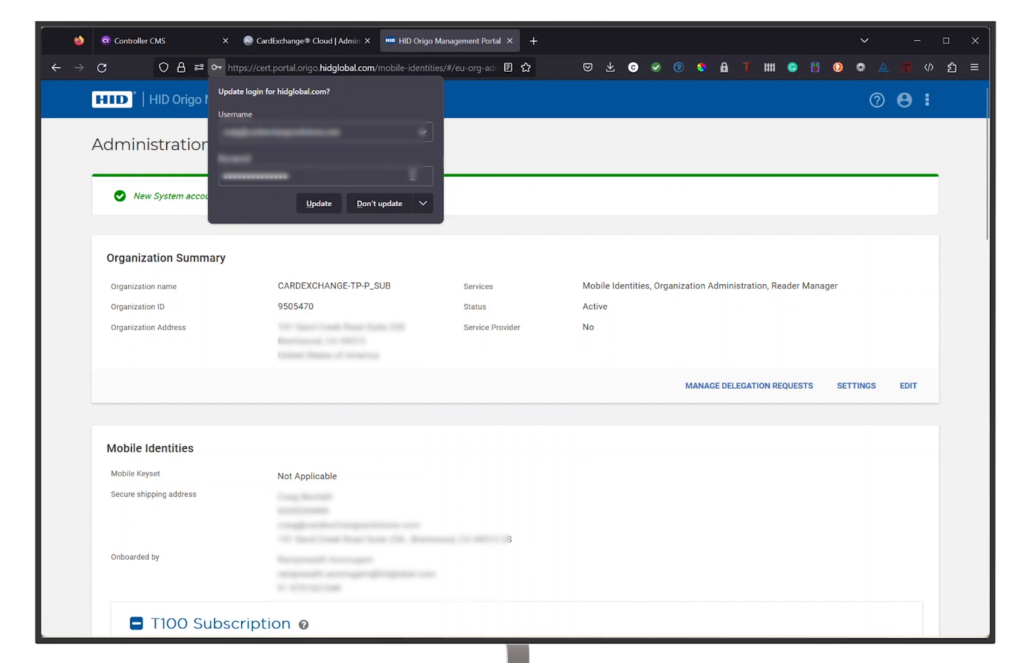
{"action": "left_click", "coordinate": [380, 204]}
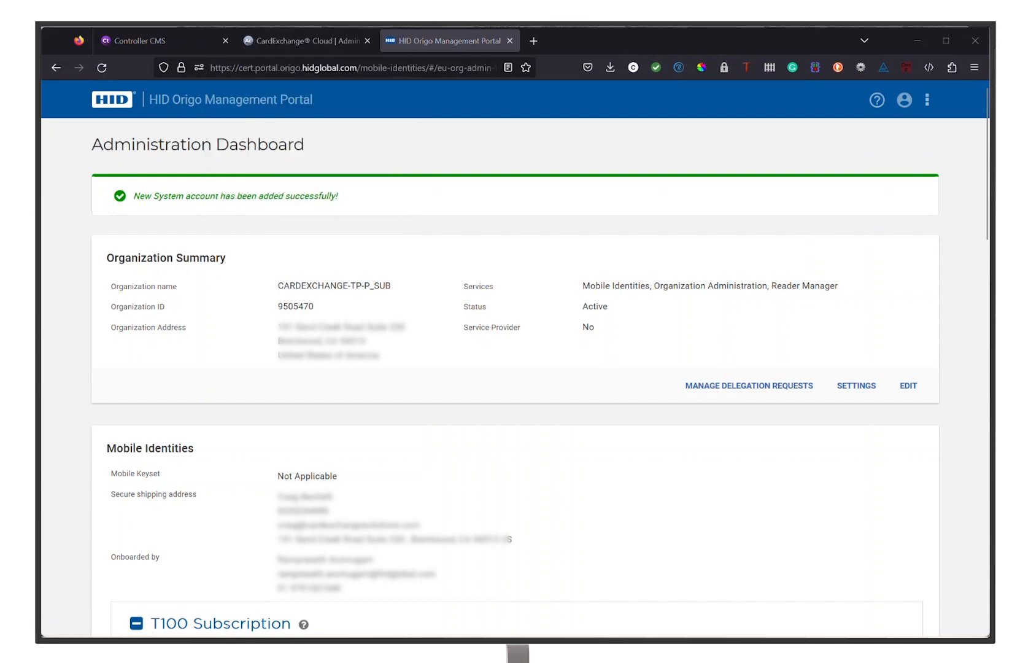
Step: In CardExchange Admin Center, make the HID Mobile Access add-in settings editable
{"action": "left_click", "coordinate": [304, 40]}
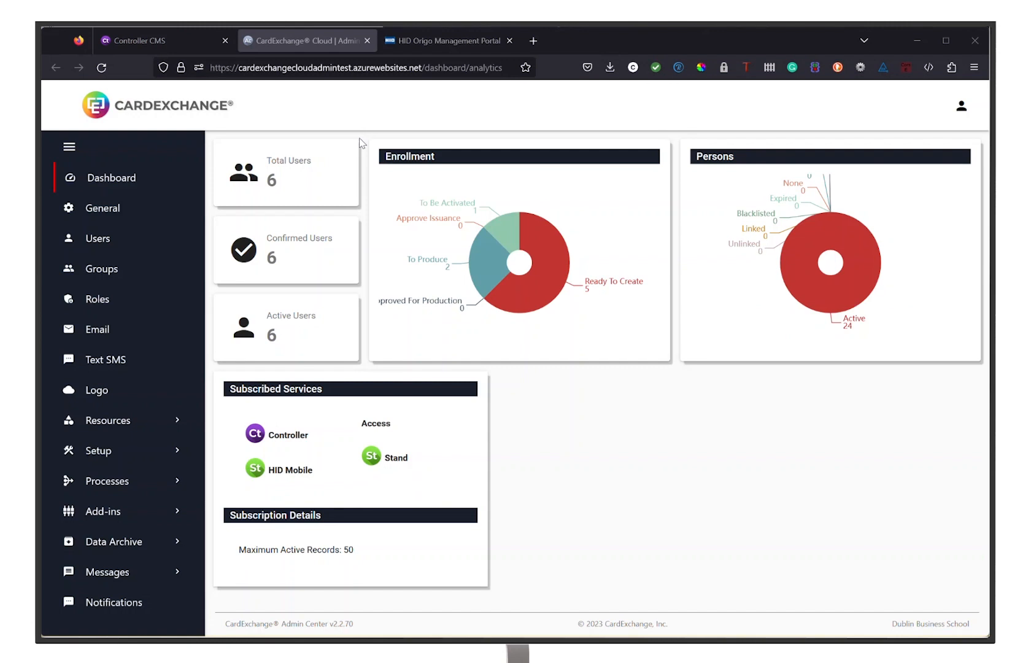
{"action": "mouse_move", "coordinate": [327, 388]}
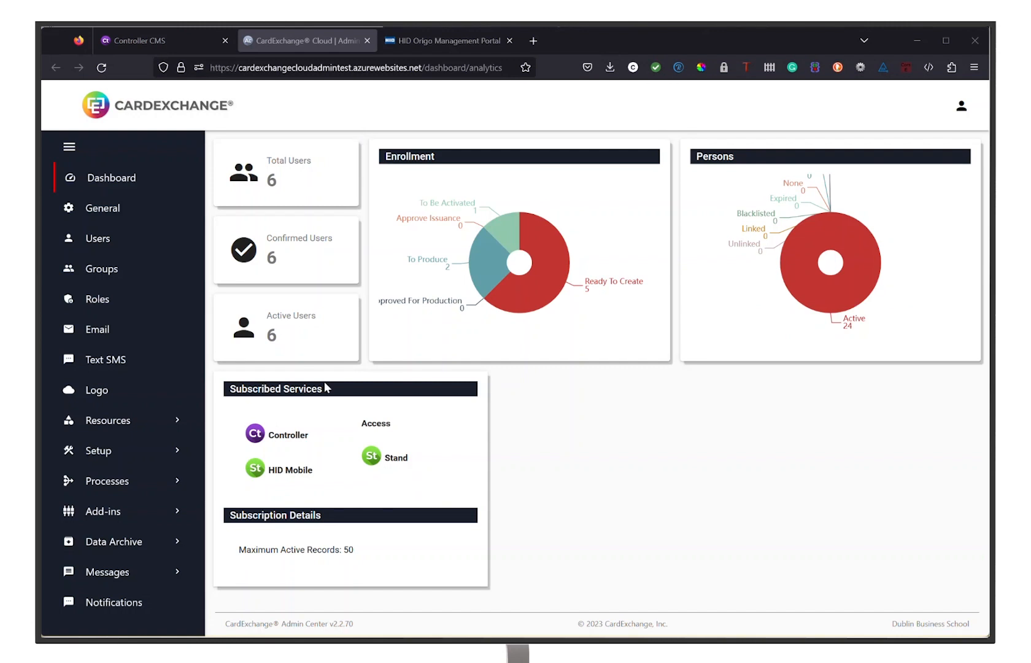
{"action": "mouse_move", "coordinate": [137, 505]}
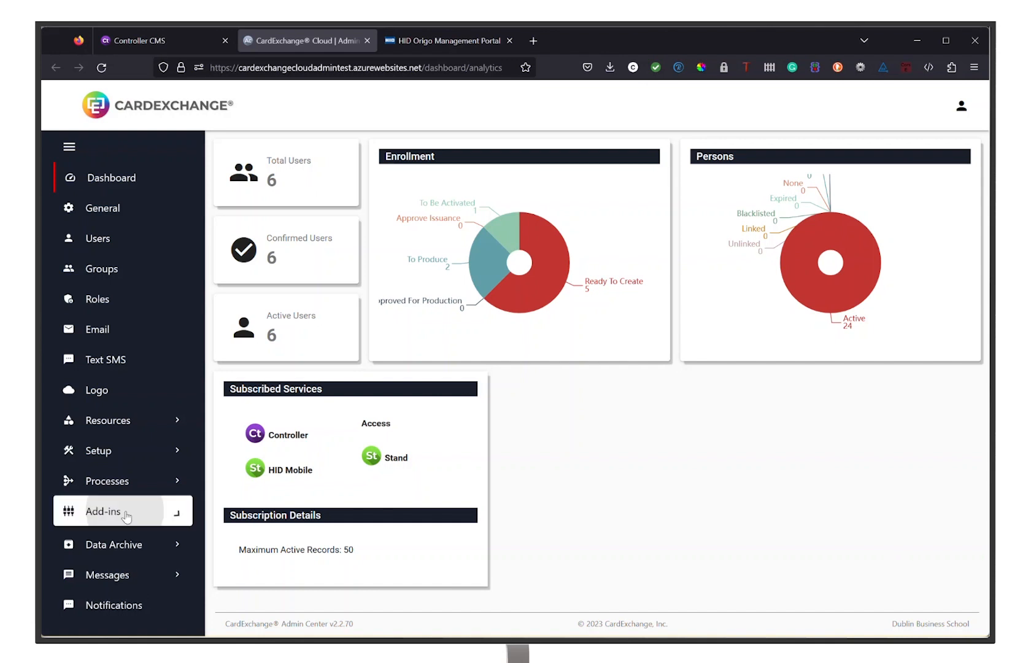
{"action": "left_click", "coordinate": [103, 510]}
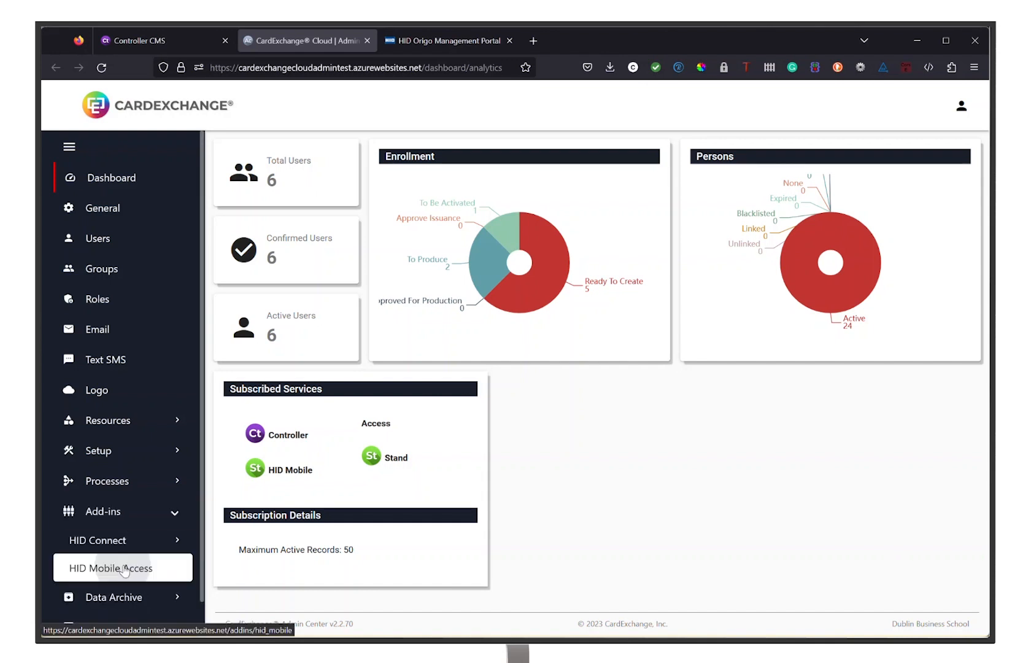
{"action": "left_click", "coordinate": [123, 568]}
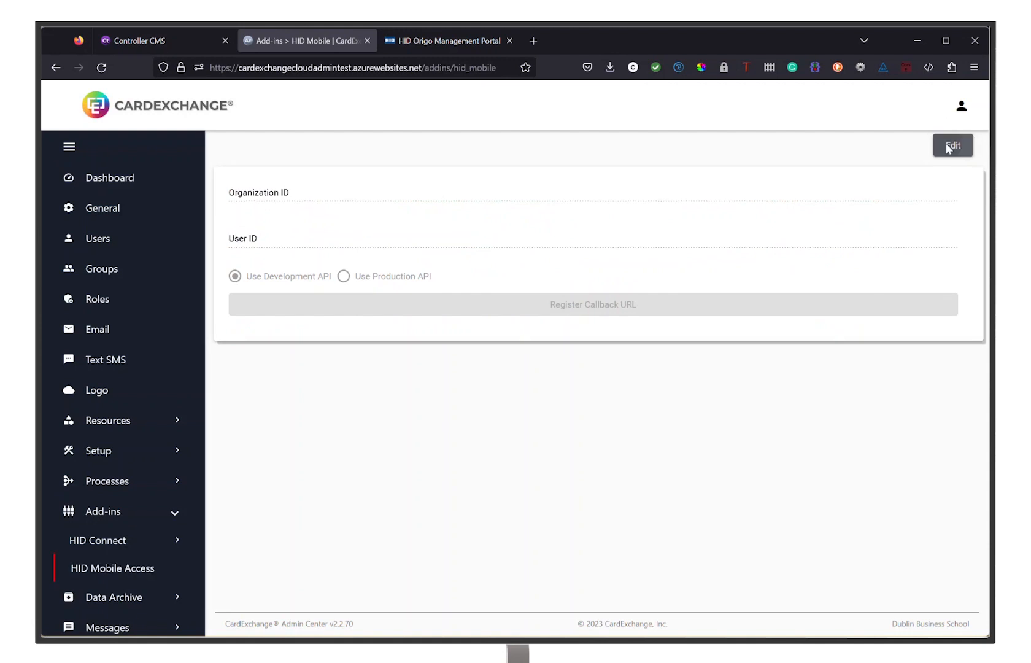
{"action": "left_click", "coordinate": [952, 145]}
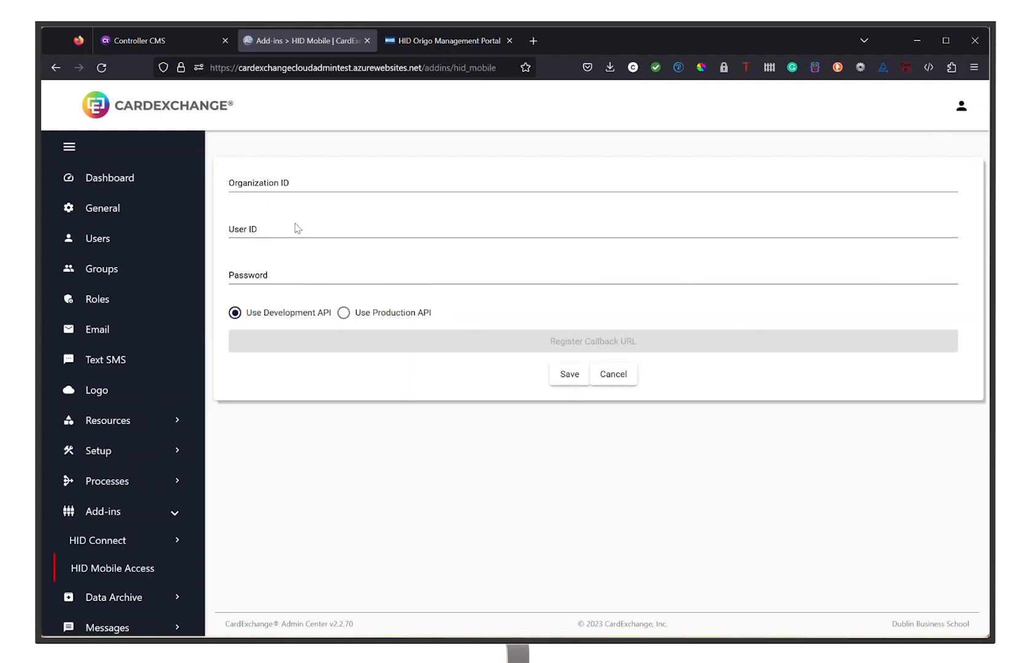
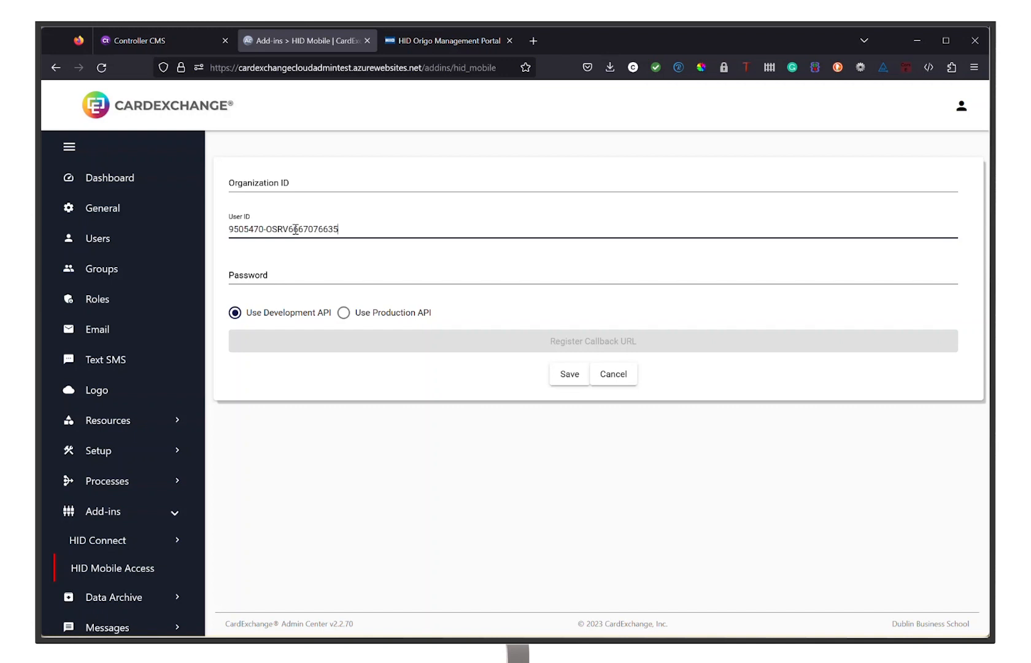
{"action": "double_click", "coordinate": [247, 229]}
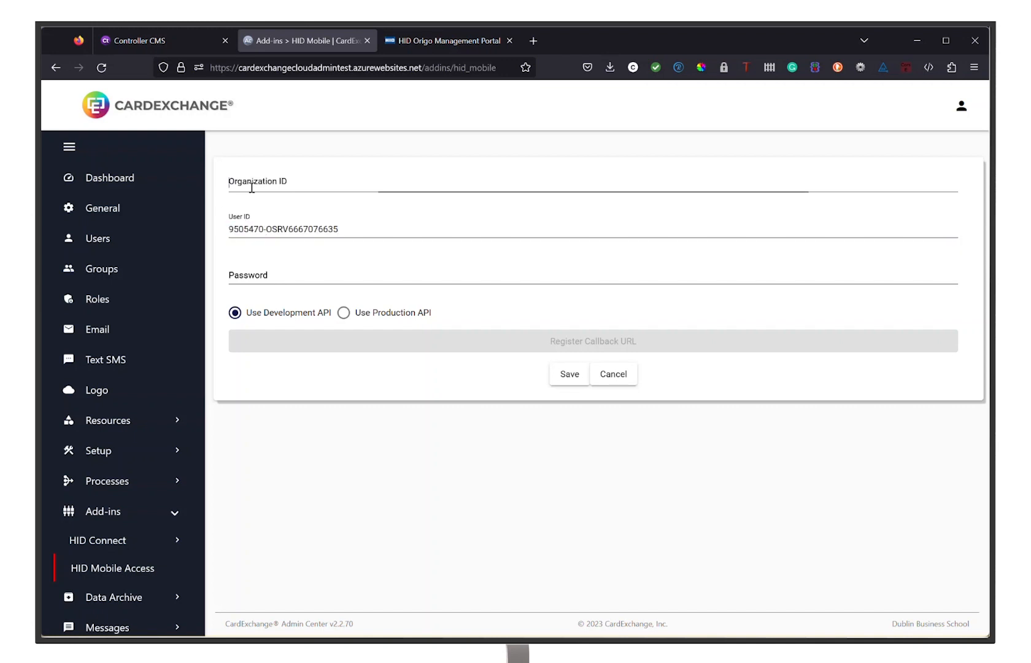
{"action": "type", "text": "9505470"}
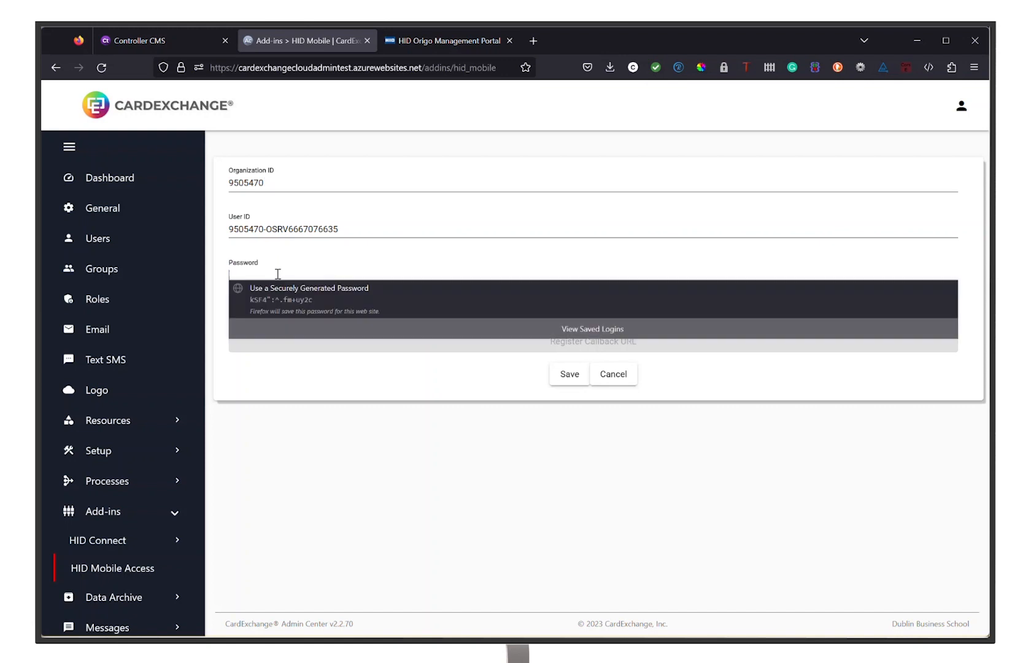
{"action": "type", "text": "•••••"}
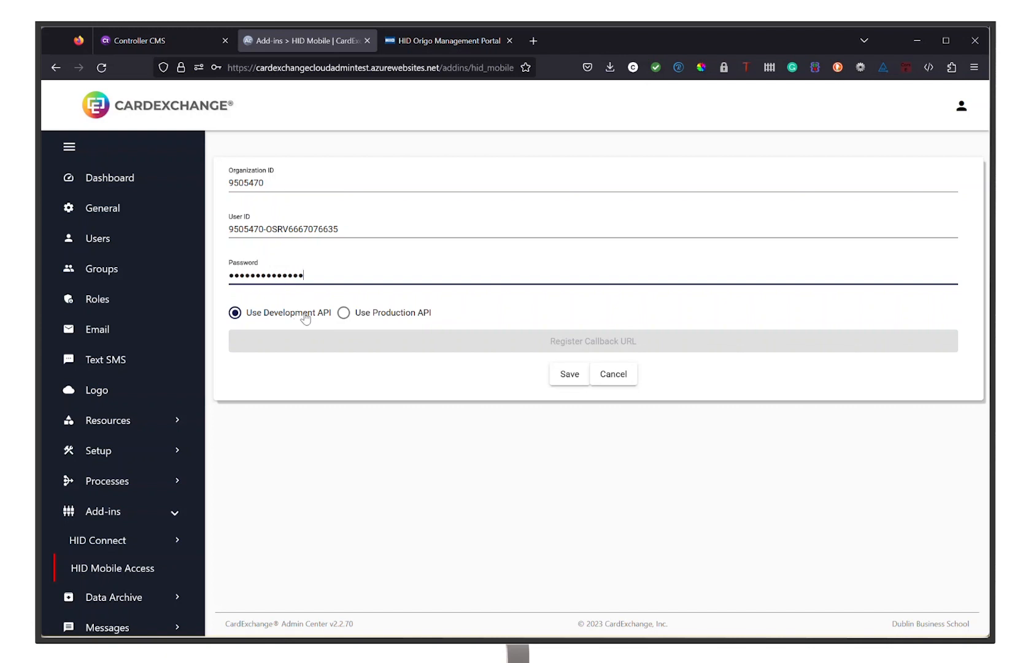
{"action": "left_click", "coordinate": [568, 374]}
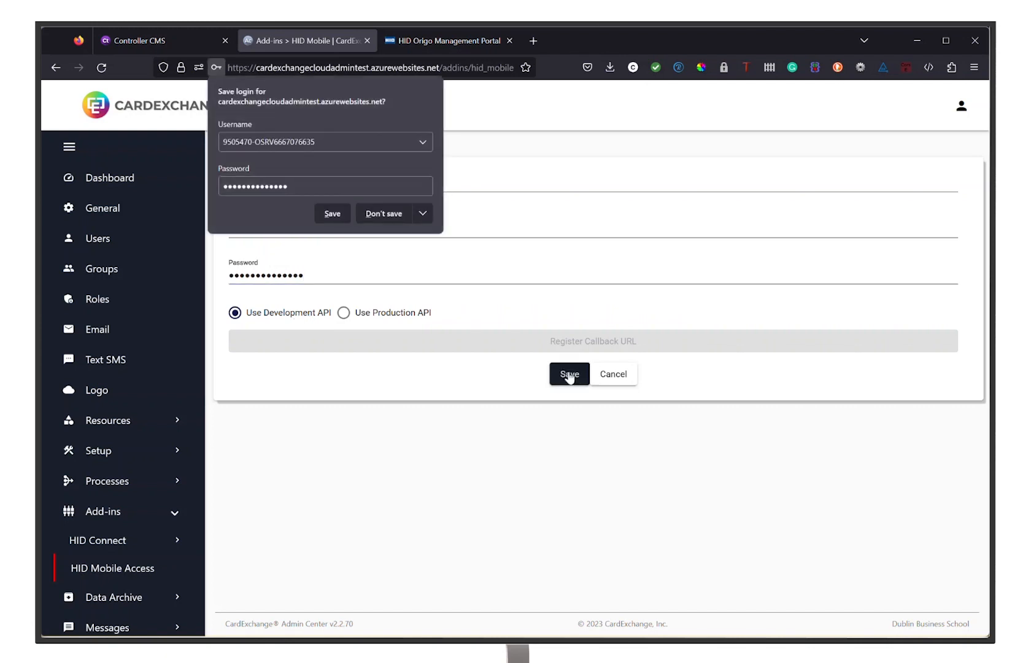
{"action": "left_click", "coordinate": [569, 373]}
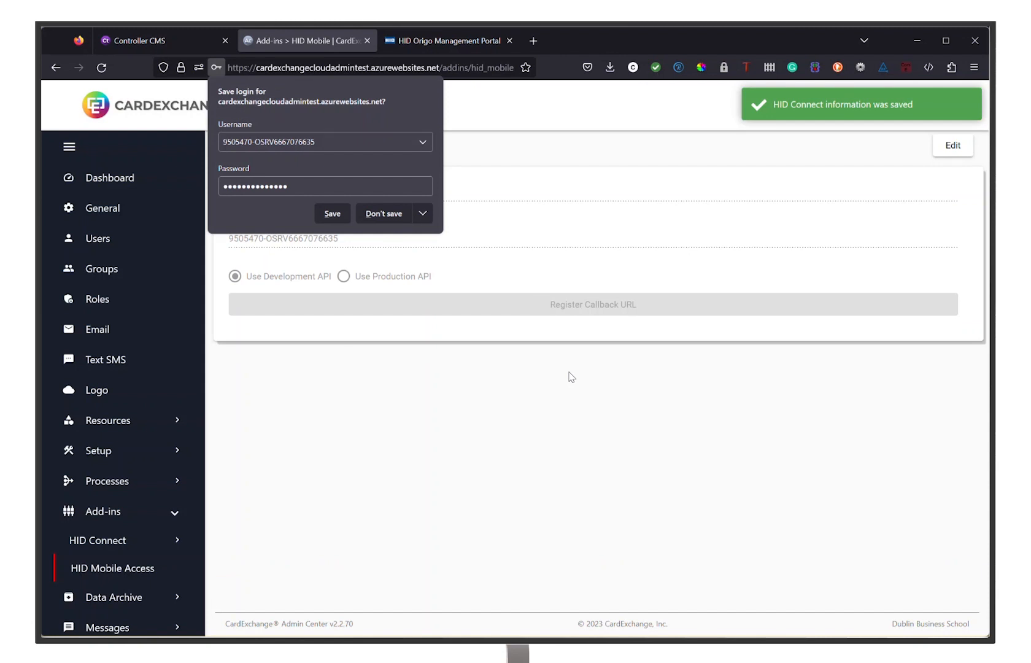
{"action": "left_click", "coordinate": [383, 214]}
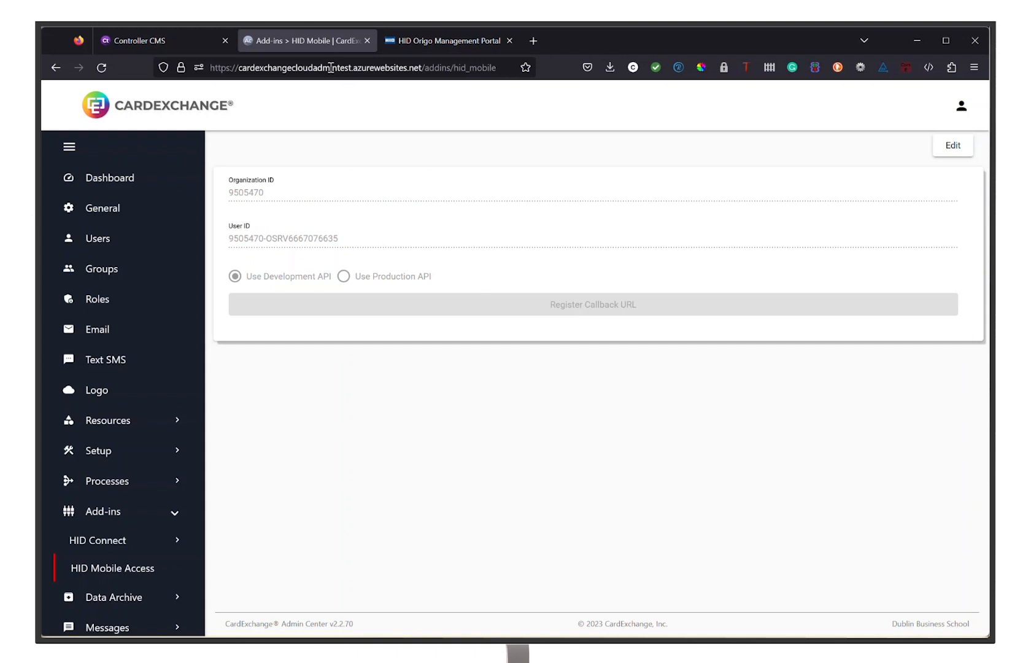
{"action": "mouse_move", "coordinate": [644, 143]}
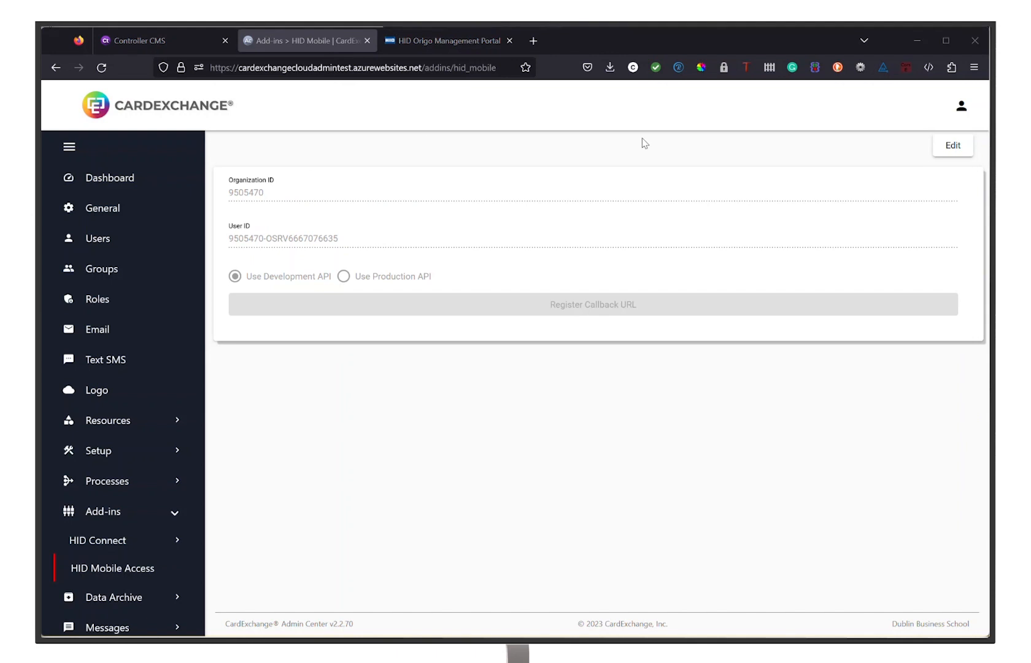
{"action": "mouse_move", "coordinate": [948, 148]}
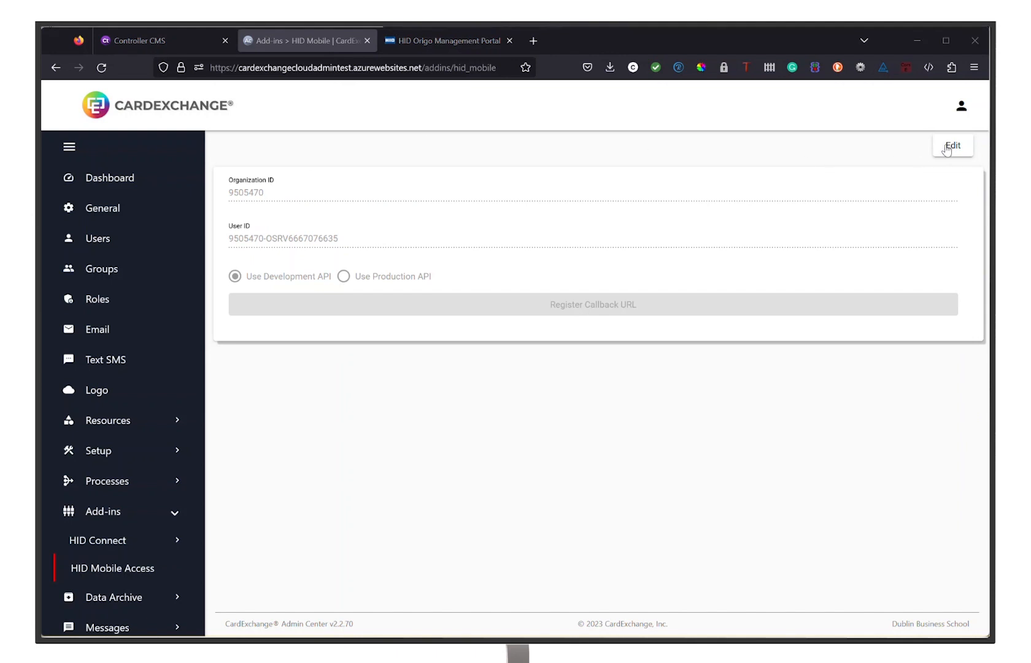
Step: Register the HID Mobile Access callback URL against the development API
{"action": "left_click", "coordinate": [951, 145]}
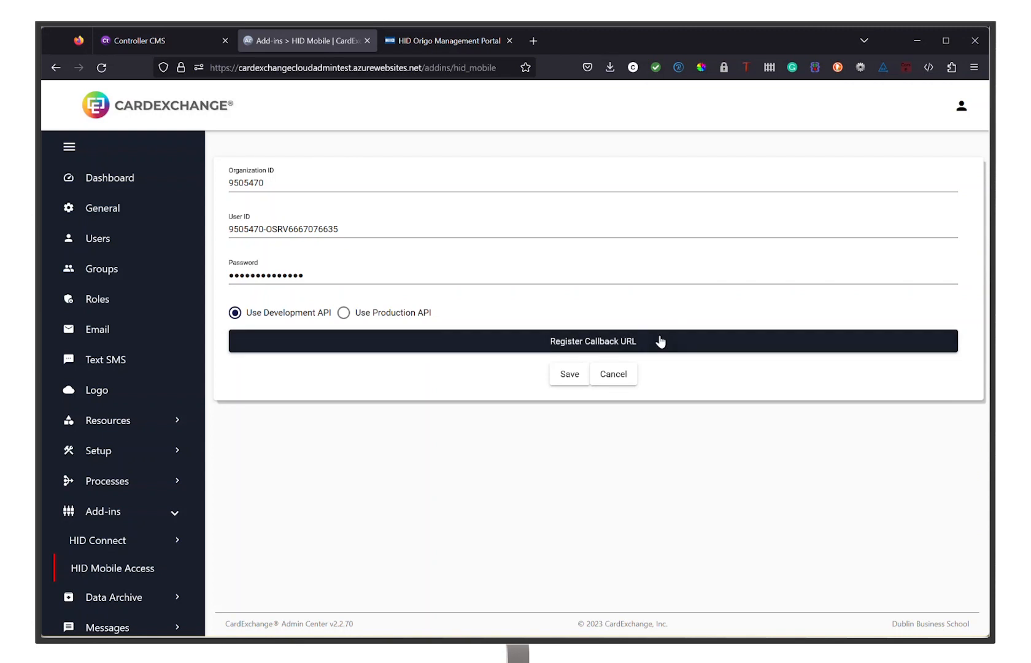
{"action": "left_click", "coordinate": [593, 342]}
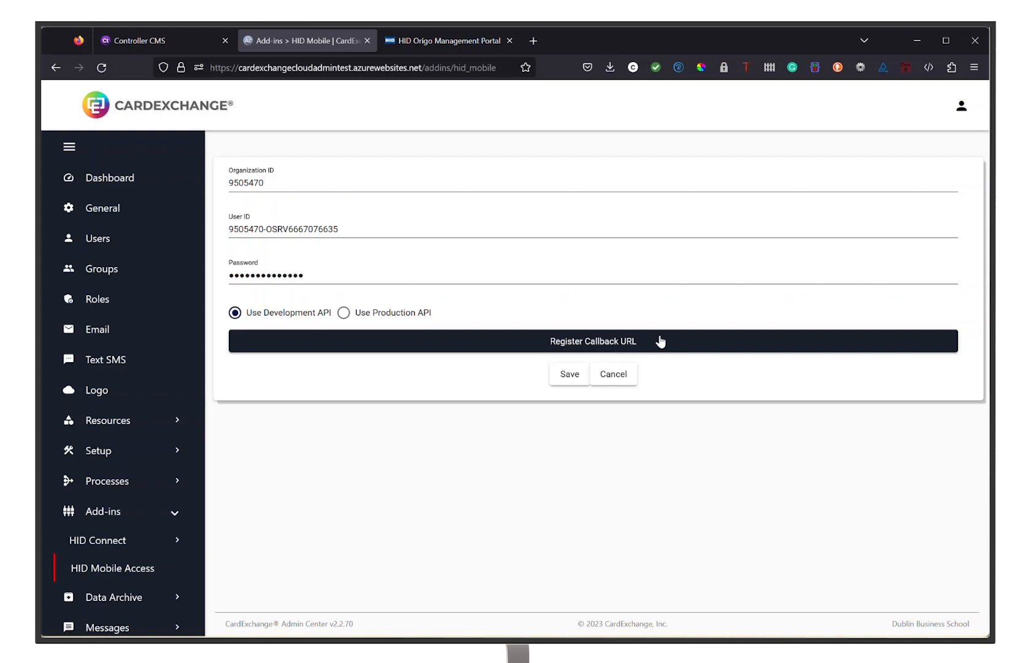
{"action": "left_click", "coordinate": [569, 373]}
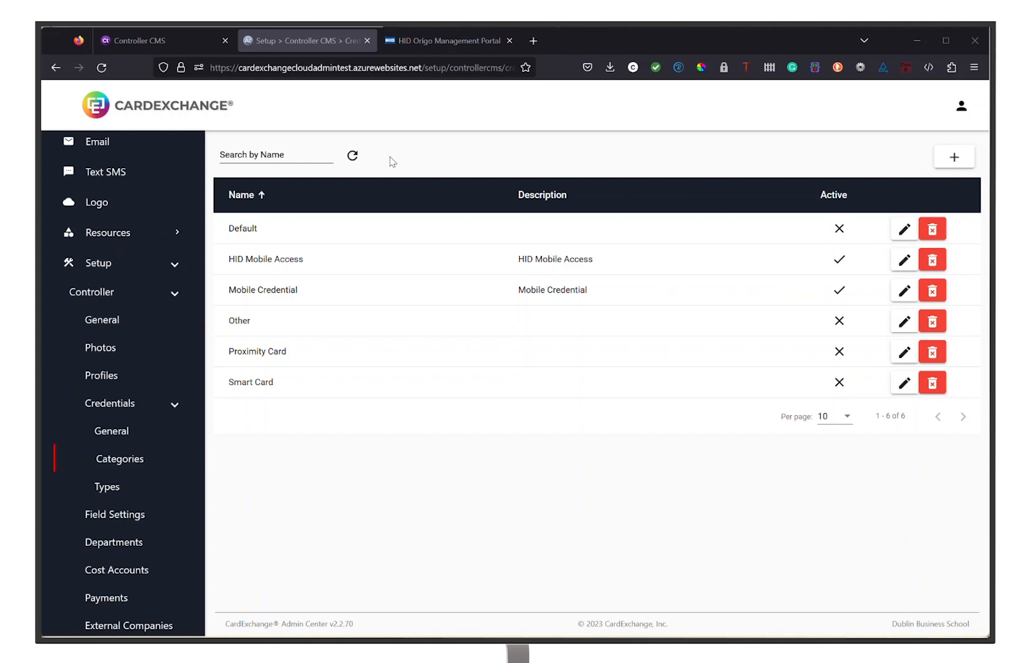
{"action": "mouse_move", "coordinate": [122, 490]}
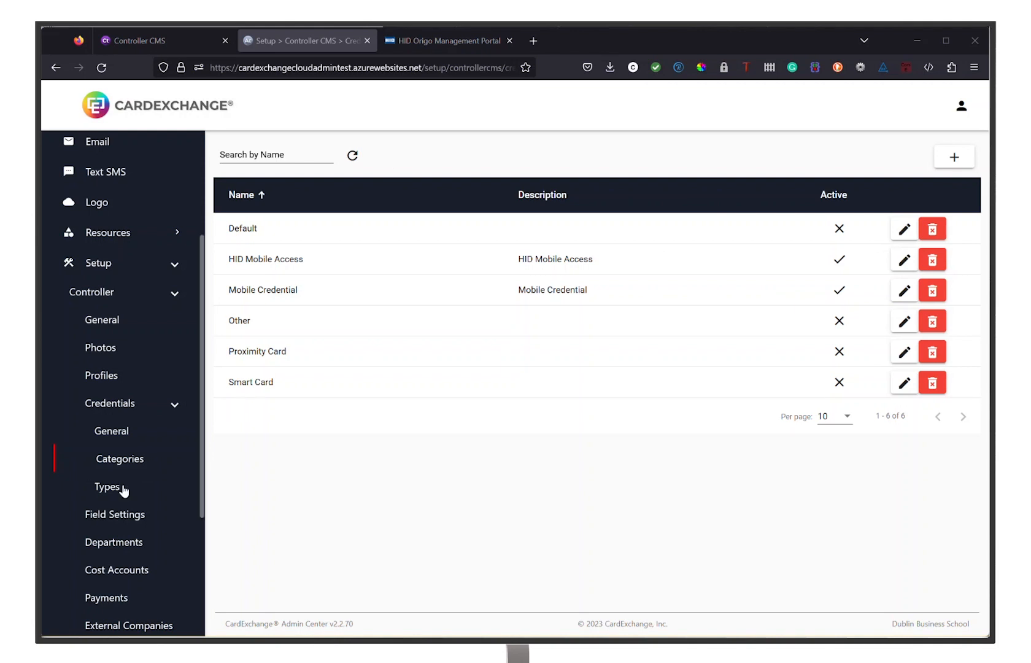
Step: Show the controller's credential types list under Setup > Controller > Credentials
{"action": "left_click", "coordinate": [107, 487]}
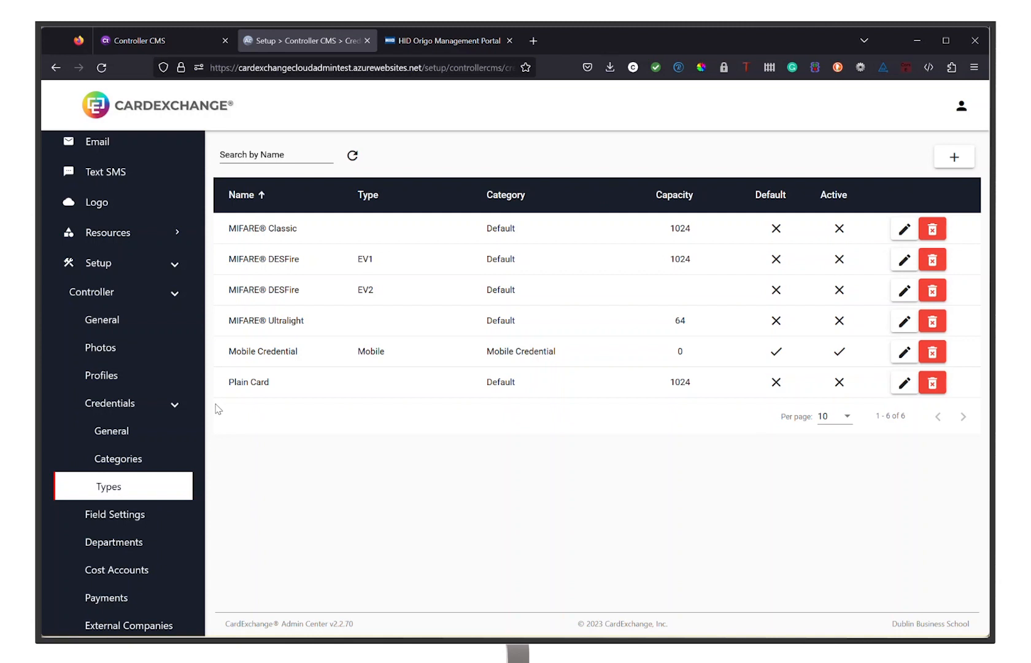
{"action": "mouse_move", "coordinate": [858, 170]}
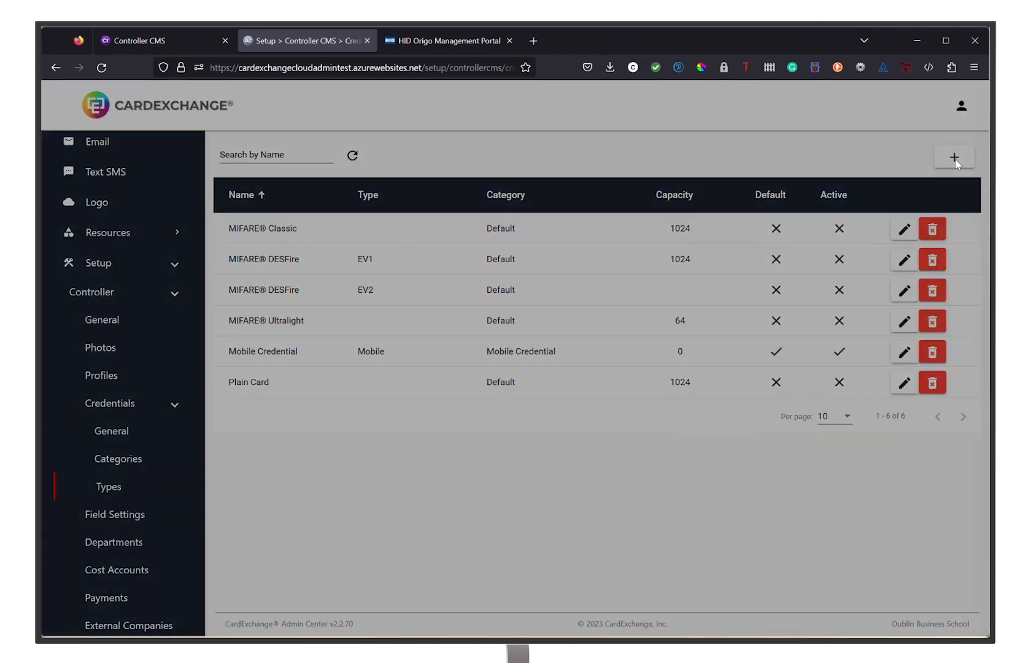
Step: Start a new credential type named HID SEOS Credential in the HID Mobile Access category
{"action": "left_click", "coordinate": [954, 157]}
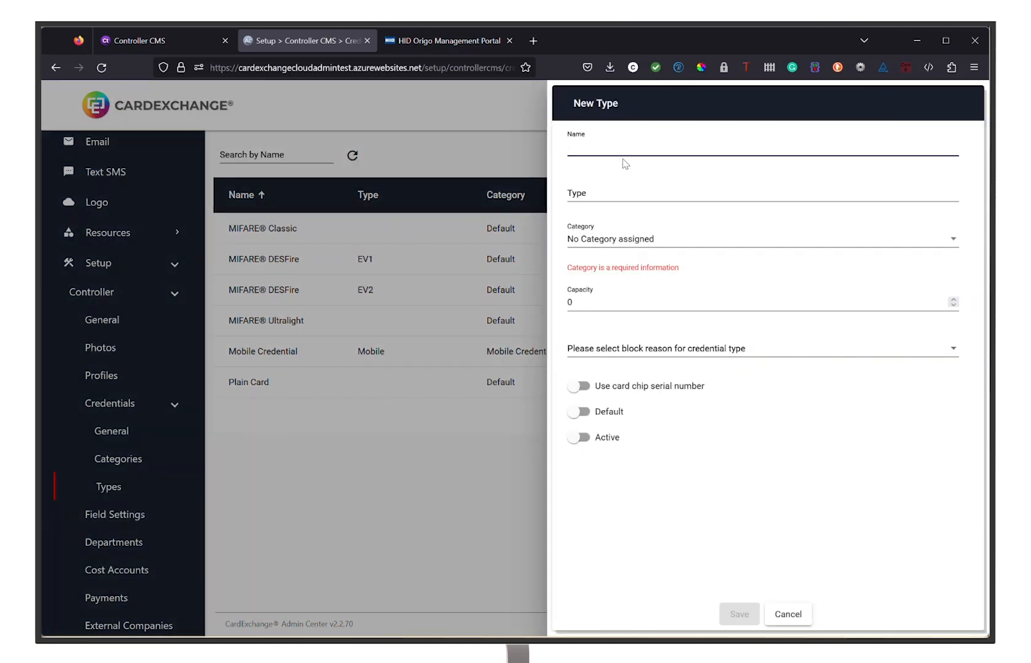
{"action": "type", "text": "HID SEOS Credential"}
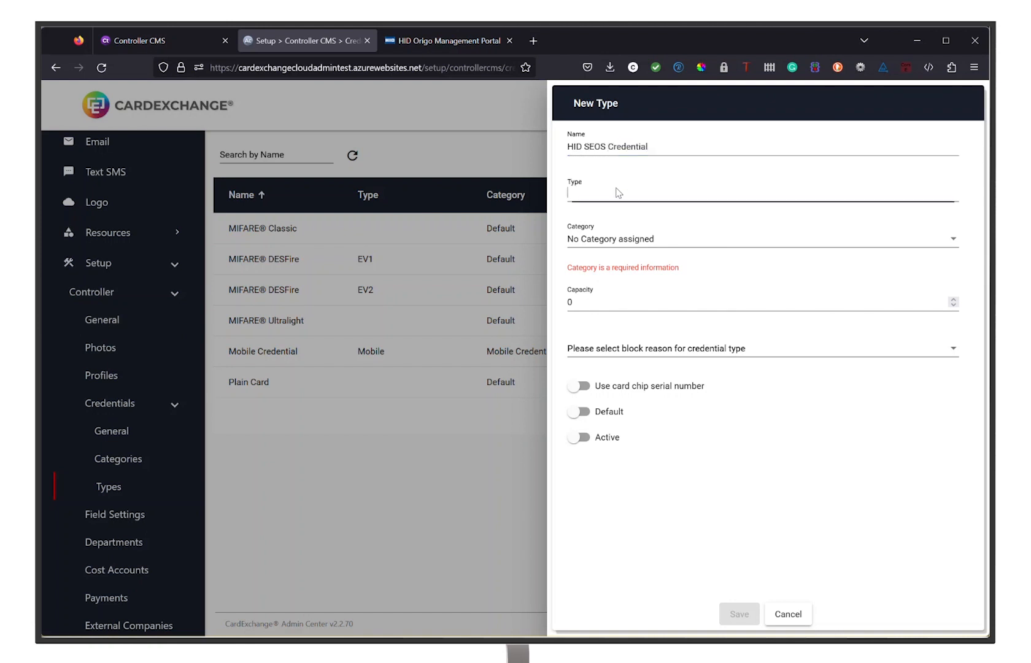
{"action": "type", "text": "HID SEOS Credential"}
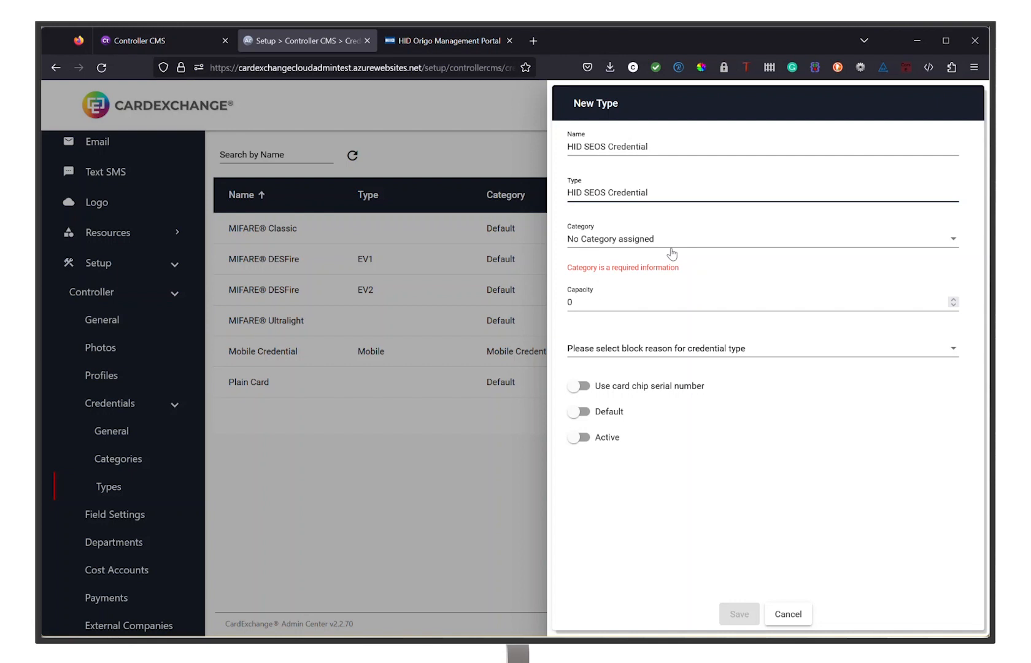
{"action": "left_click", "coordinate": [760, 238]}
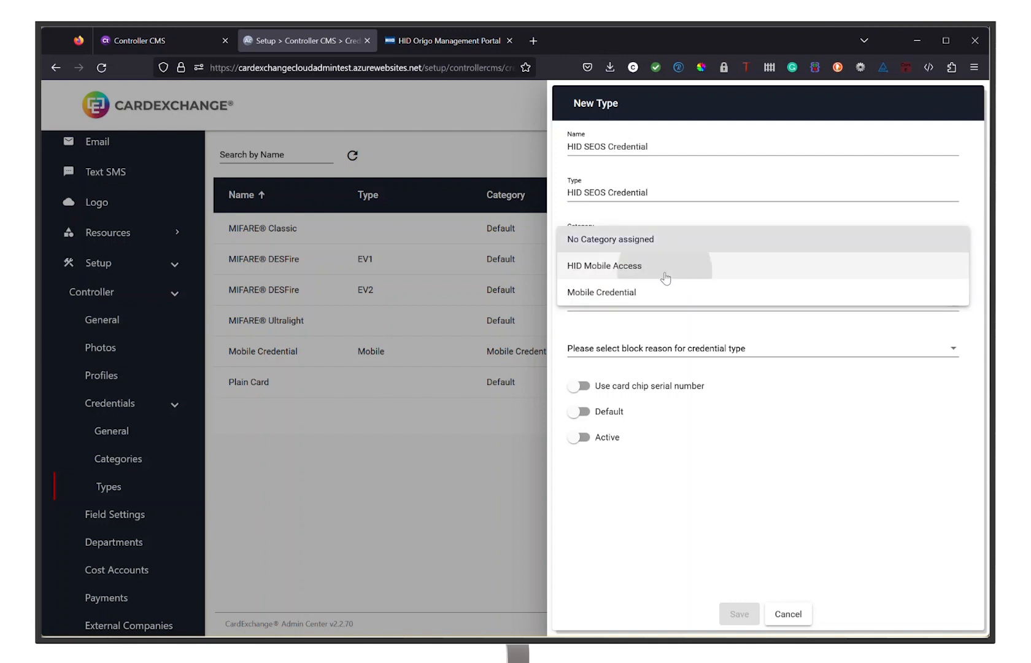
{"action": "left_click", "coordinate": [604, 265]}
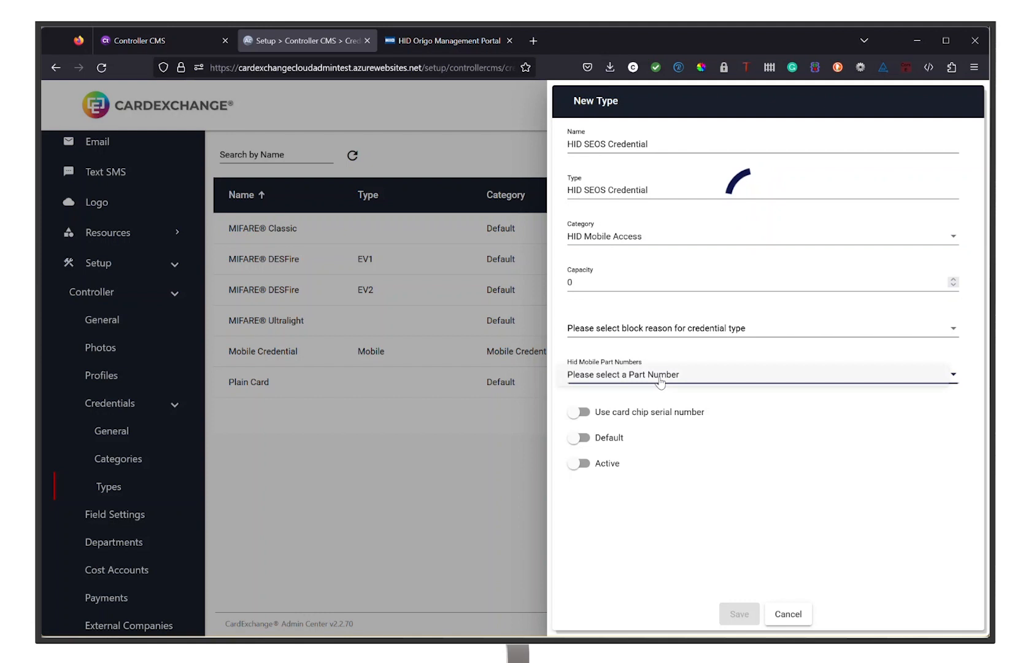
Step: Pick part number 641641, enable default, active and chip serial, and save the type
{"action": "left_click", "coordinate": [757, 375]}
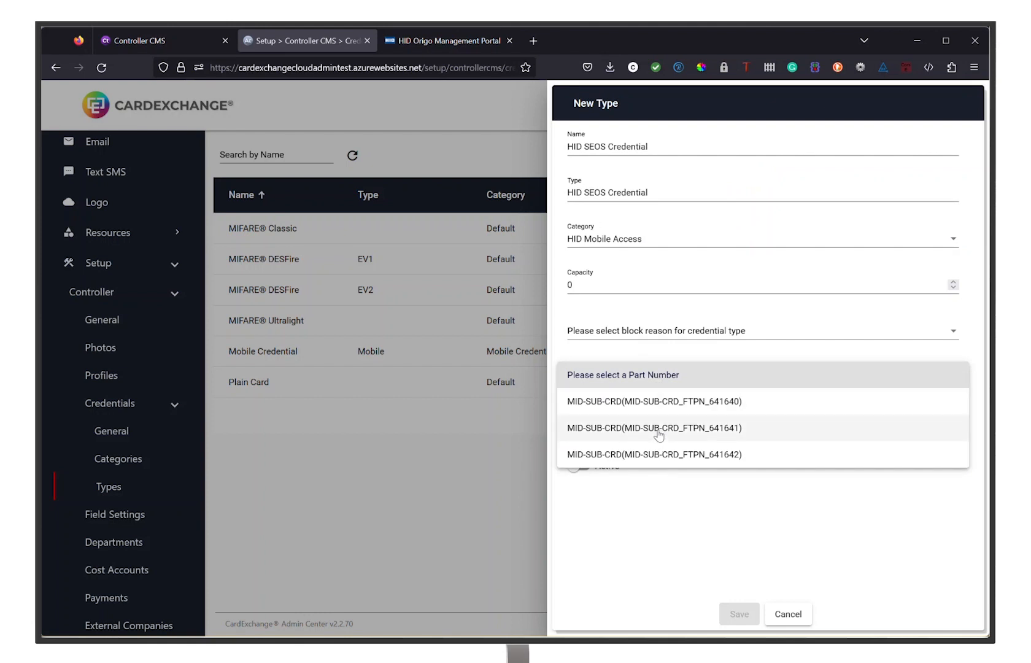
{"action": "left_click", "coordinate": [654, 428]}
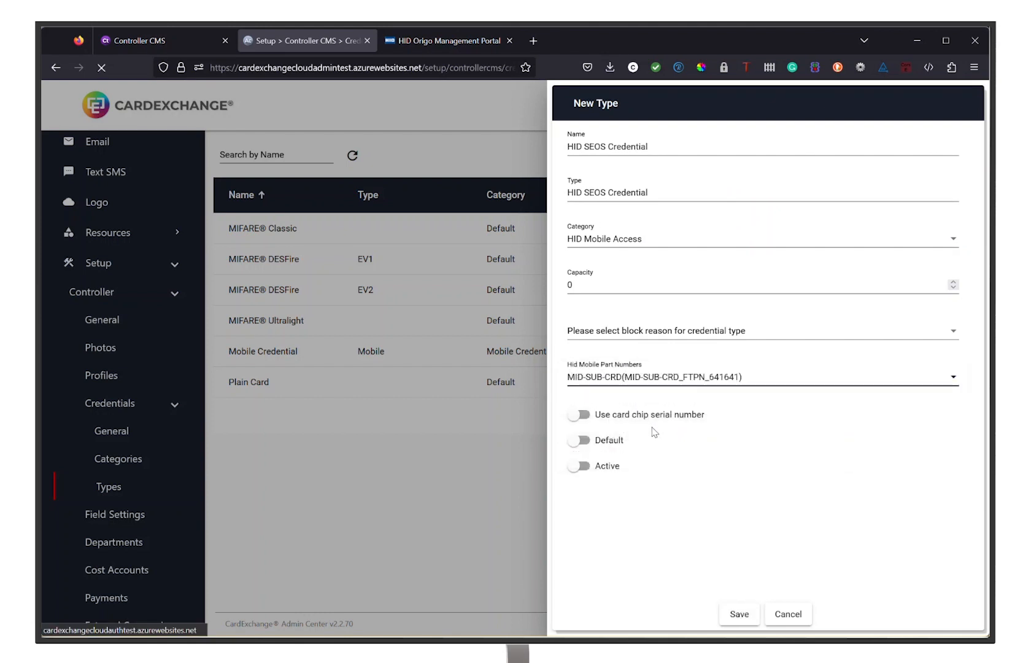
{"action": "mouse_move", "coordinate": [638, 421]}
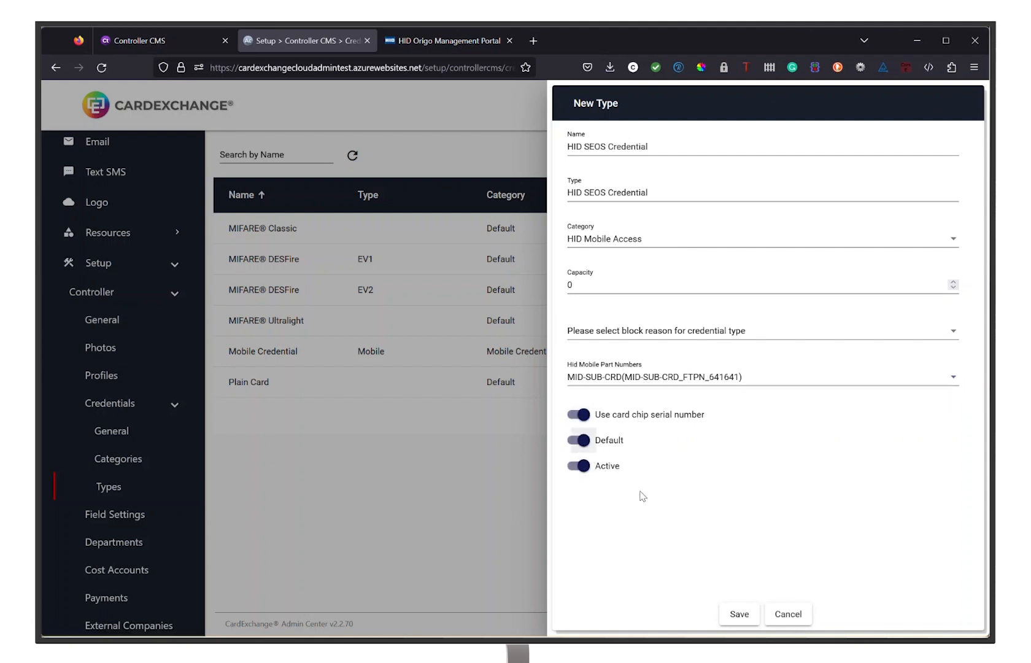
{"action": "left_click", "coordinate": [739, 614]}
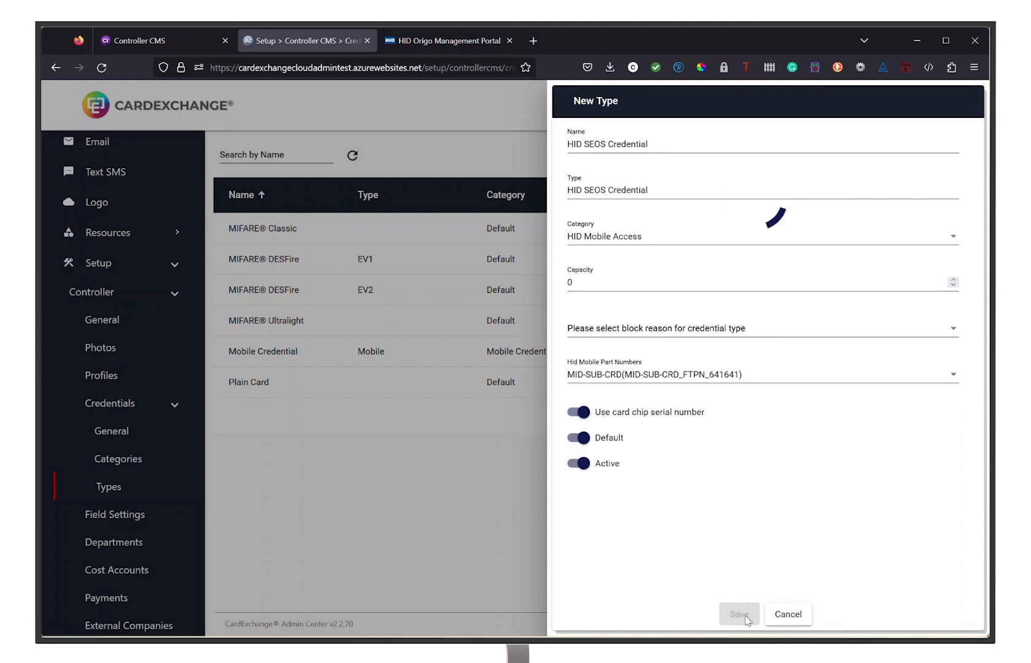
{"action": "left_click", "coordinate": [738, 614]}
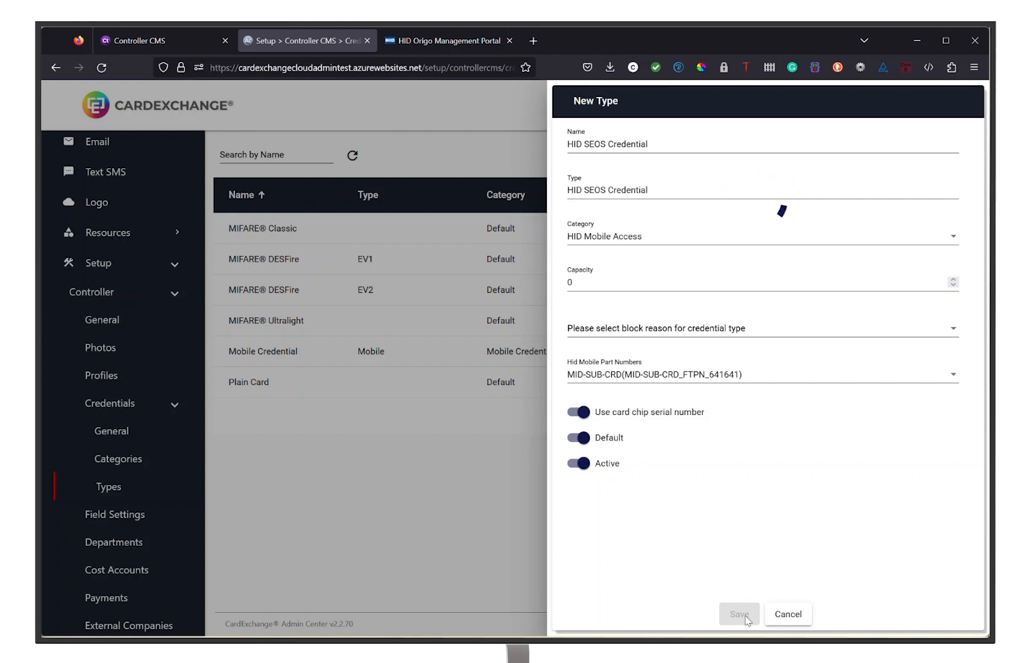
{"action": "left_click", "coordinate": [739, 614]}
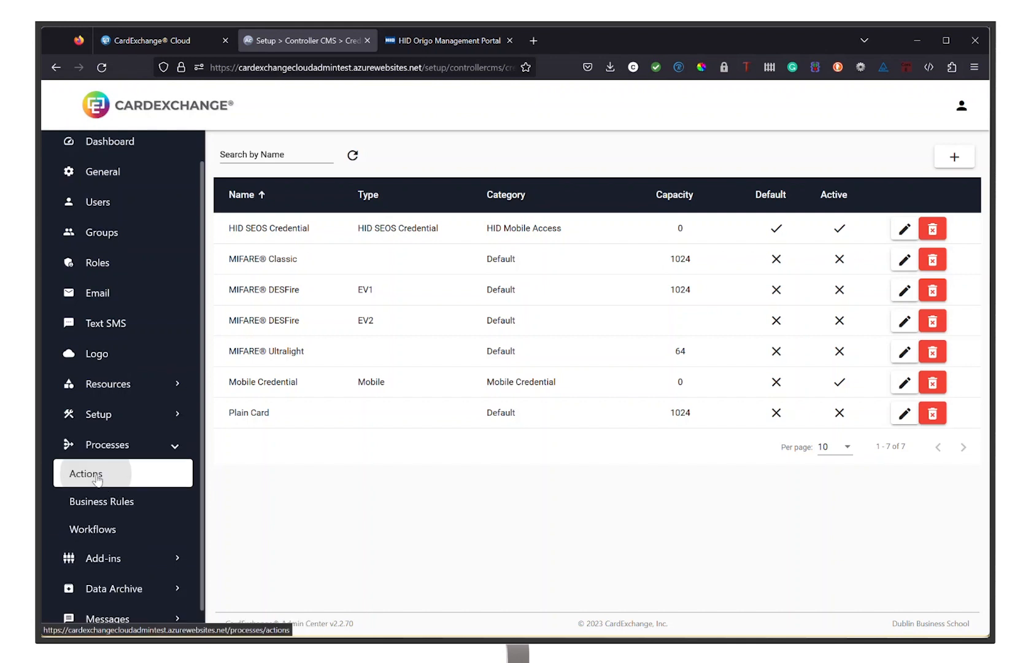
Step: Show the empty Actions list under Processes
{"action": "left_click", "coordinate": [96, 473]}
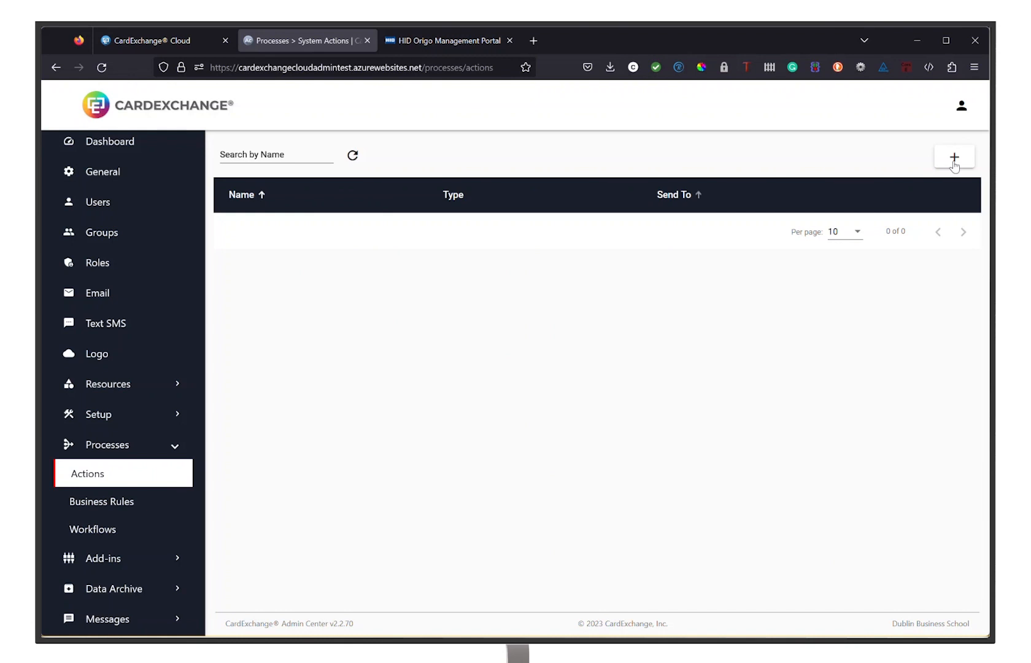
Step: Start an Email action named Redeem Digital Credential sent to the Profile
{"action": "left_click", "coordinate": [954, 157]}
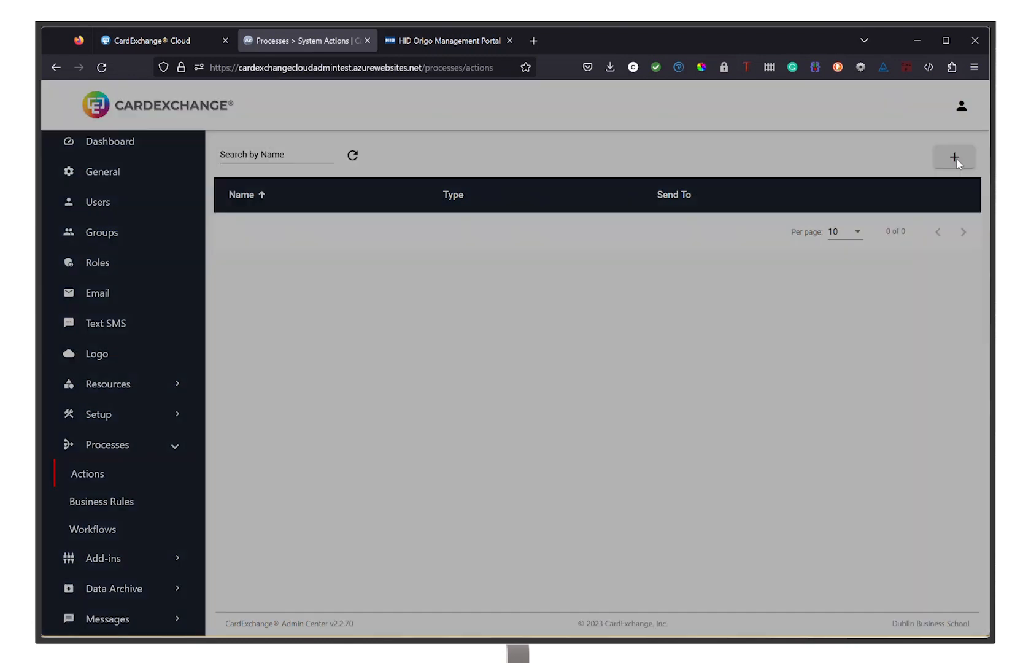
{"action": "left_click", "coordinate": [955, 157]}
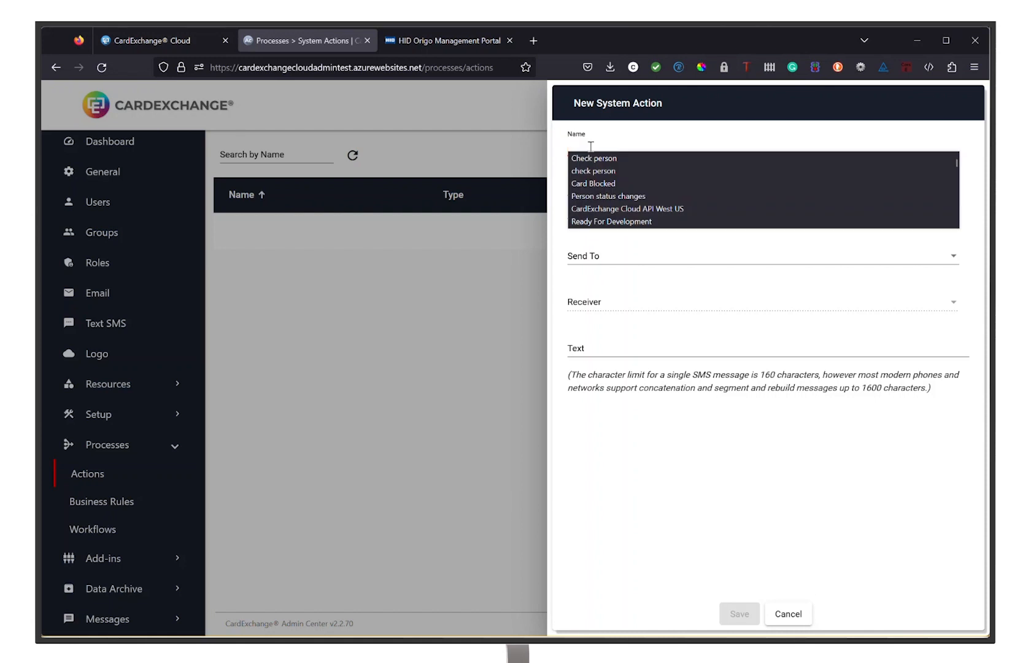
{"action": "type", "text": "Redeem Digital Credential"}
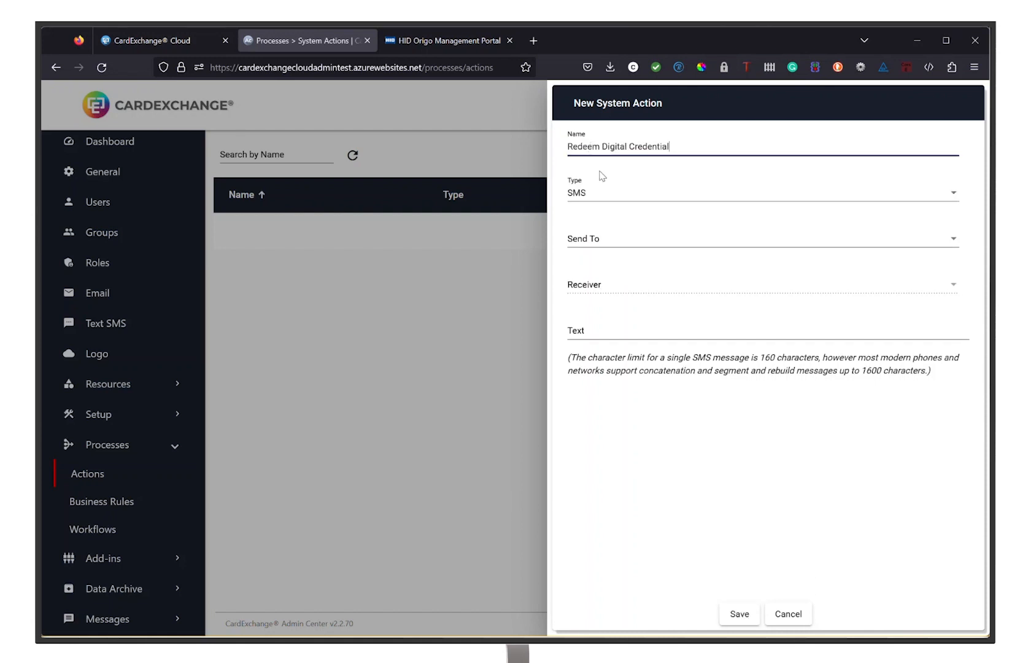
{"action": "left_click", "coordinate": [762, 193]}
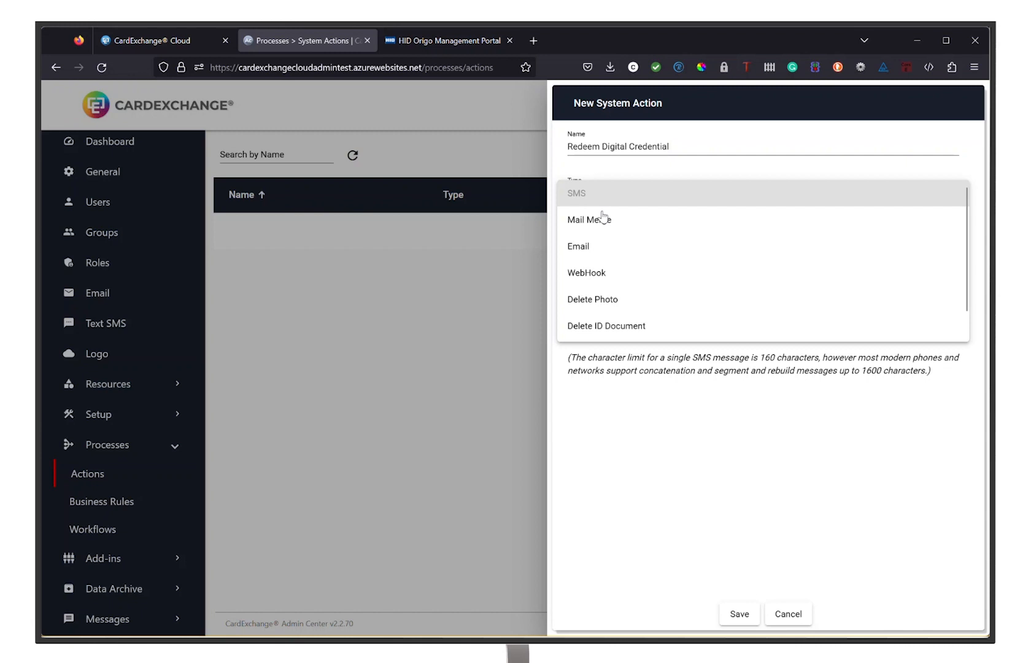
{"action": "left_click", "coordinate": [577, 245]}
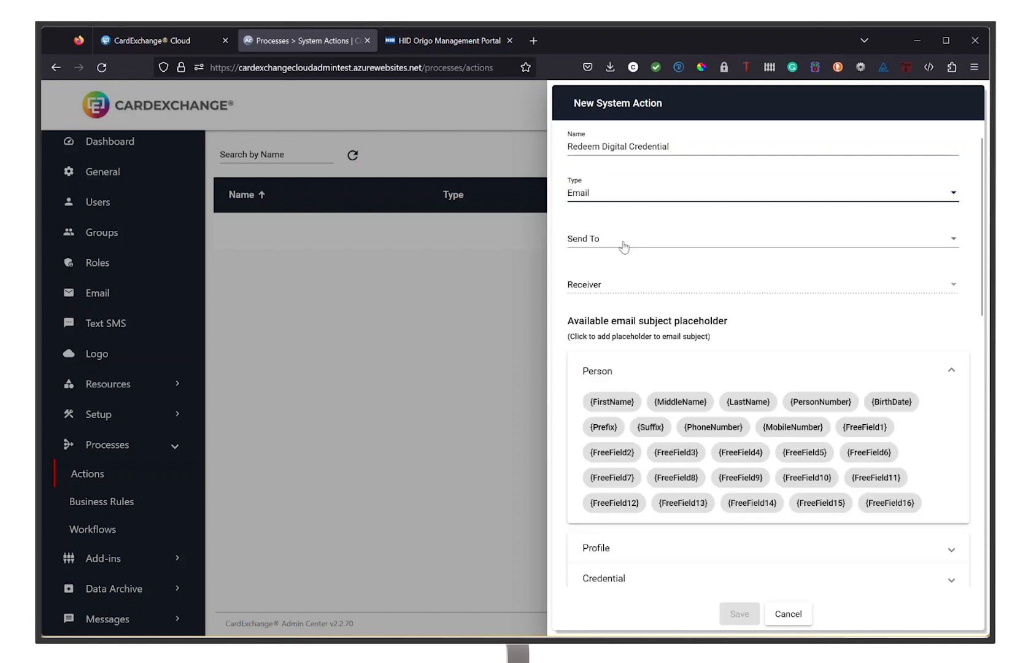
{"action": "left_click", "coordinate": [761, 239]}
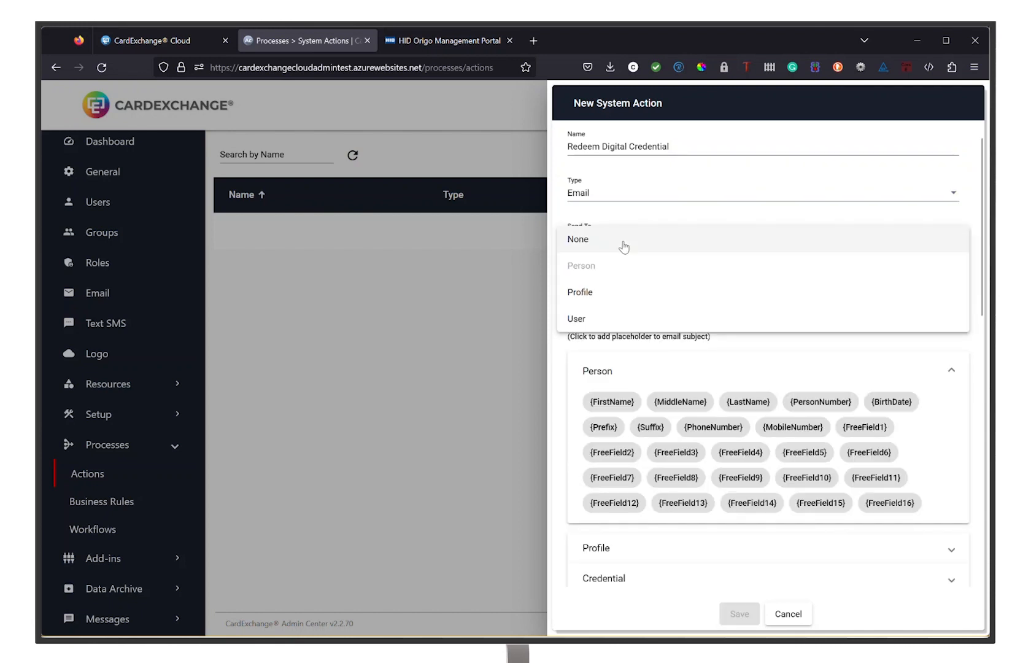
{"action": "left_click", "coordinate": [579, 292]}
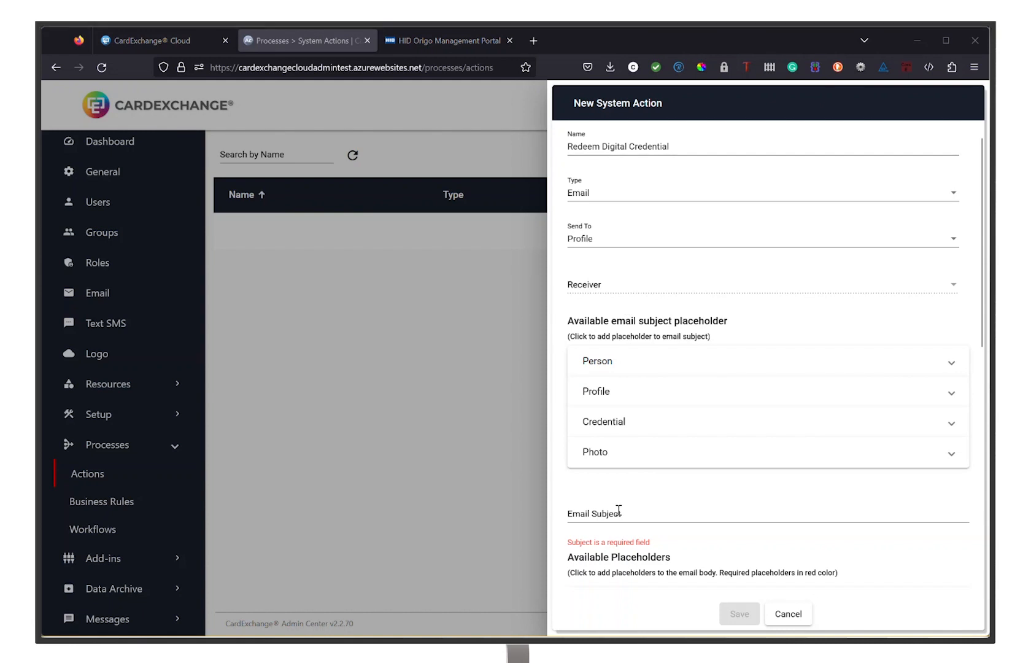
Step: Give it subject 'Installing Your HID Mobile Access Credential' with installation steps and save it
{"action": "type", "text": "Installing Your HID Mobile Access Credential"}
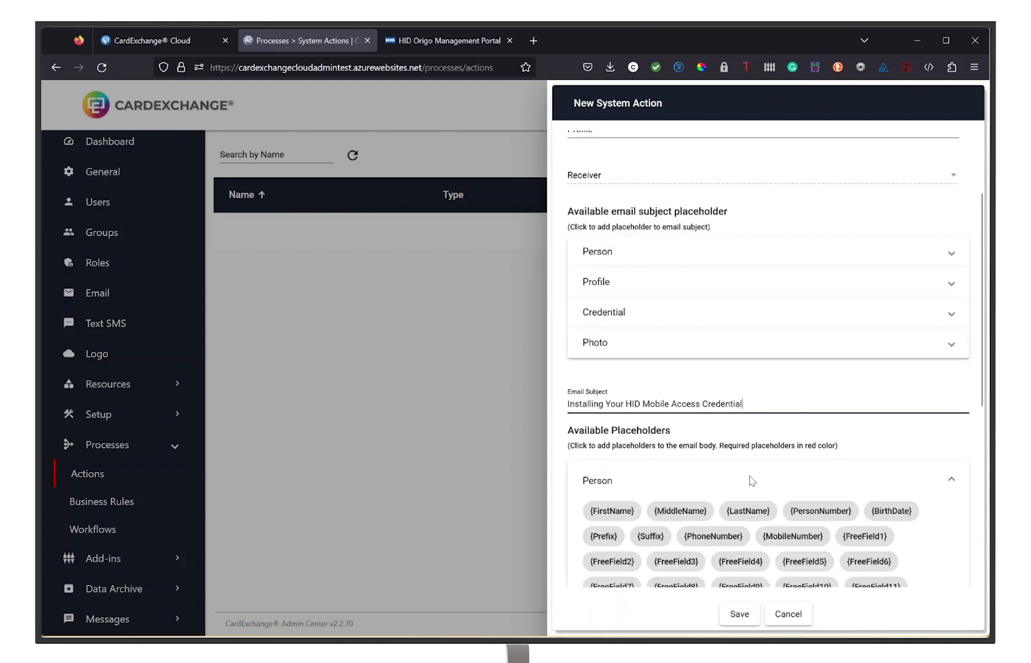
{"action": "scroll", "scroll_direction": "down", "scroll_amount": 3}
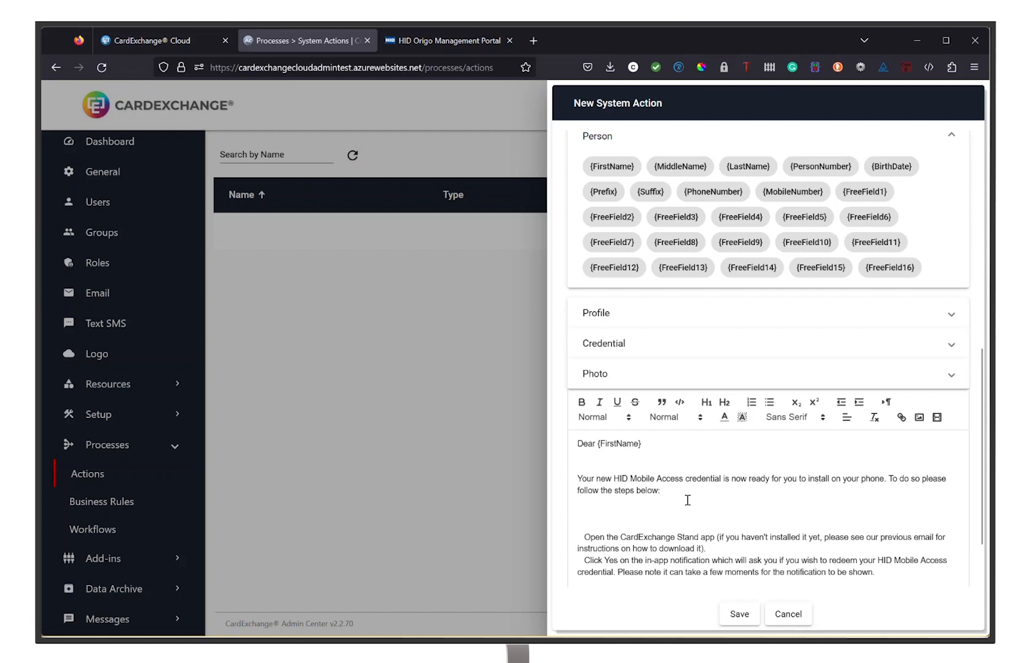
{"action": "mouse_move", "coordinate": [738, 595]}
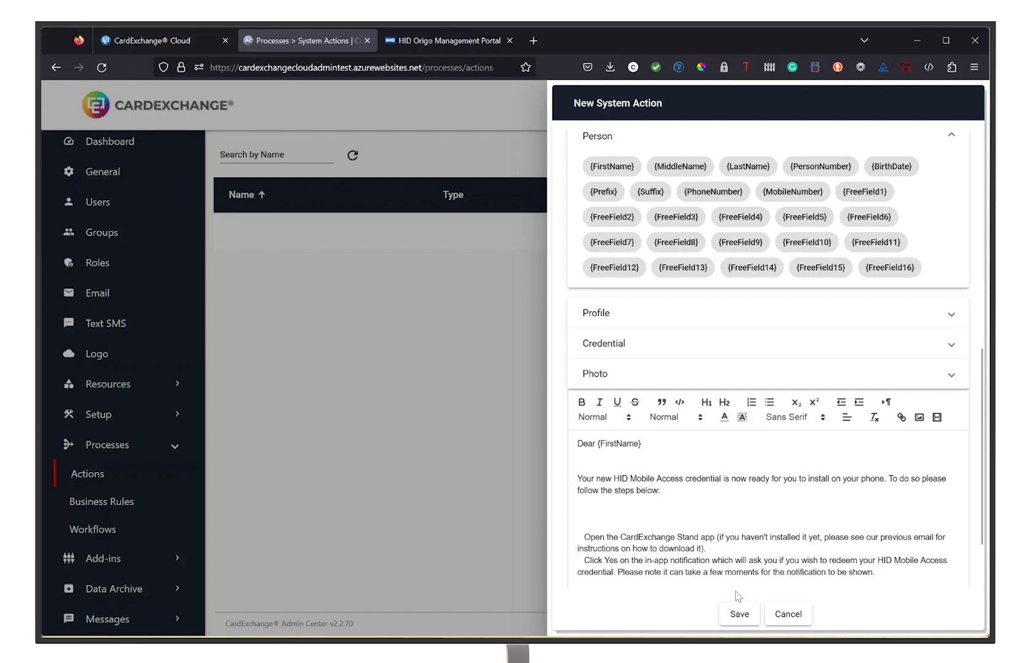
{"action": "left_click", "coordinate": [740, 614]}
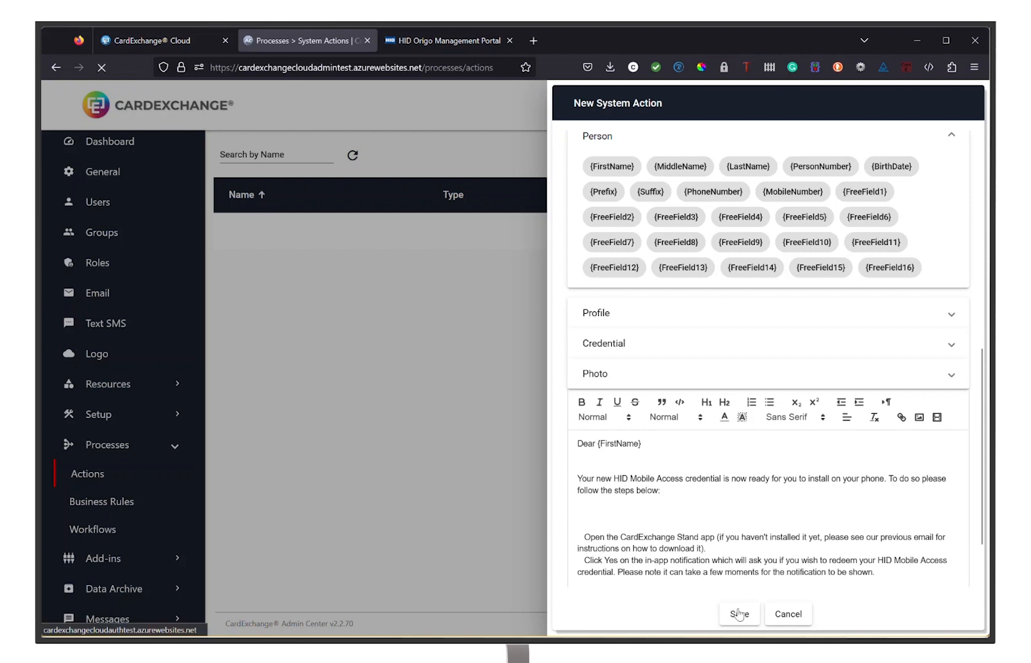
{"action": "left_click", "coordinate": [738, 614]}
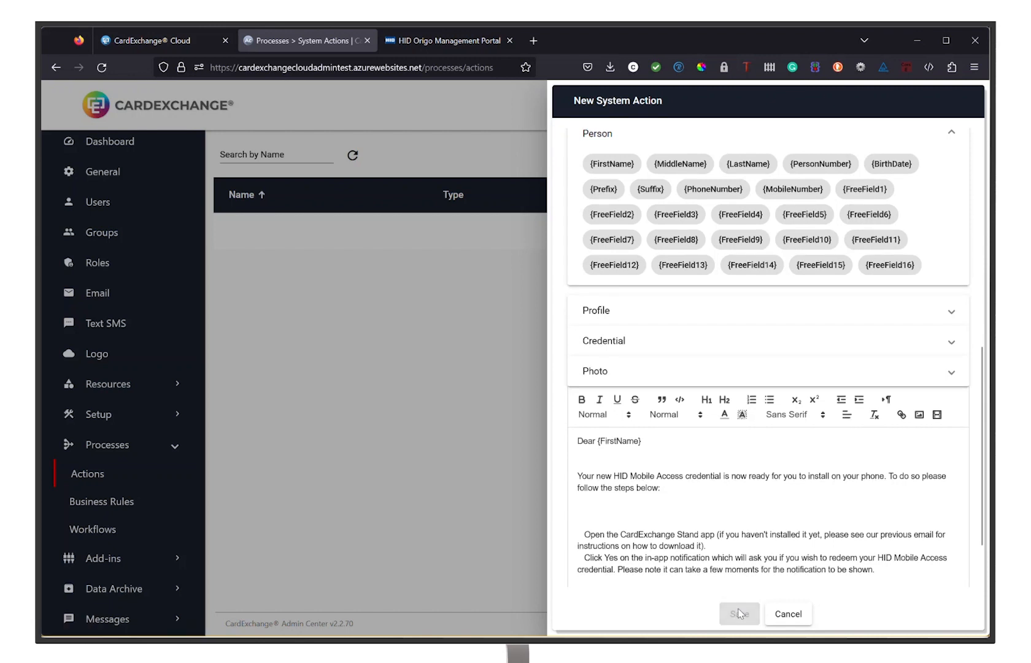
{"action": "left_click", "coordinate": [738, 612]}
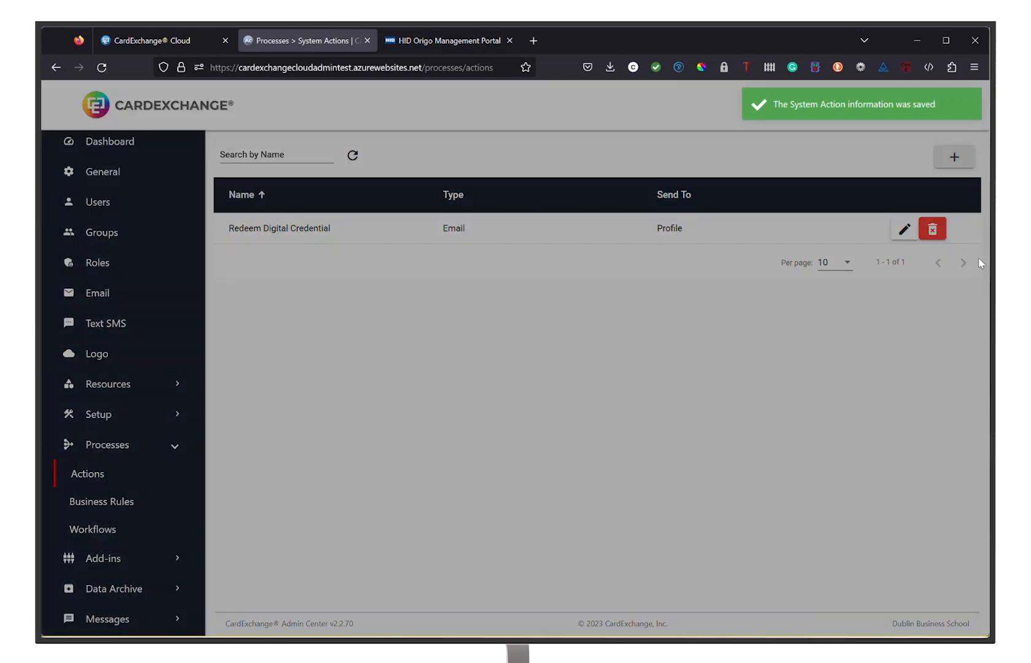
Step: Start an Email action named Digital Credential Activated
{"action": "left_click", "coordinate": [953, 157]}
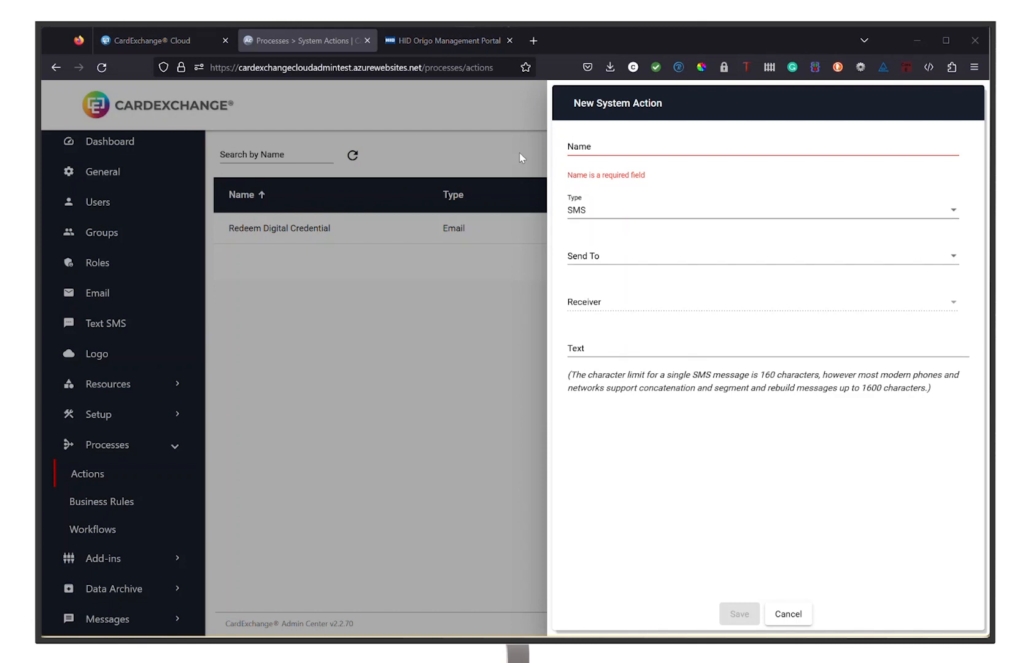
{"action": "type", "text": "Digital Credential Activated"}
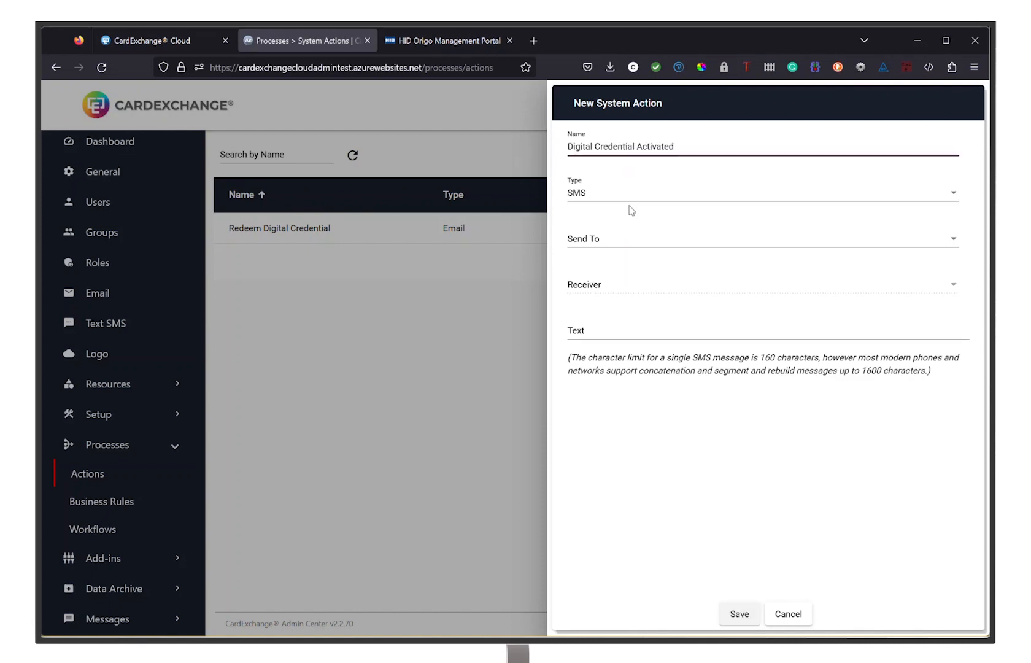
{"action": "left_click", "coordinate": [760, 193]}
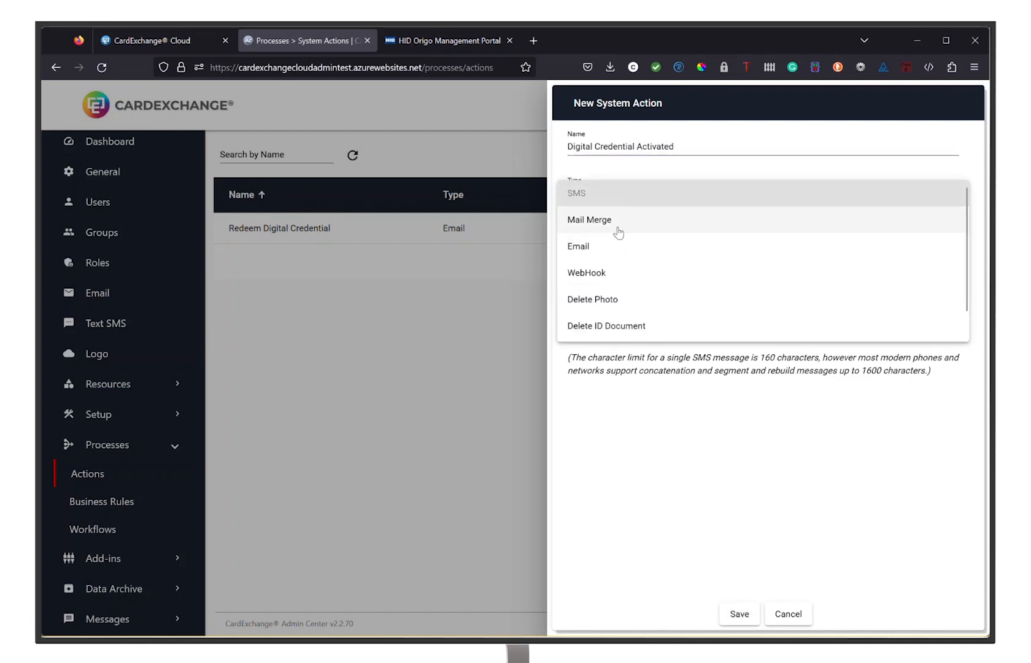
{"action": "left_click", "coordinate": [577, 246]}
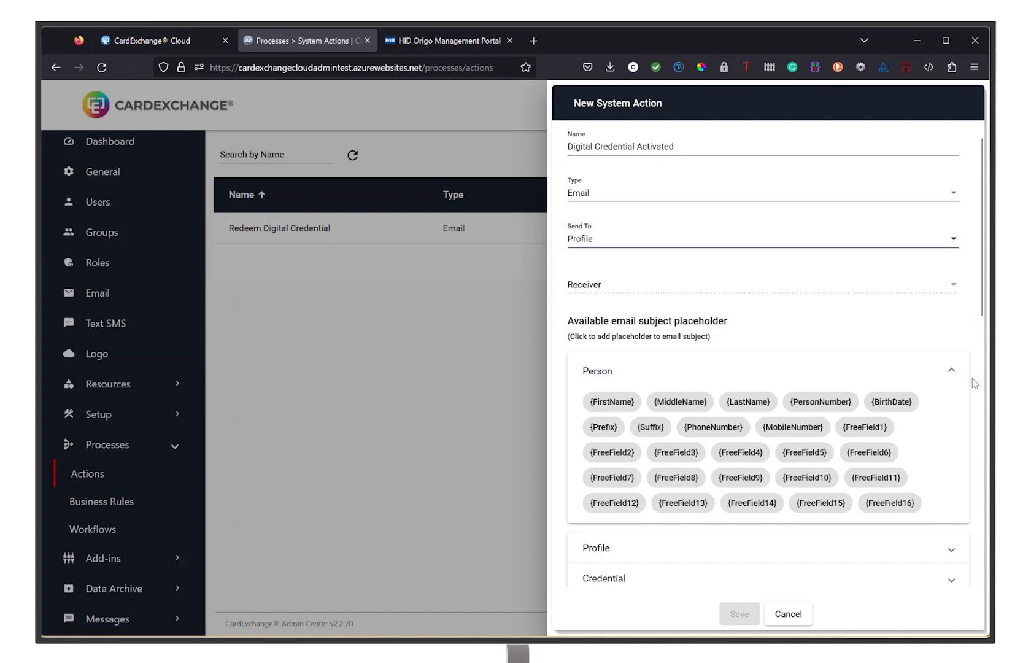
{"action": "left_click", "coordinate": [952, 370]}
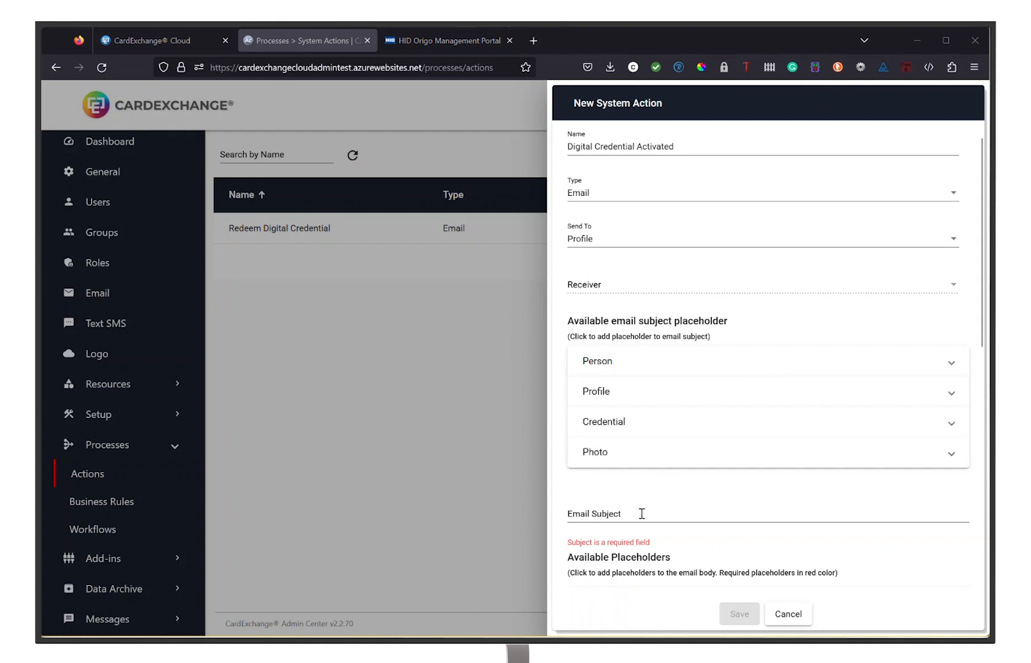
Step: Add subject 'Great News! Your HID Mobile Access Credential Is Ready For Use', body 'Dear {FirstName},' and save
{"action": "type", "text": "Great News! Your HID Mobile Access Credential Is Ready For Use"}
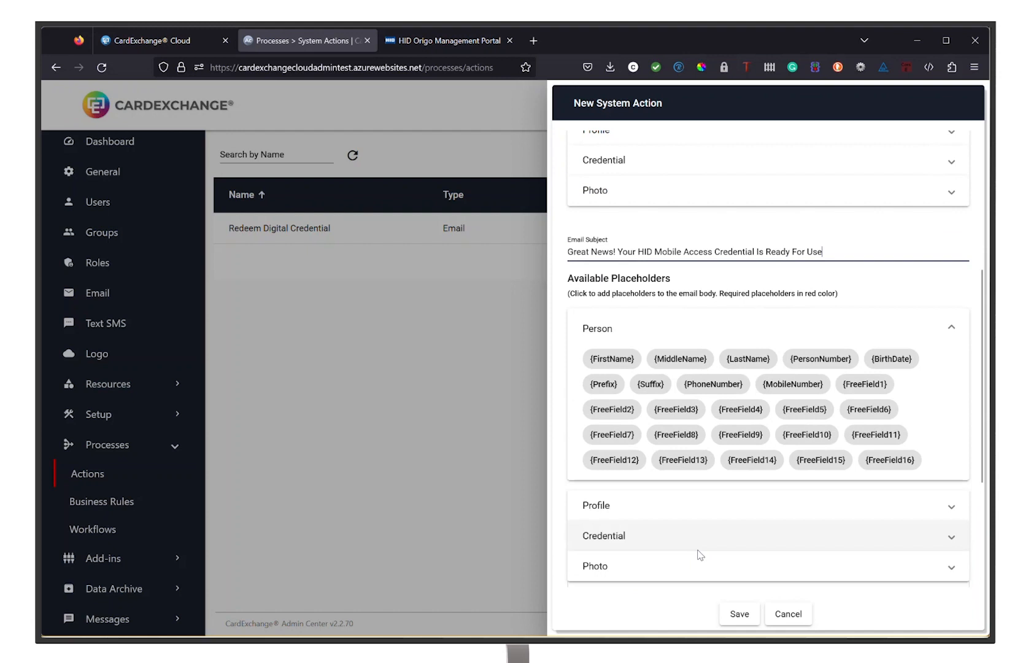
{"action": "scroll", "scroll_direction": "down", "scroll_amount": 3}
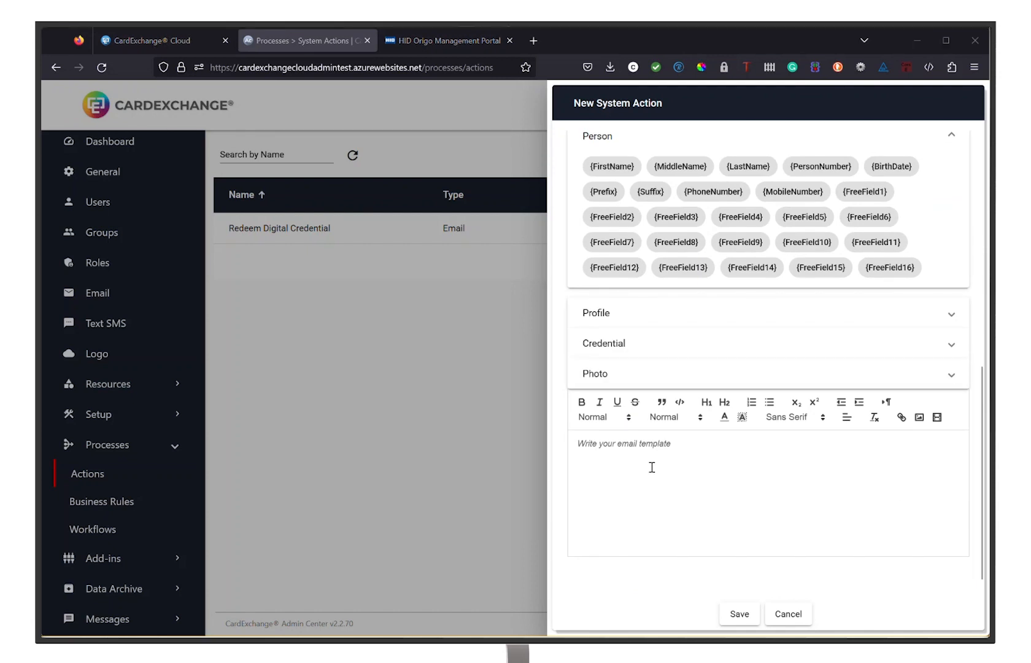
{"action": "type", "text": "Dear {FirstName},"}
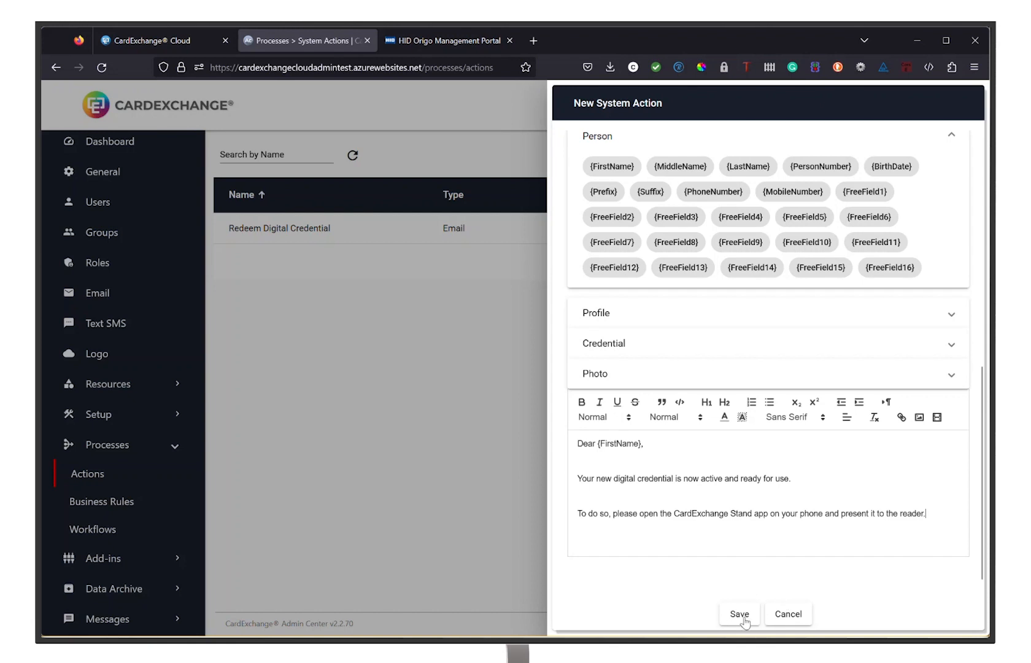
{"action": "left_click", "coordinate": [740, 614]}
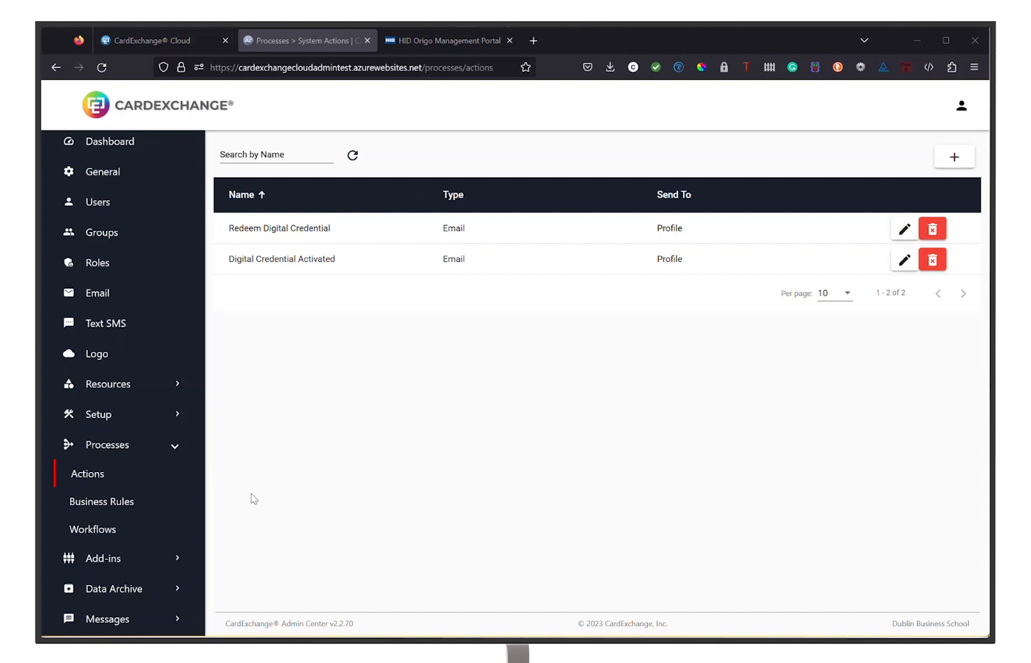
Step: Start an active business rule named and described Redeem Digital Credential
{"action": "left_click", "coordinate": [102, 501]}
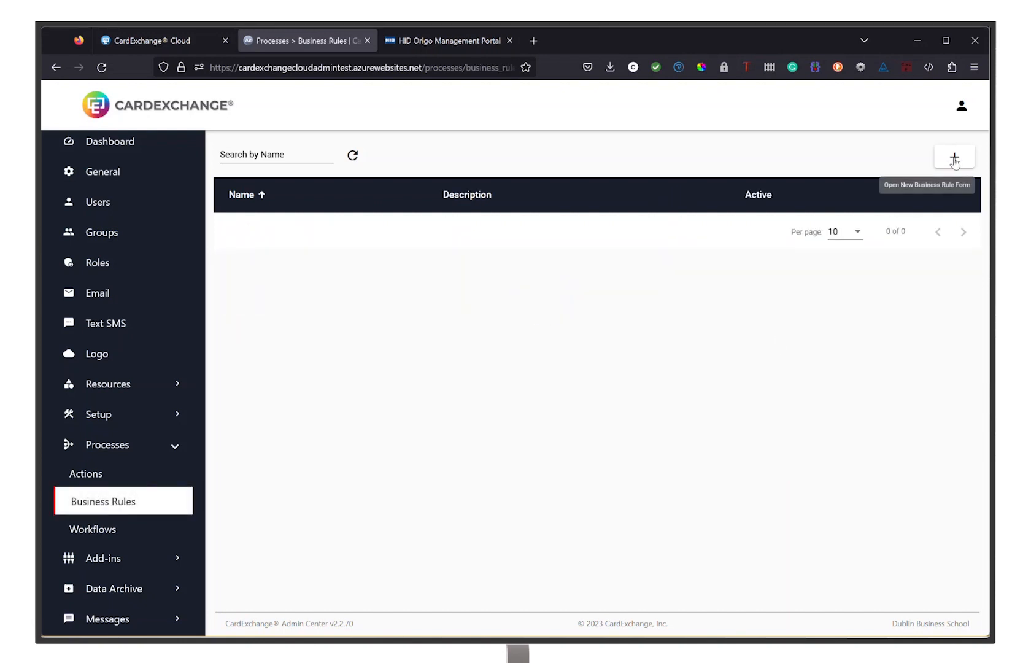
{"action": "left_click", "coordinate": [954, 158]}
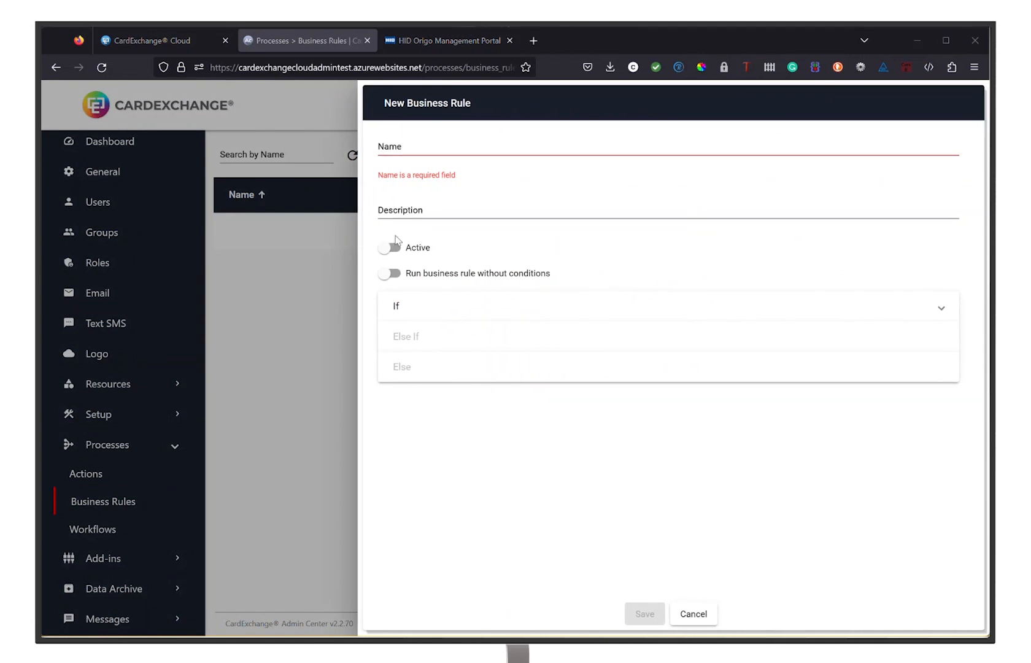
{"action": "type", "text": "Redeem Digital Credential"}
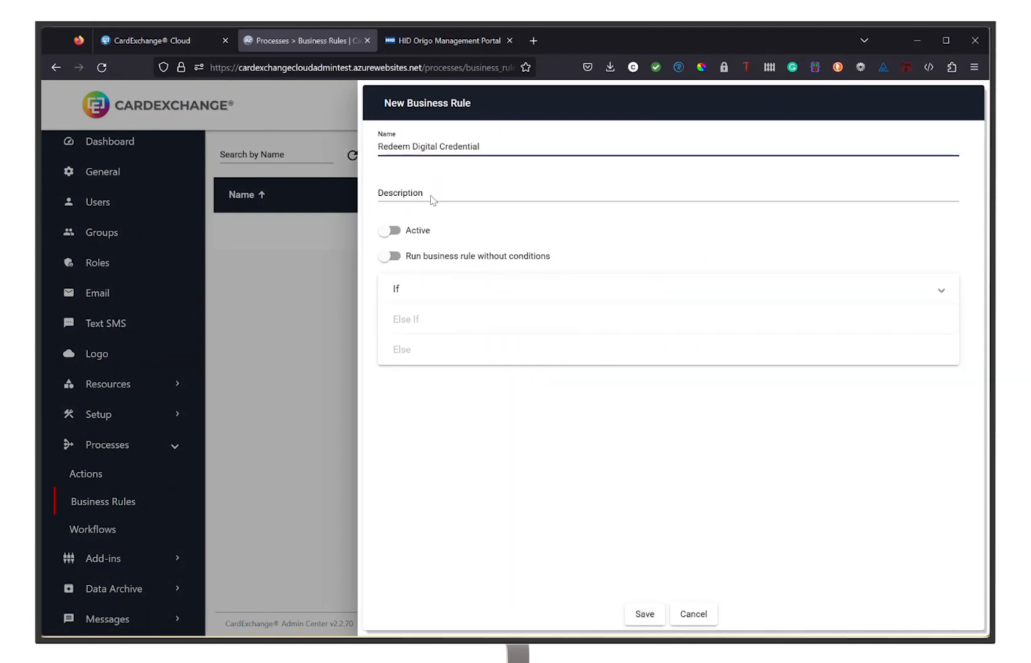
{"action": "type", "text": "Redeem Digital Credential"}
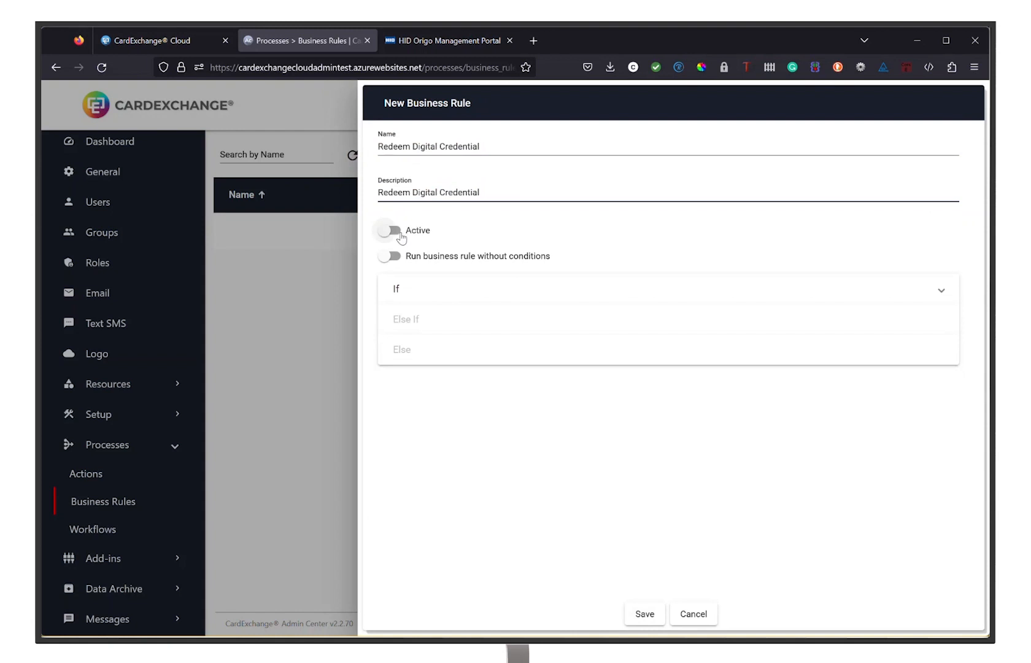
{"action": "left_click", "coordinate": [390, 231]}
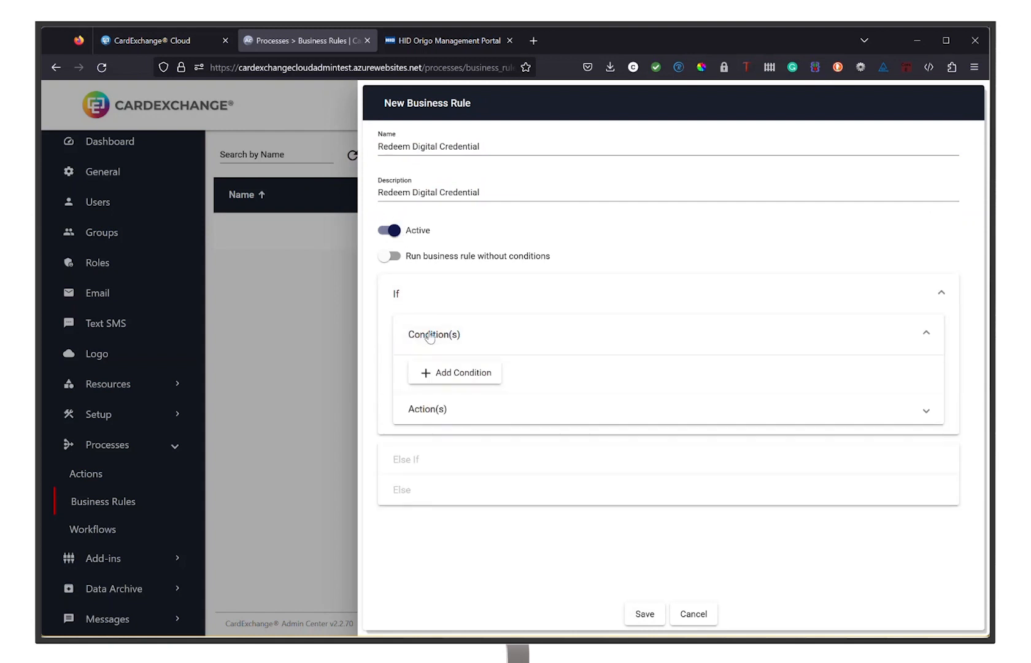
Step: Add condition Credential.Status Equals In Production, action Redeem Digital Credential, and save the rule
{"action": "left_click", "coordinate": [455, 373]}
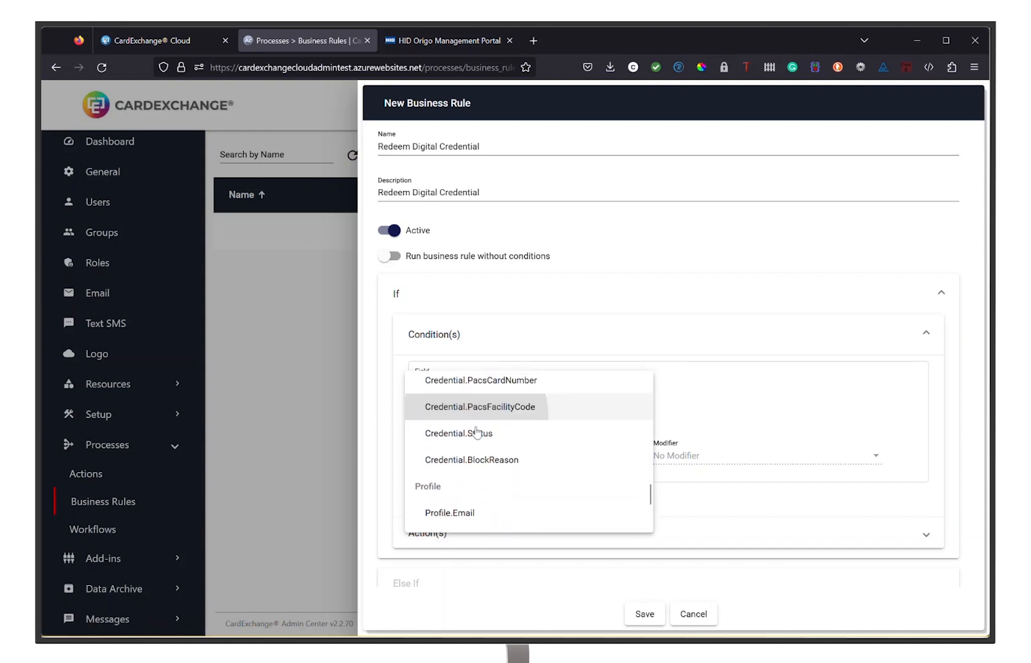
{"action": "left_click", "coordinate": [459, 432]}
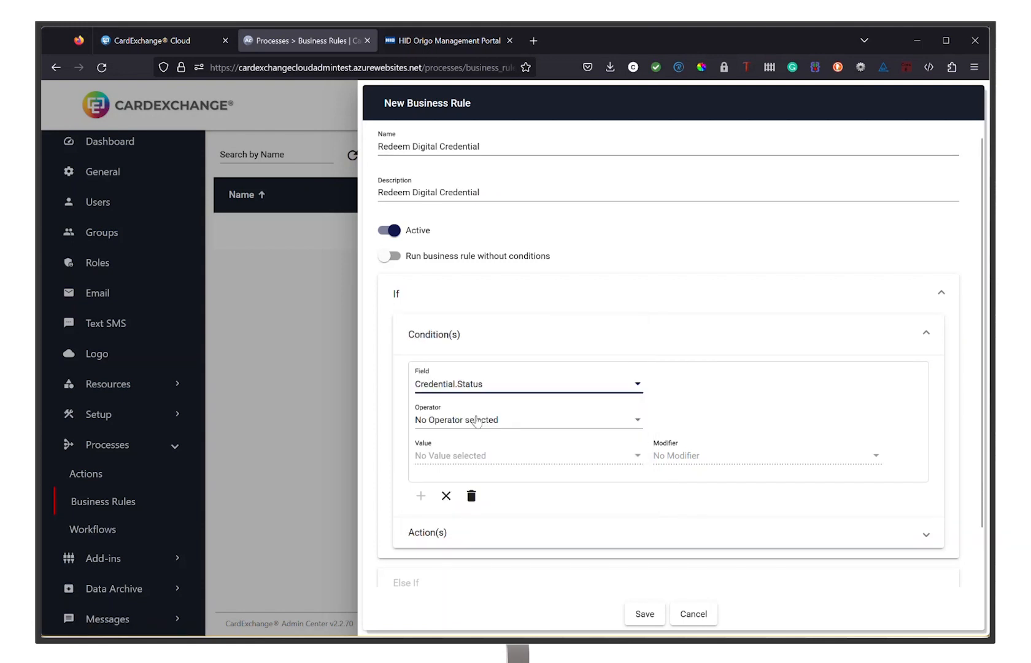
{"action": "left_click", "coordinate": [527, 420]}
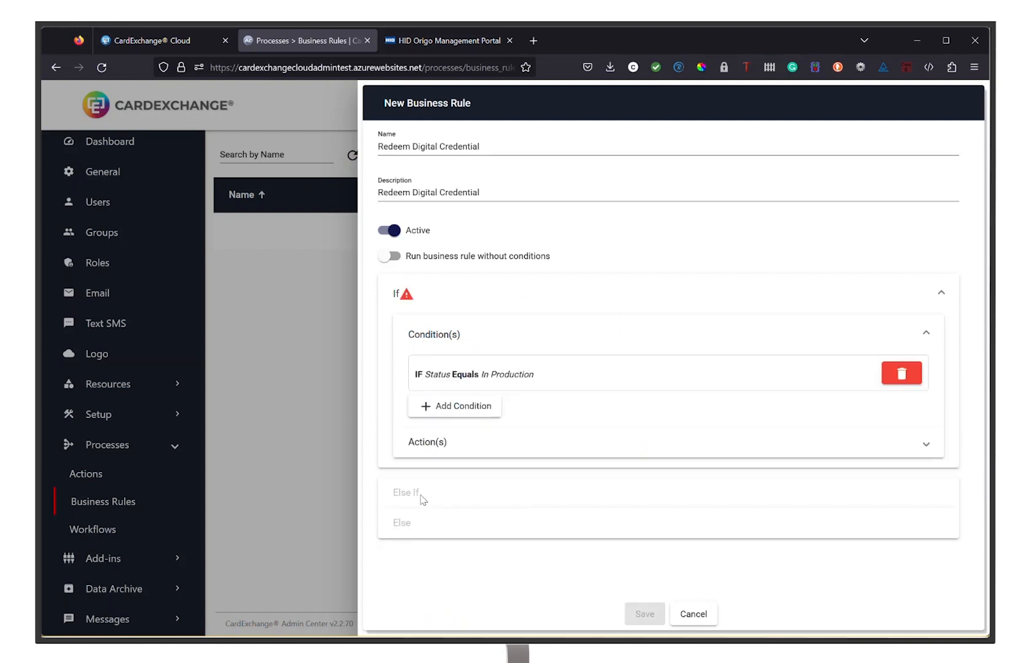
{"action": "left_click", "coordinate": [427, 442]}
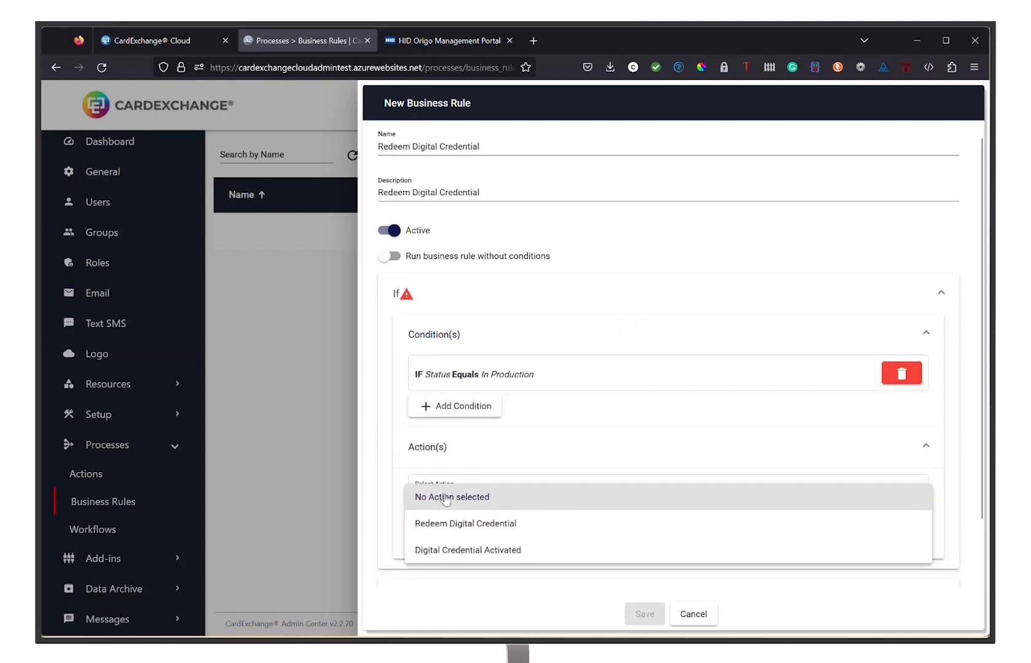
{"action": "left_click", "coordinate": [466, 523]}
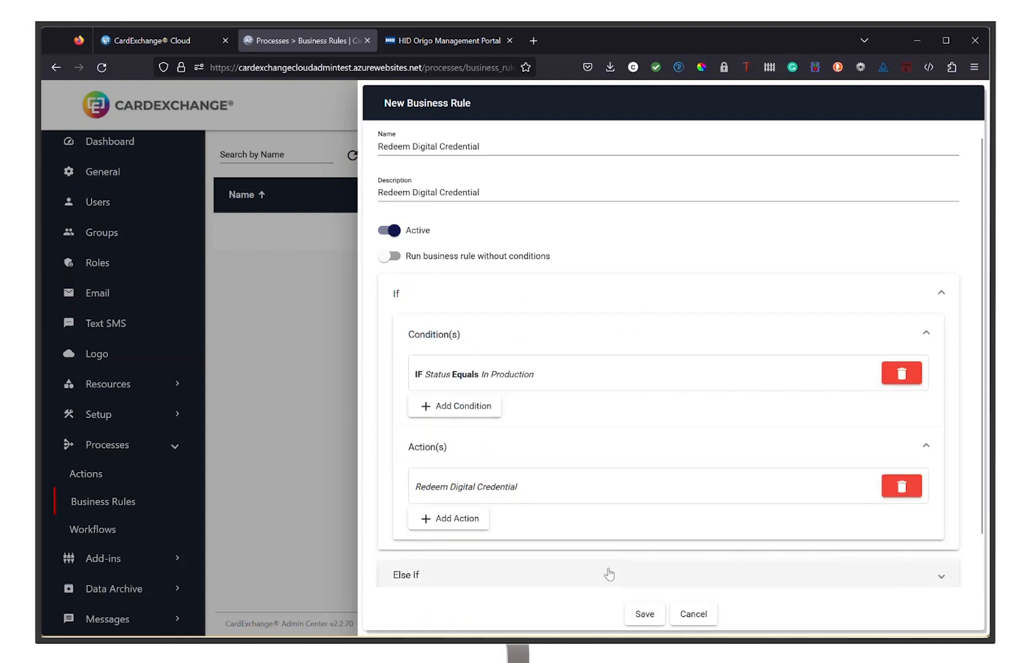
{"action": "left_click", "coordinate": [643, 614]}
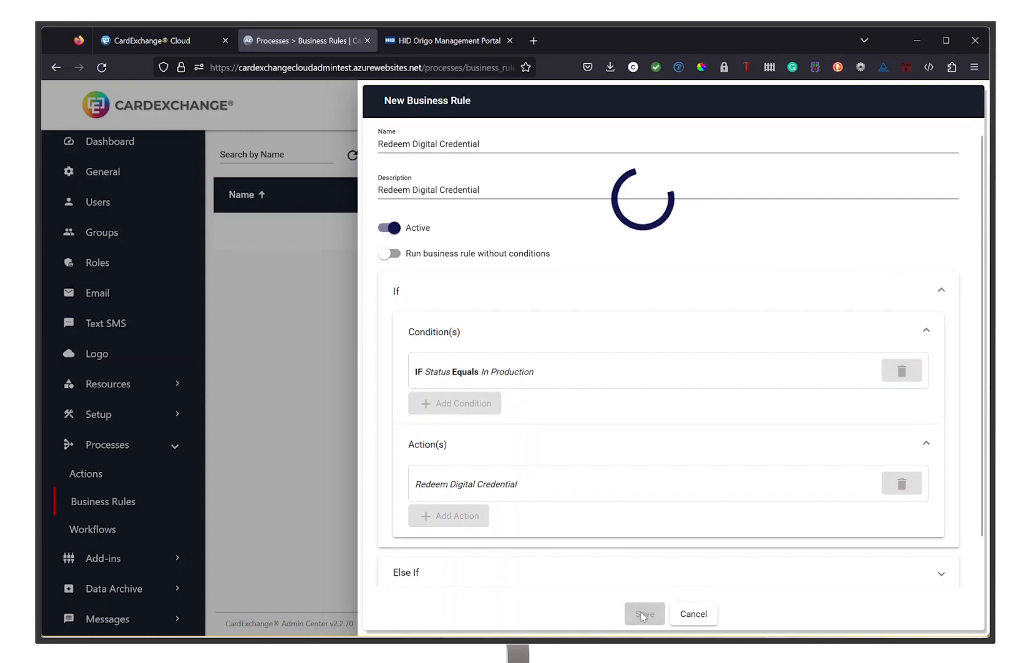
{"action": "left_click", "coordinate": [643, 614]}
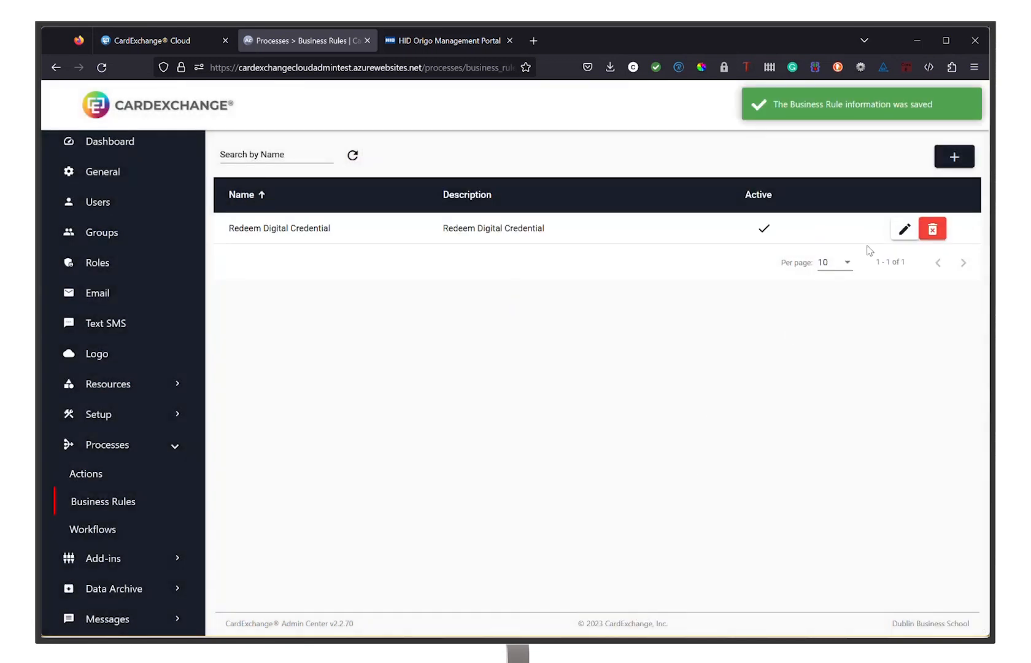
{"action": "left_click", "coordinate": [954, 156]}
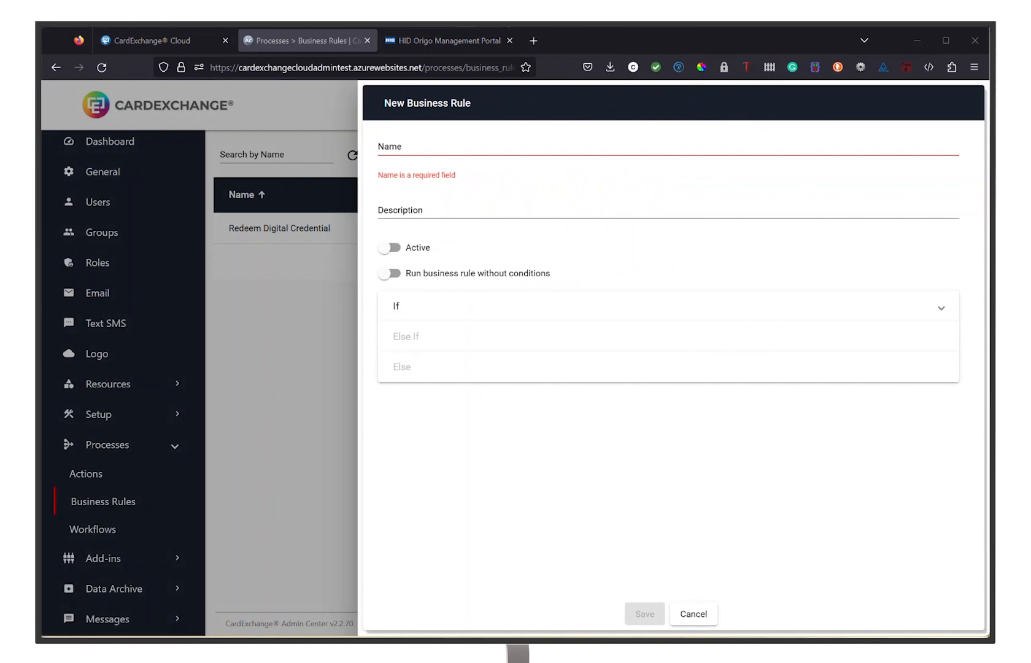
Step: Make the Digital Credential Activated rule active with condition Credential.Status Equals Activated
{"action": "left_click", "coordinate": [658, 146]}
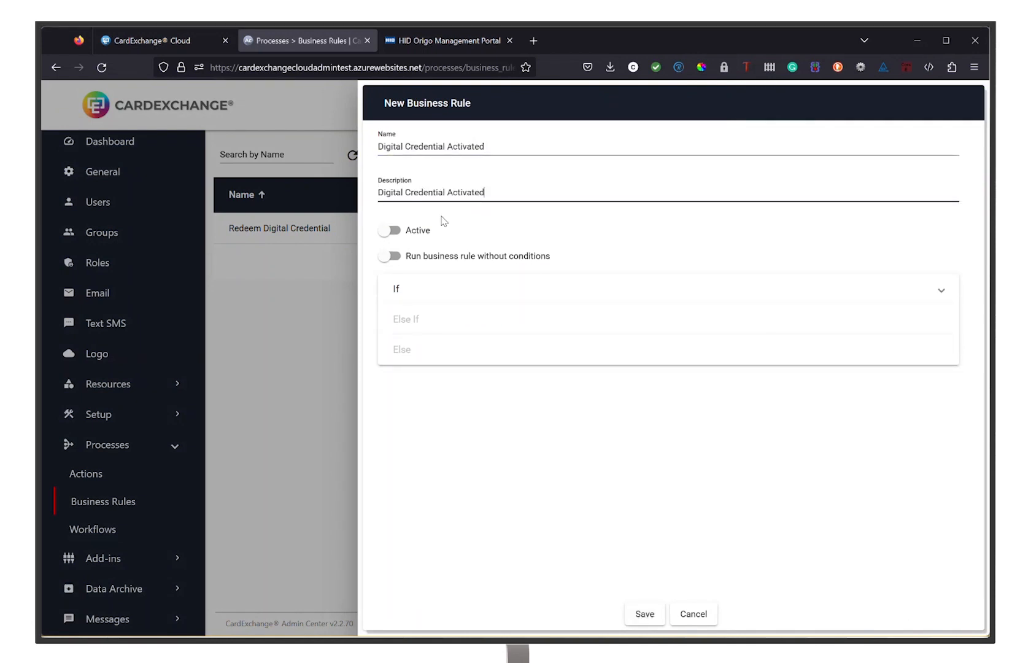
{"action": "left_click", "coordinate": [390, 231]}
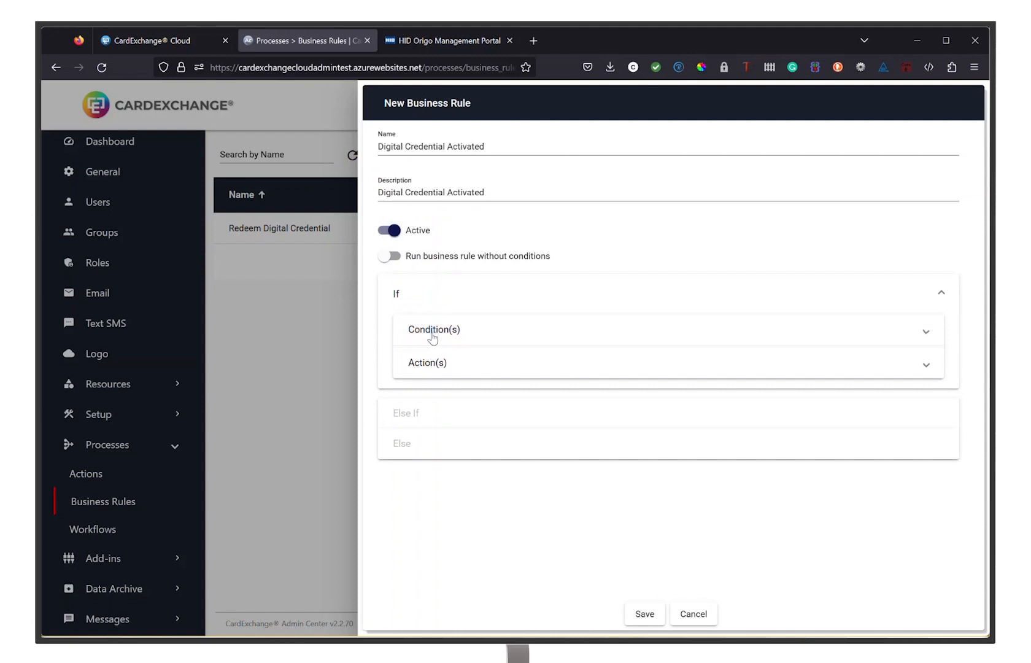
{"action": "left_click", "coordinate": [432, 329]}
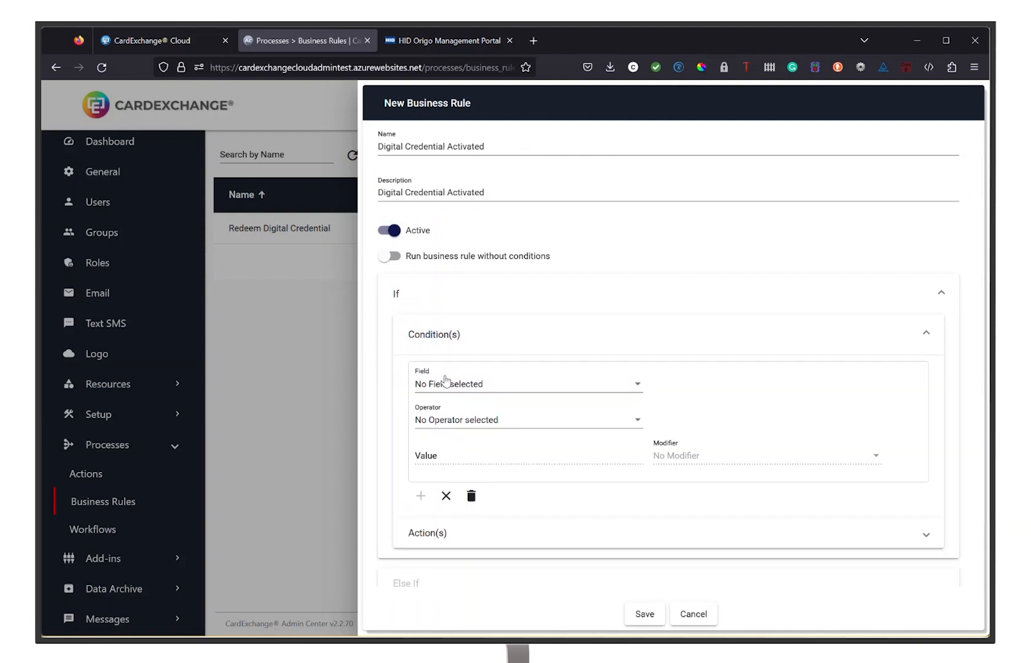
{"action": "left_click", "coordinate": [527, 383]}
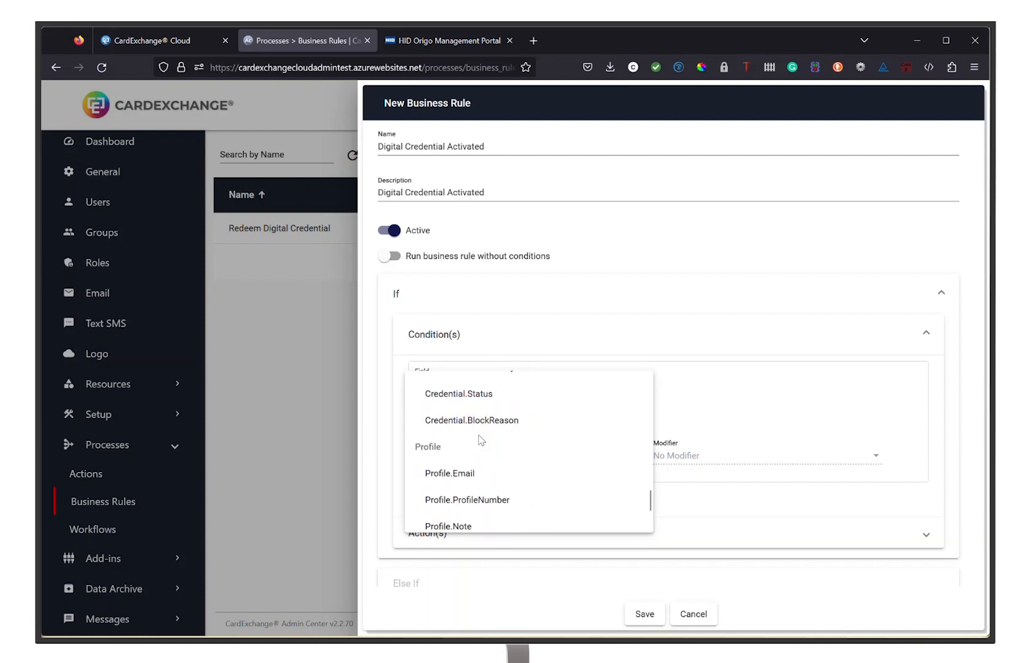
{"action": "left_click", "coordinate": [459, 393]}
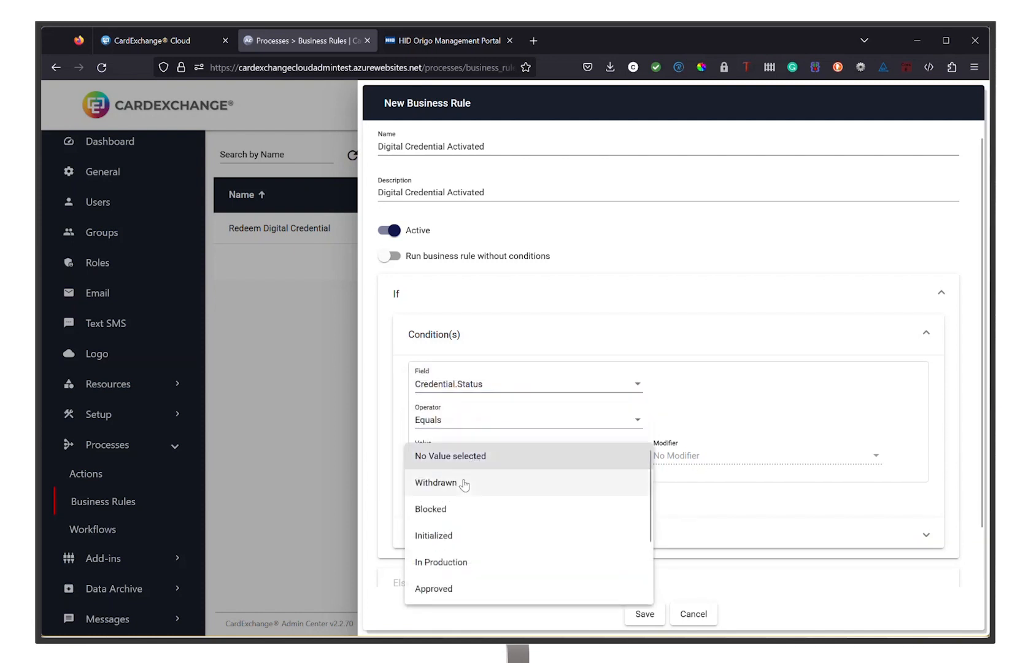
{"action": "scroll", "scroll_direction": "down", "scroll_amount": 3}
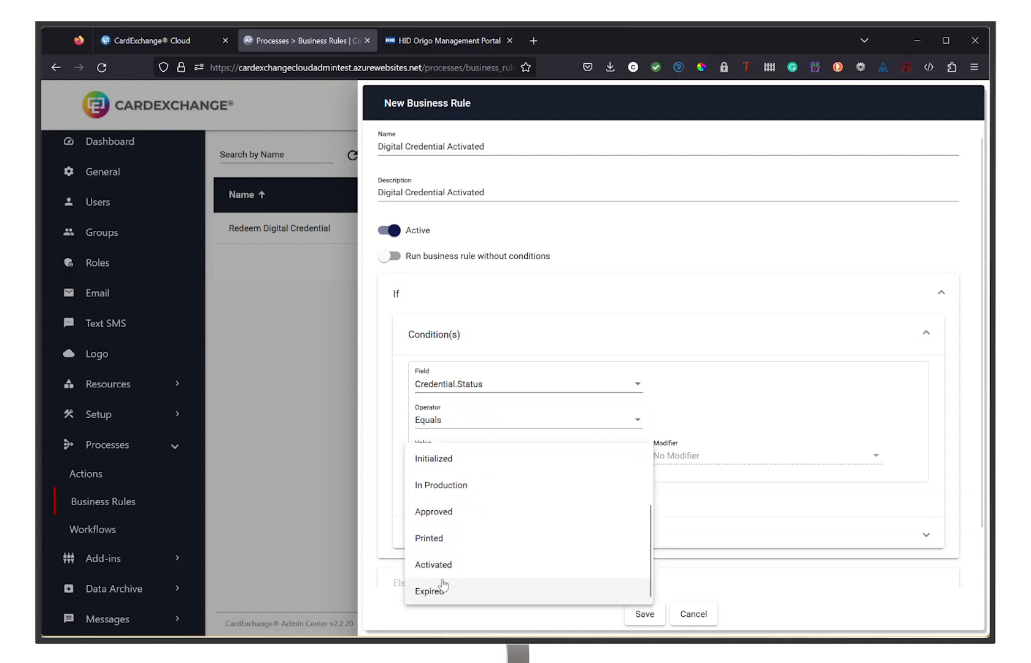
{"action": "left_click", "coordinate": [434, 563]}
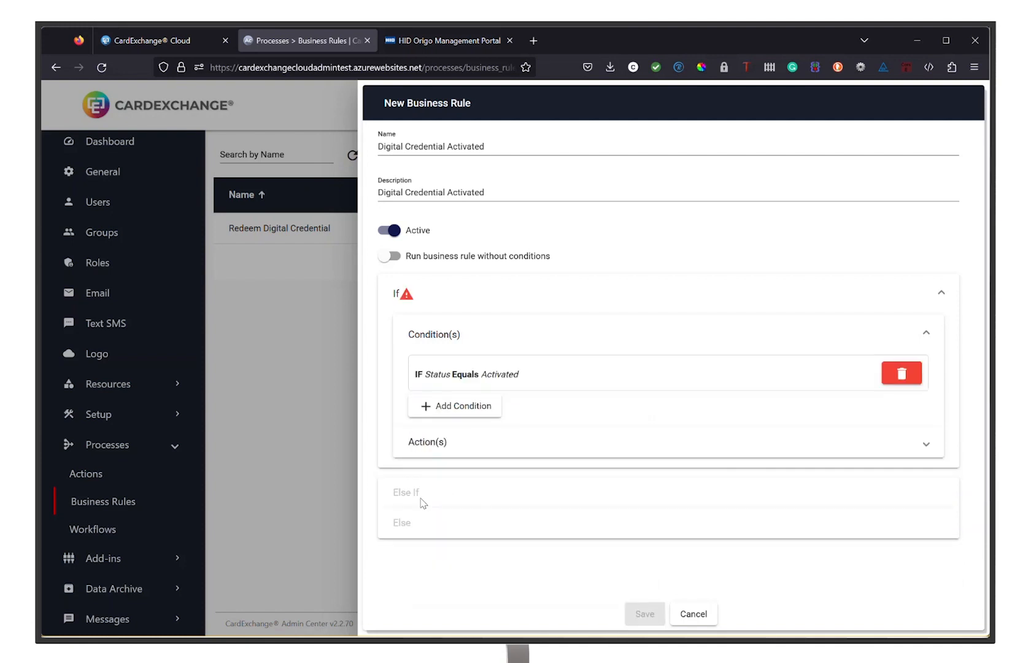
Step: Add the Digital Credential Activated action and save the business rule
{"action": "left_click", "coordinate": [669, 440]}
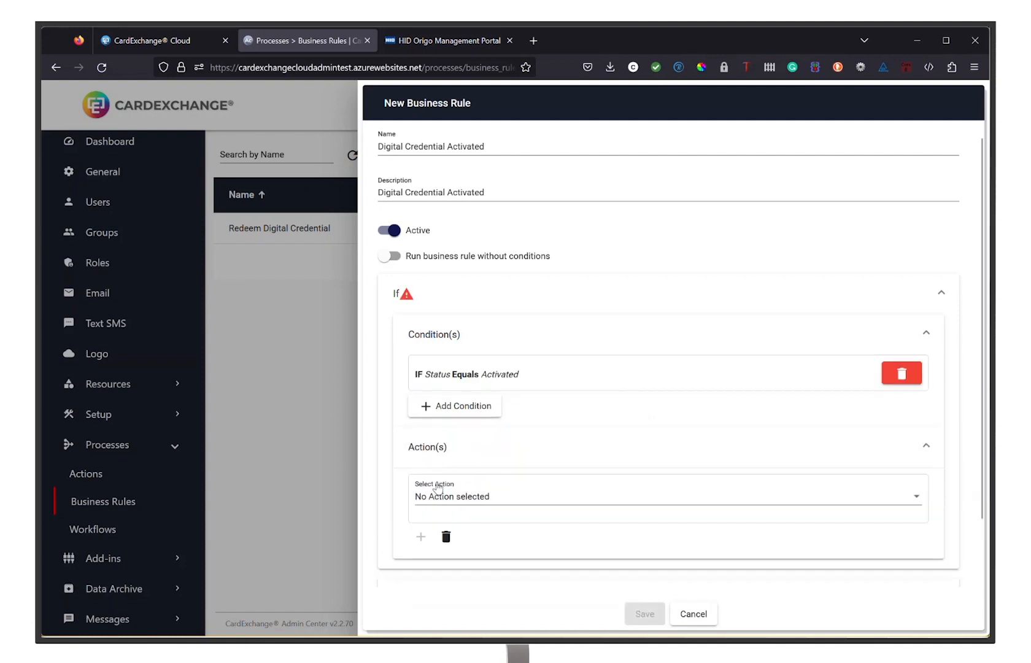
{"action": "left_click", "coordinate": [663, 496]}
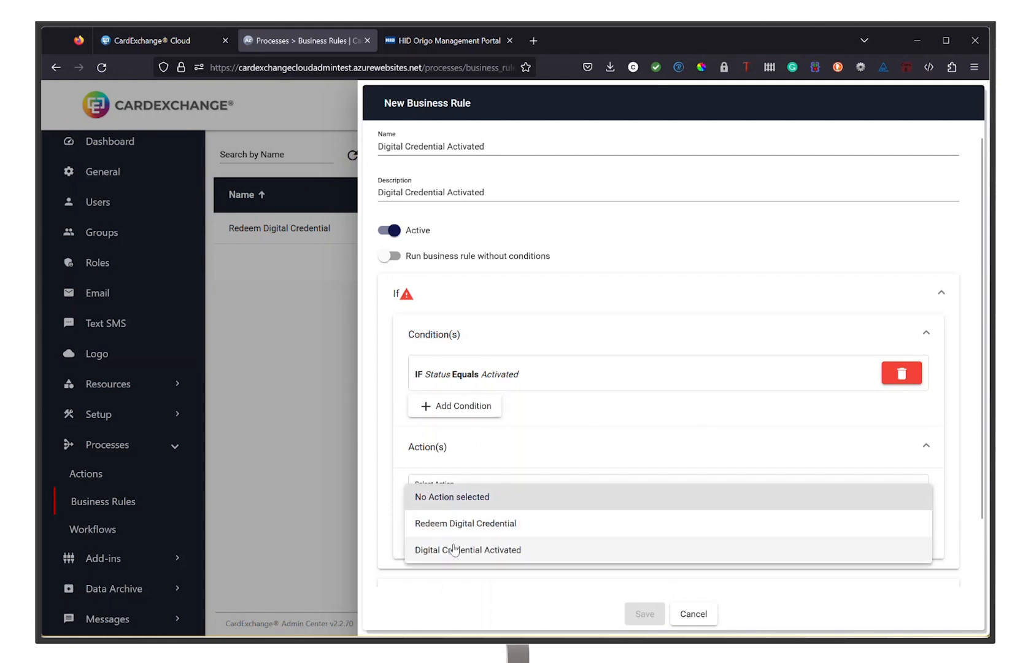
{"action": "left_click", "coordinate": [466, 550]}
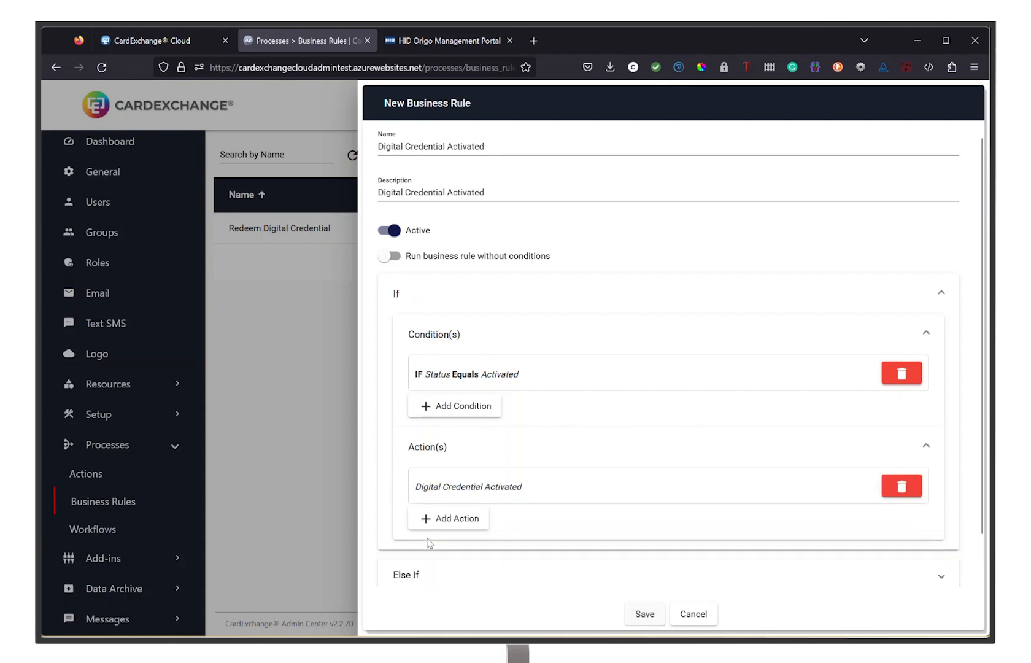
{"action": "left_click", "coordinate": [645, 614]}
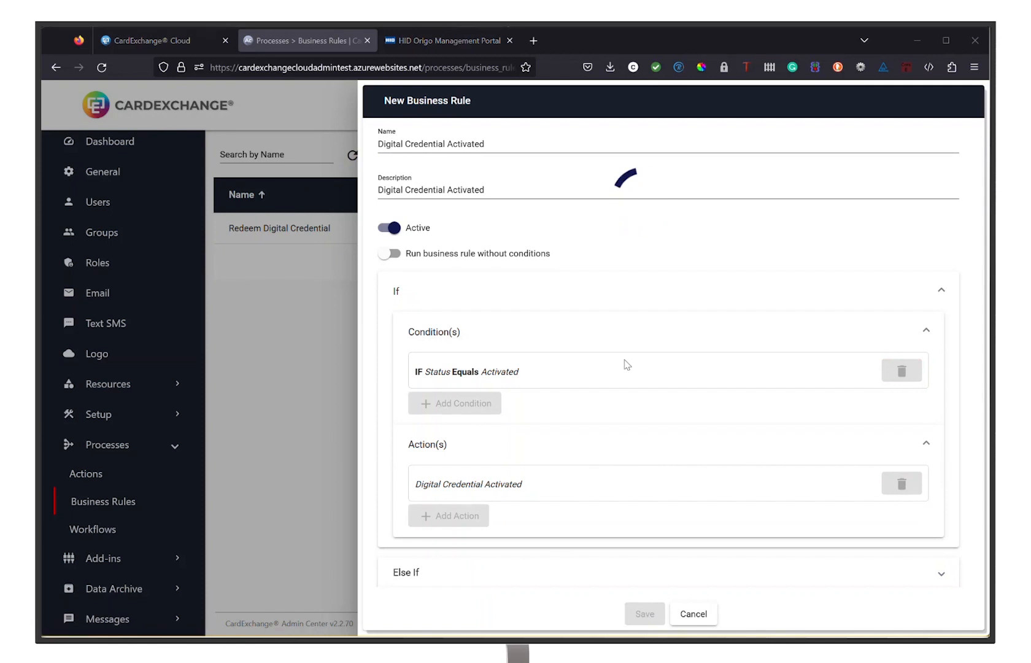
{"action": "left_click", "coordinate": [643, 613]}
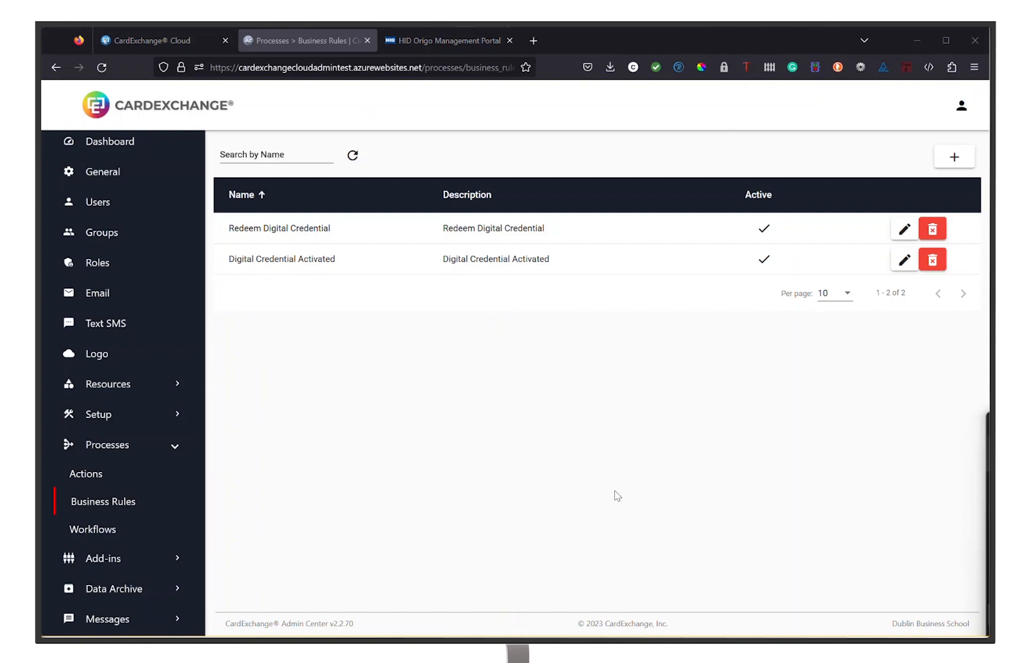
{"action": "mouse_move", "coordinate": [121, 538]}
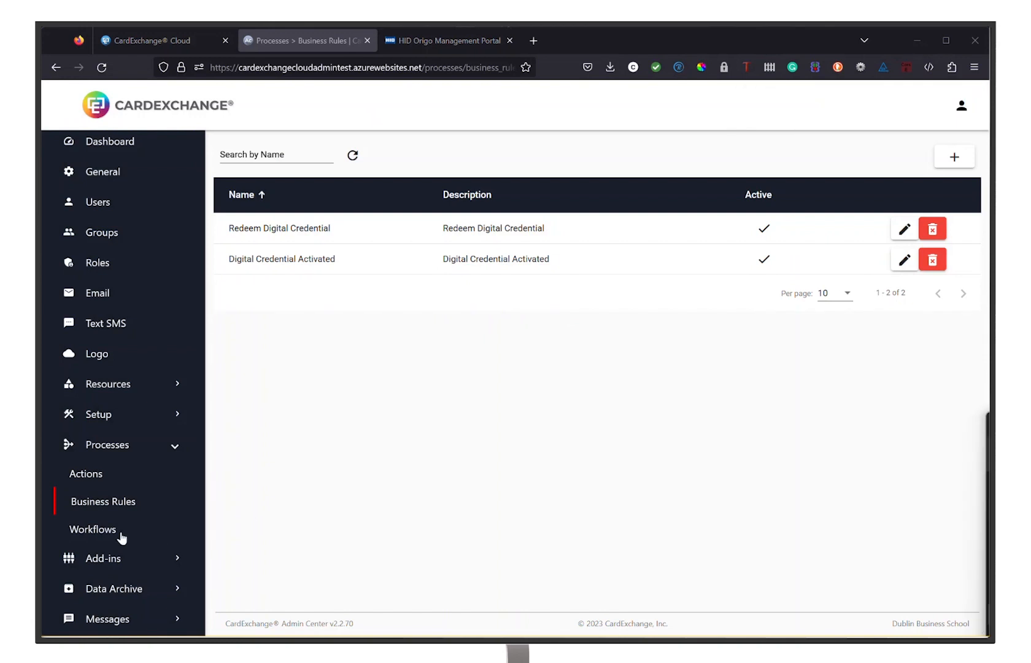
Step: Start a new workflow named 'Redeem Digital Credential' from the Workflows list
{"action": "left_click", "coordinate": [93, 529]}
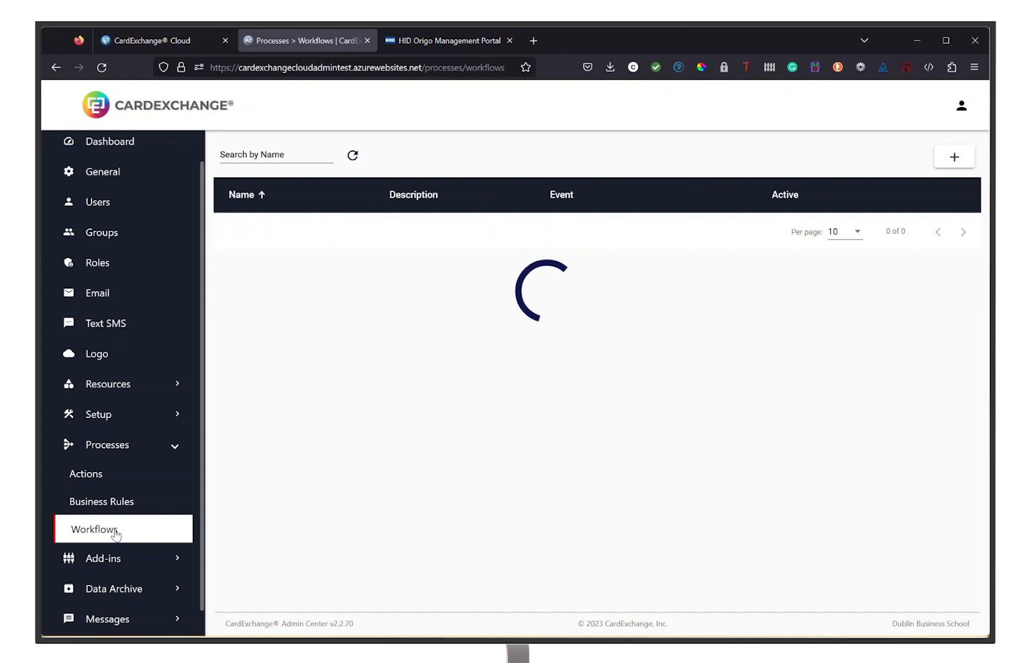
{"action": "mouse_move", "coordinate": [954, 157]}
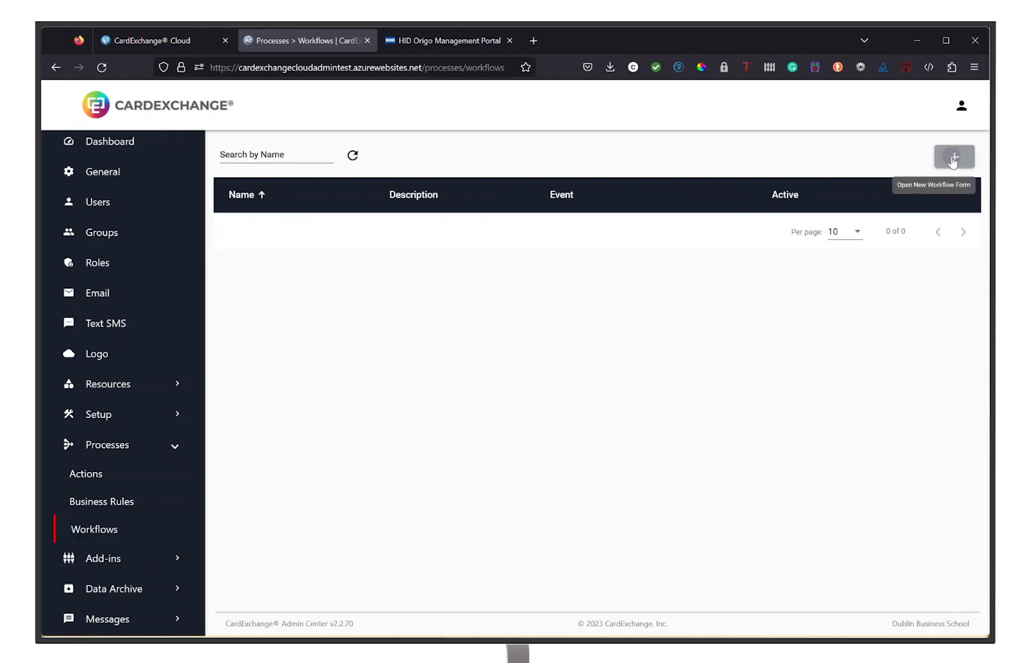
{"action": "left_click", "coordinate": [952, 156]}
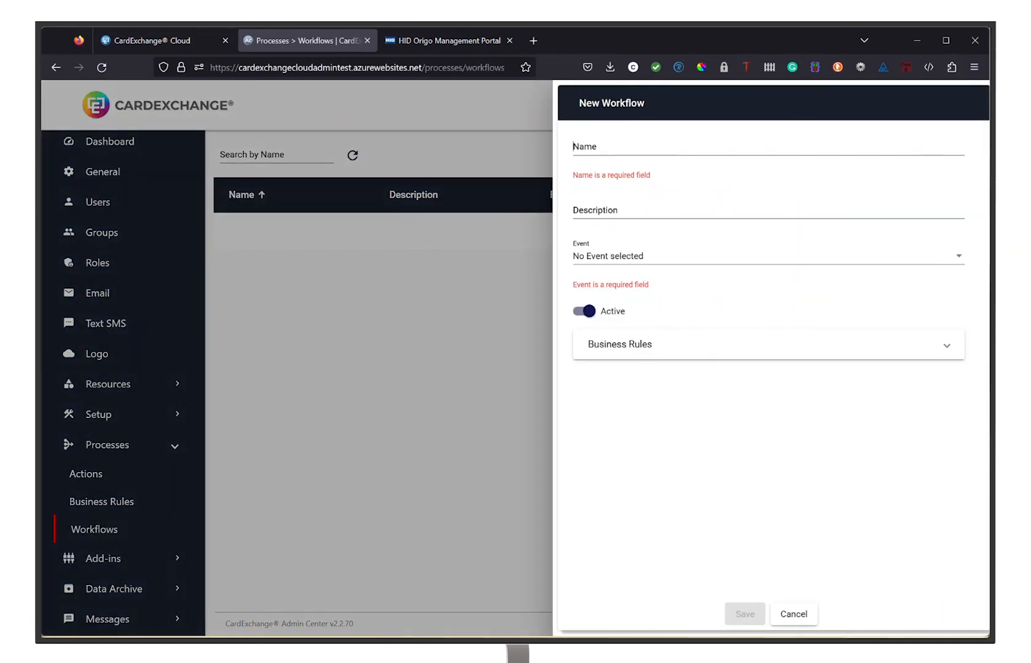
{"action": "left_click", "coordinate": [763, 146]}
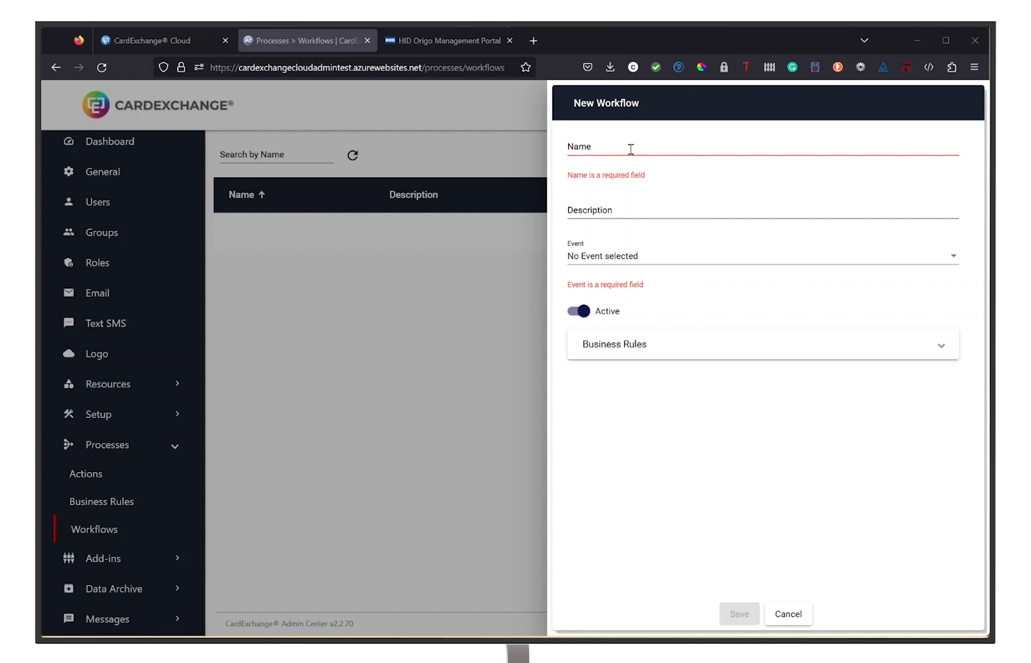
{"action": "type", "text": "Redeem Digital Credential"}
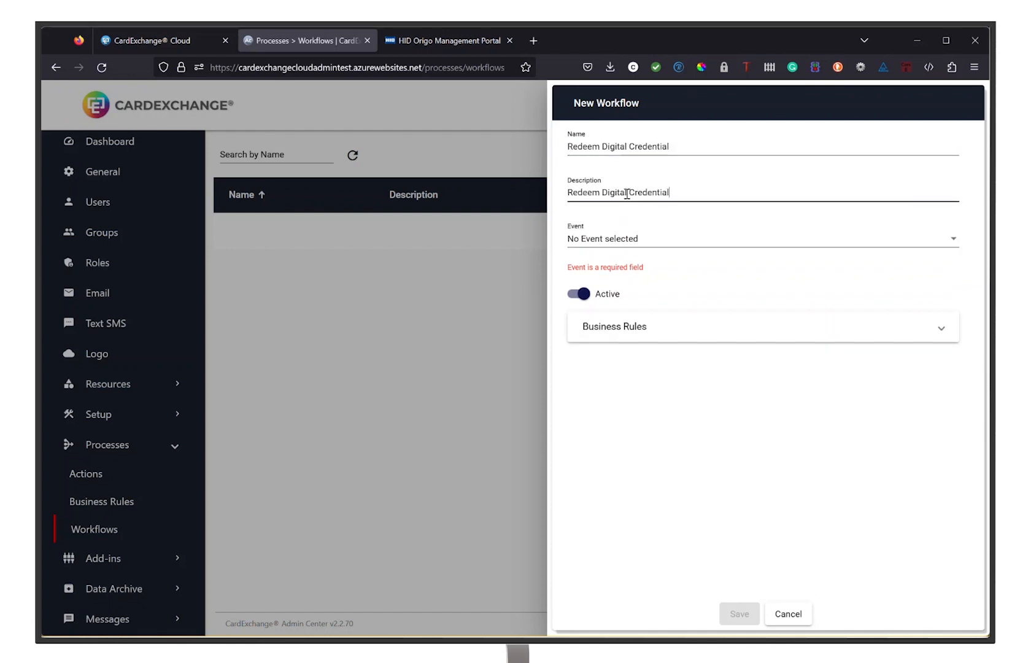
Step: Trigger it On Credential Created, add the Redeem Digital Credential rule, and save it
{"action": "left_click", "coordinate": [761, 238]}
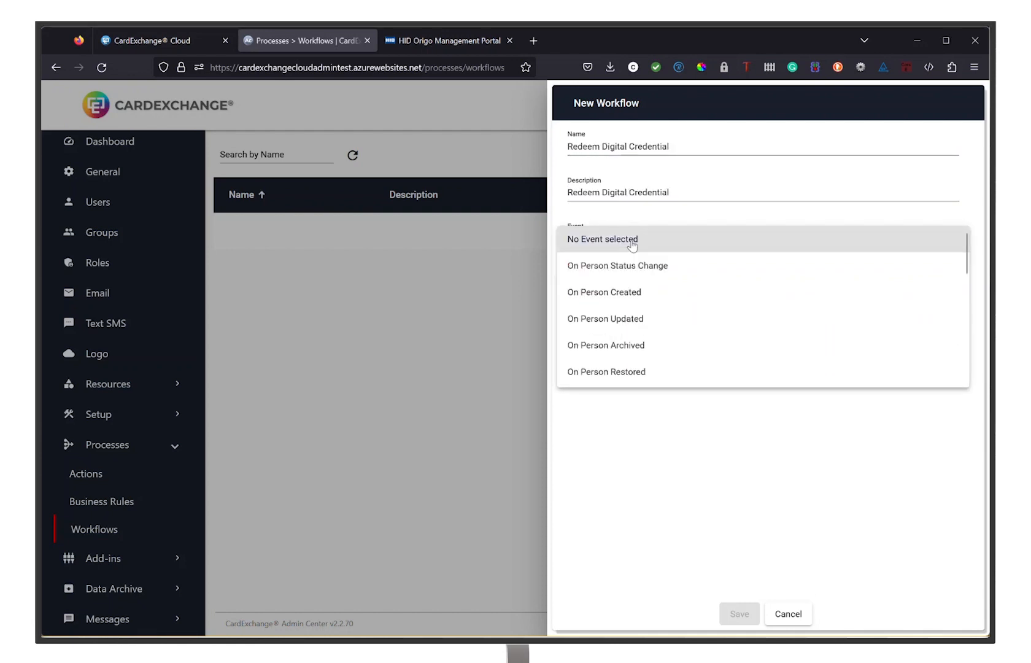
{"action": "mouse_move", "coordinate": [623, 292]}
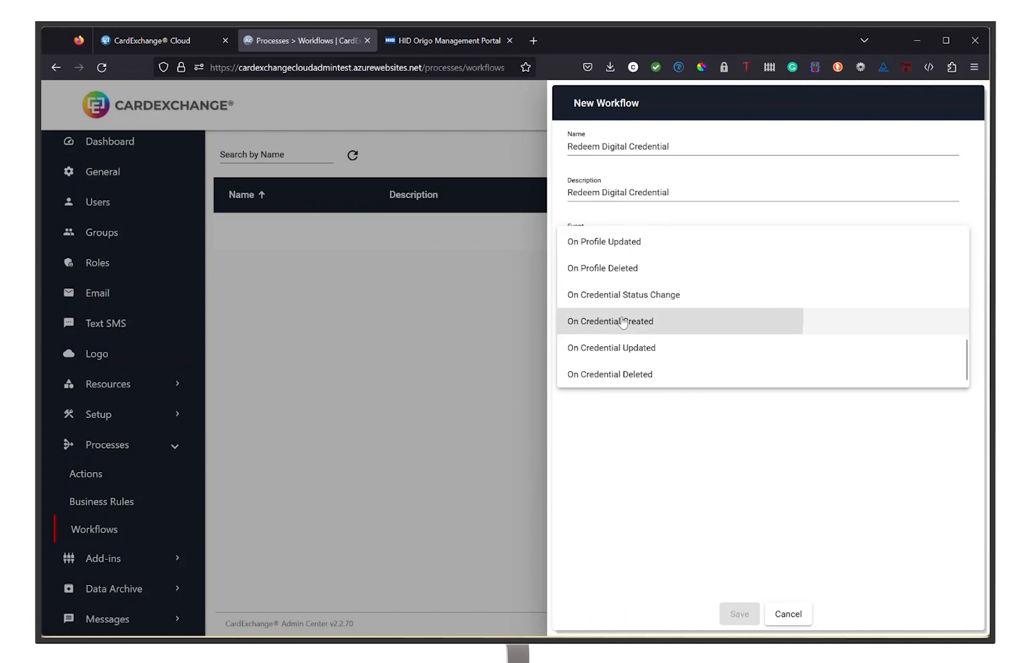
{"action": "left_click", "coordinate": [611, 320]}
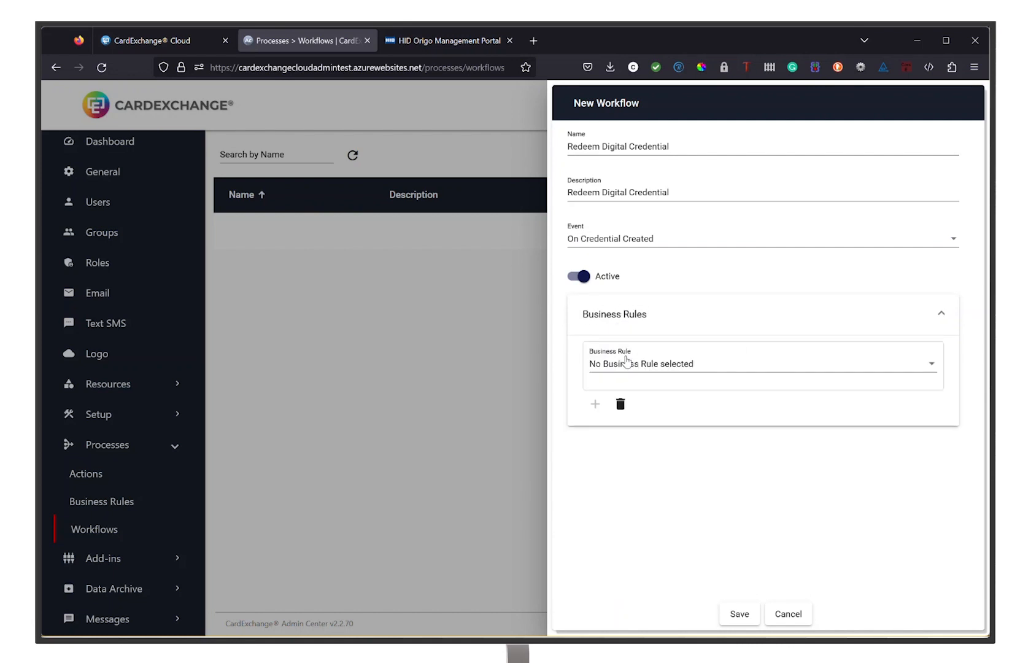
{"action": "left_click", "coordinate": [763, 363]}
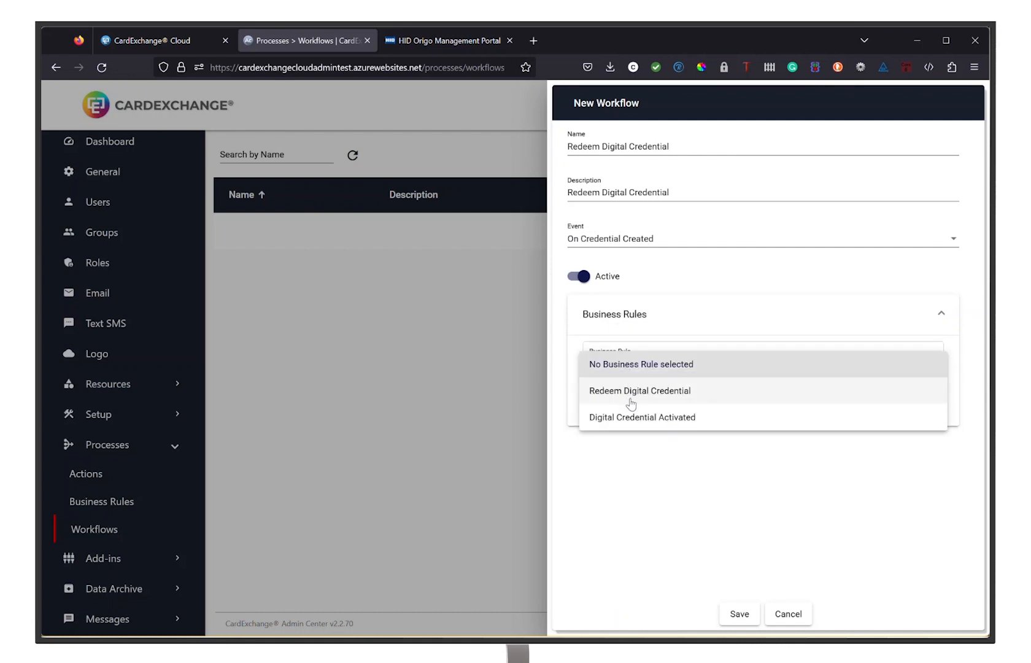
{"action": "left_click", "coordinate": [639, 391]}
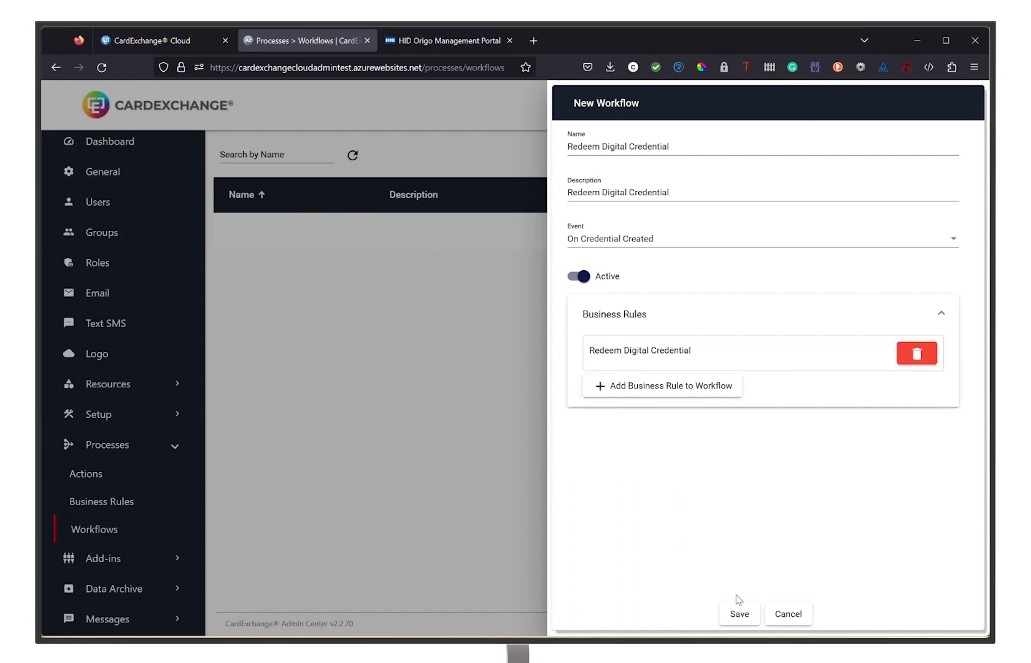
{"action": "left_click", "coordinate": [738, 614]}
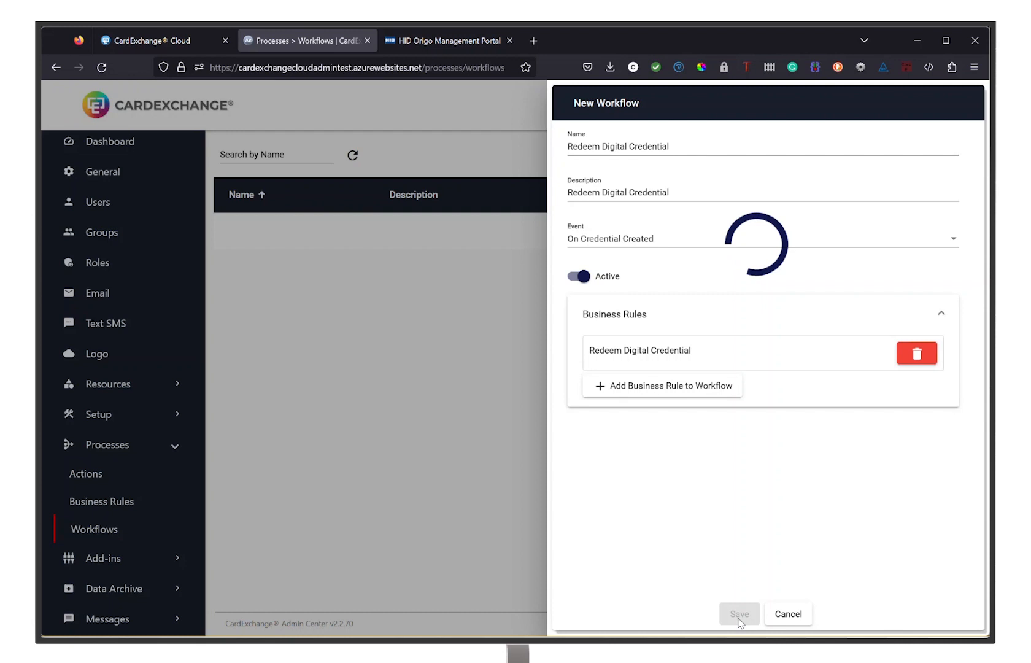
{"action": "left_click", "coordinate": [739, 613]}
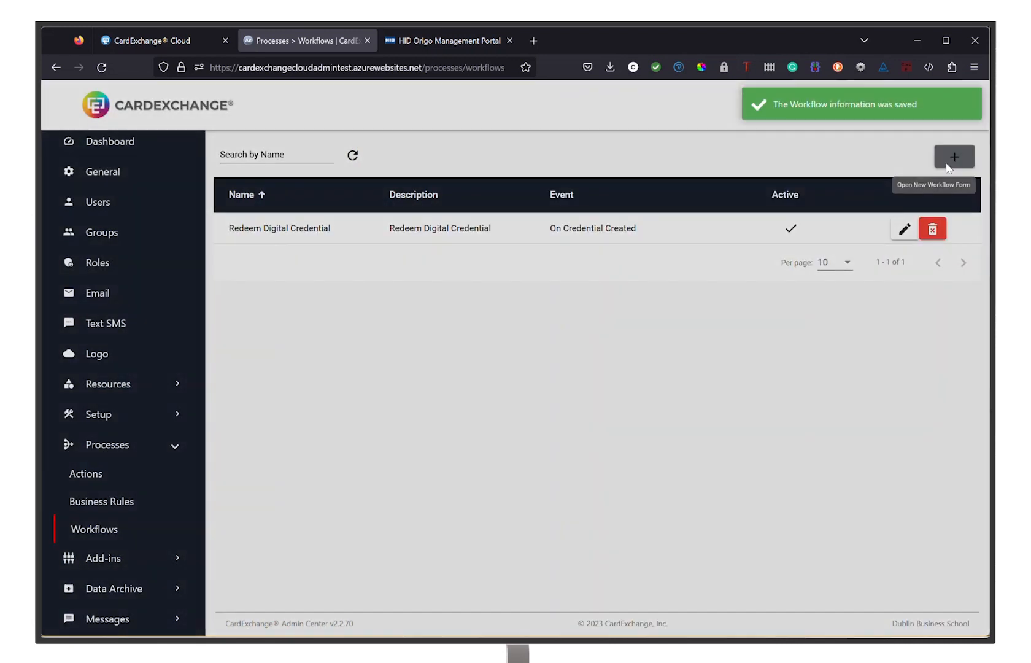
{"action": "left_click", "coordinate": [953, 158]}
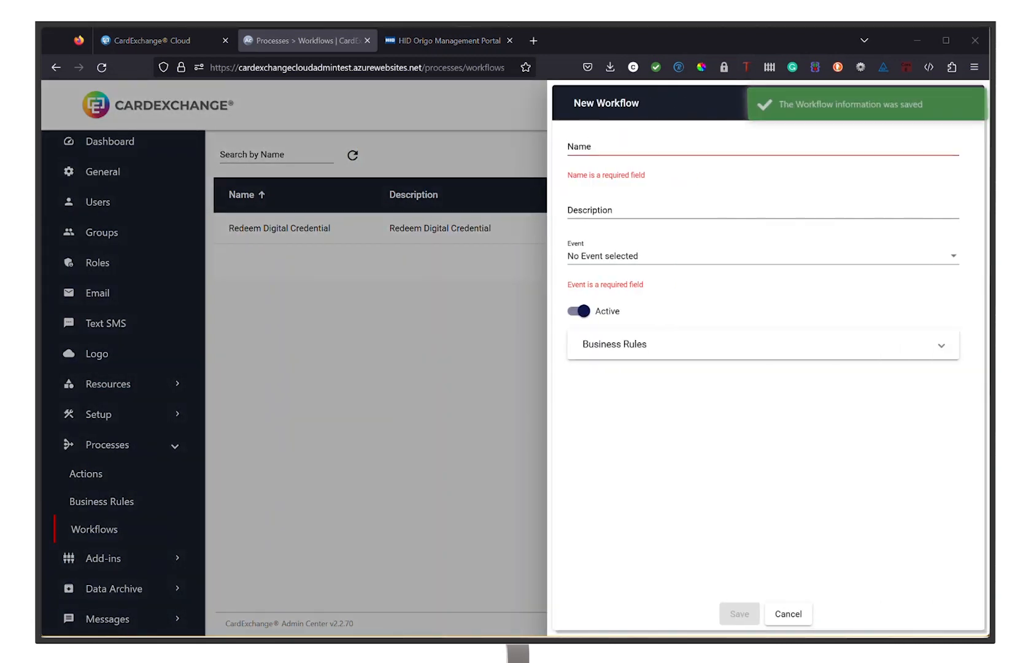
Step: Trigger the Digital Credential Activated workflow On Credential Status Change with its matching rule, and save it
{"action": "left_click", "coordinate": [760, 255]}
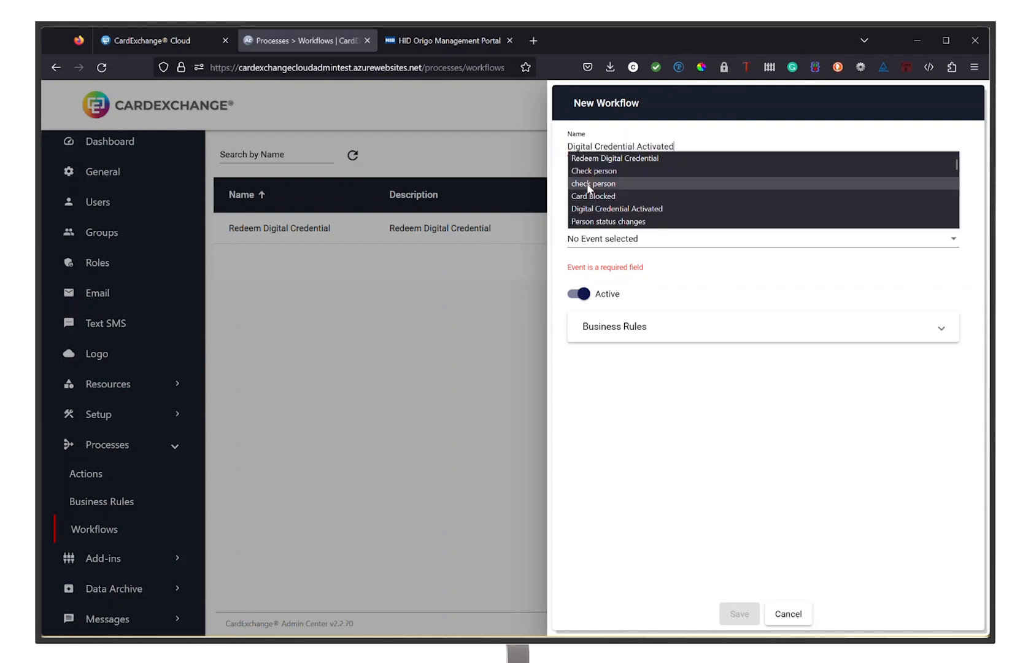
{"action": "left_click", "coordinate": [760, 238]}
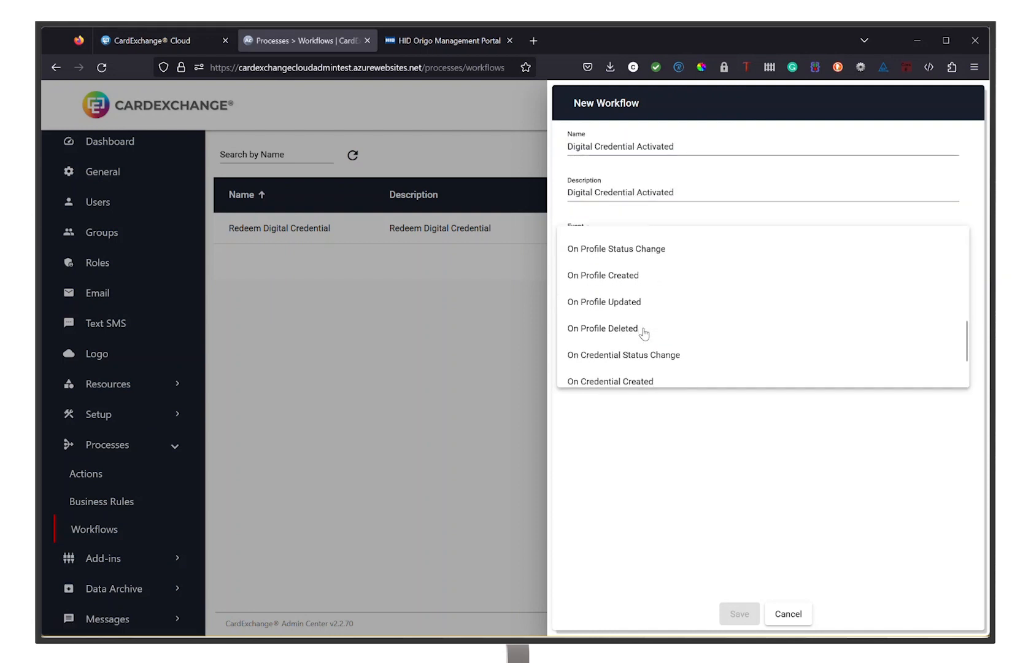
{"action": "left_click", "coordinate": [624, 355]}
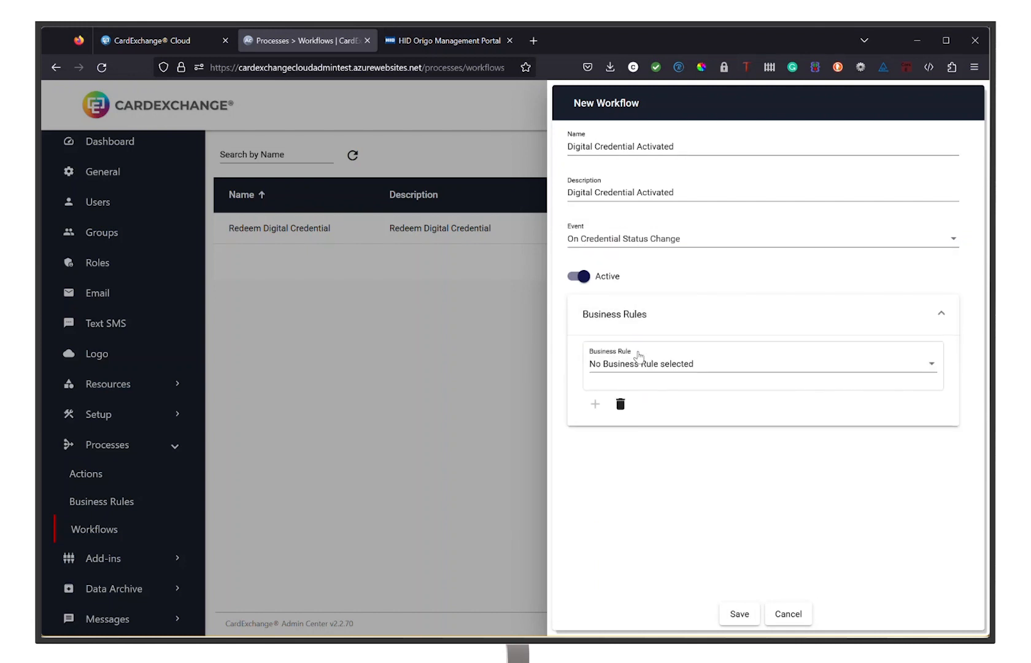
{"action": "left_click", "coordinate": [763, 363]}
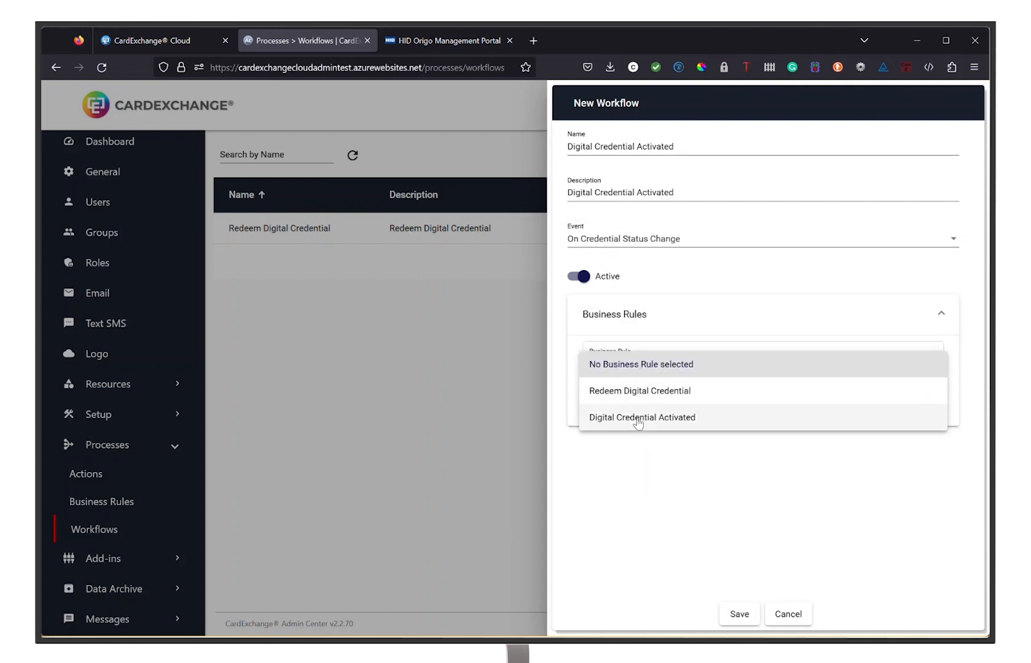
{"action": "left_click", "coordinate": [642, 418]}
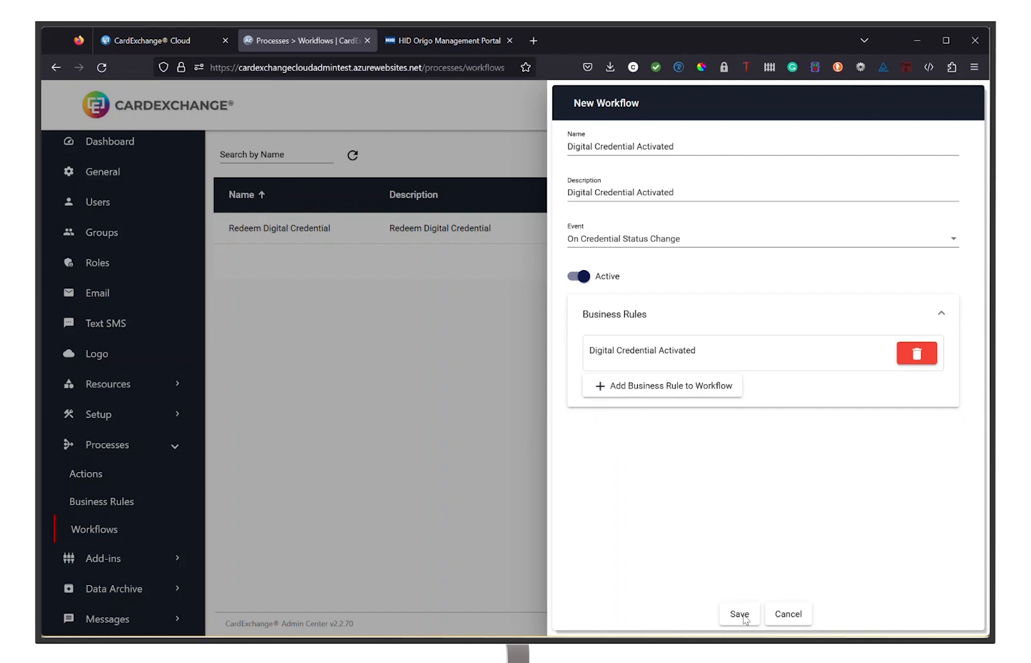
{"action": "left_click", "coordinate": [739, 614]}
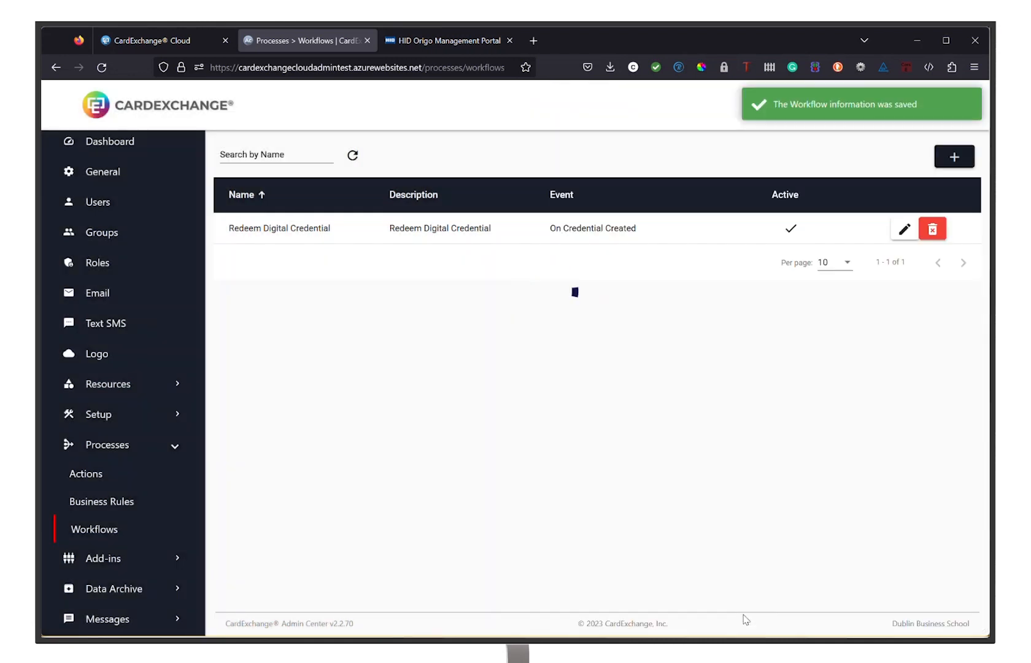